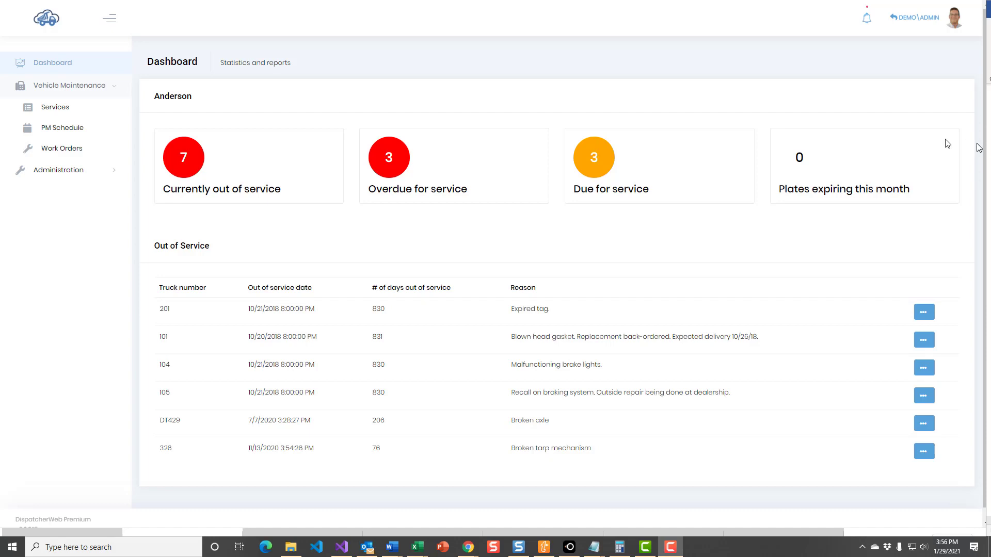
mouse_move(867, 132)
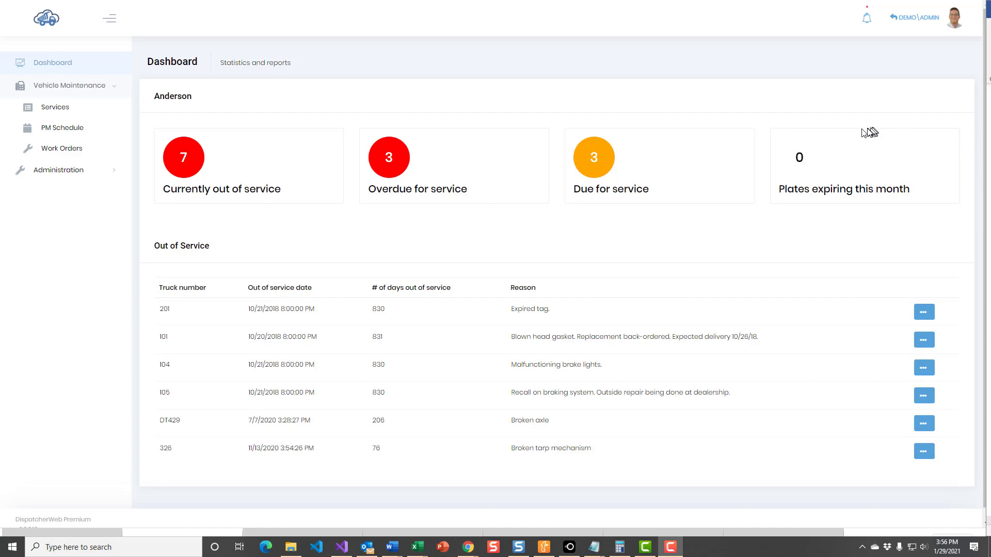
mouse_move(848, 136)
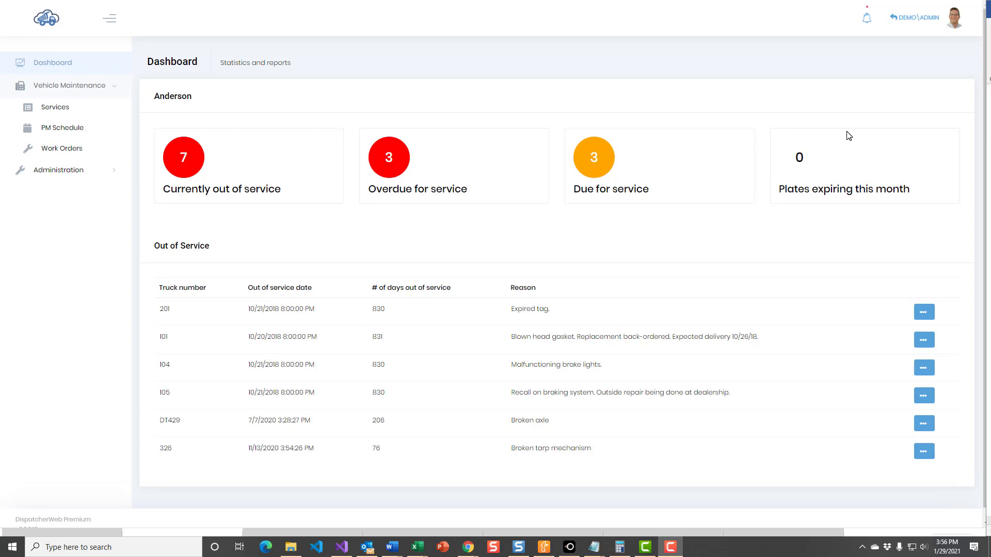
mouse_move(838, 128)
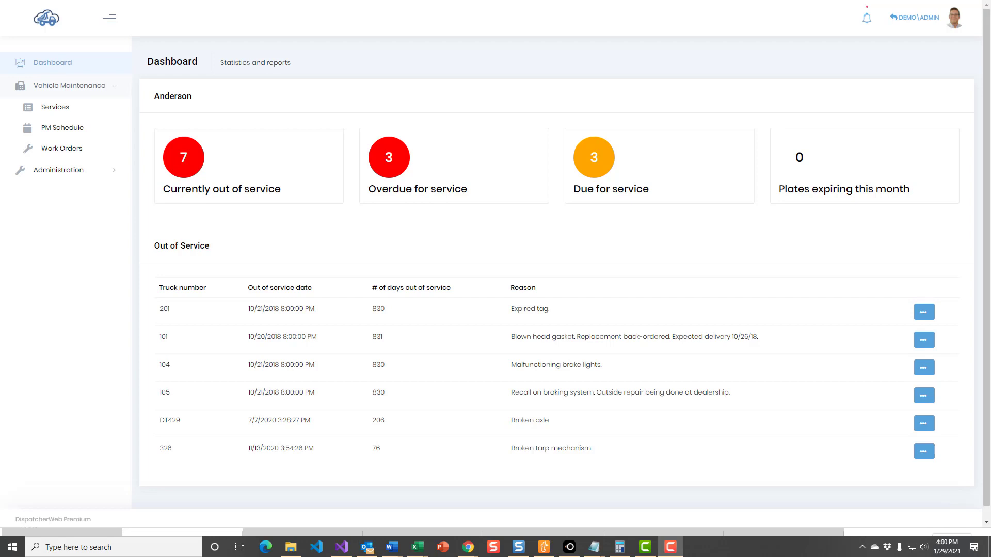
mouse_move(537, 229)
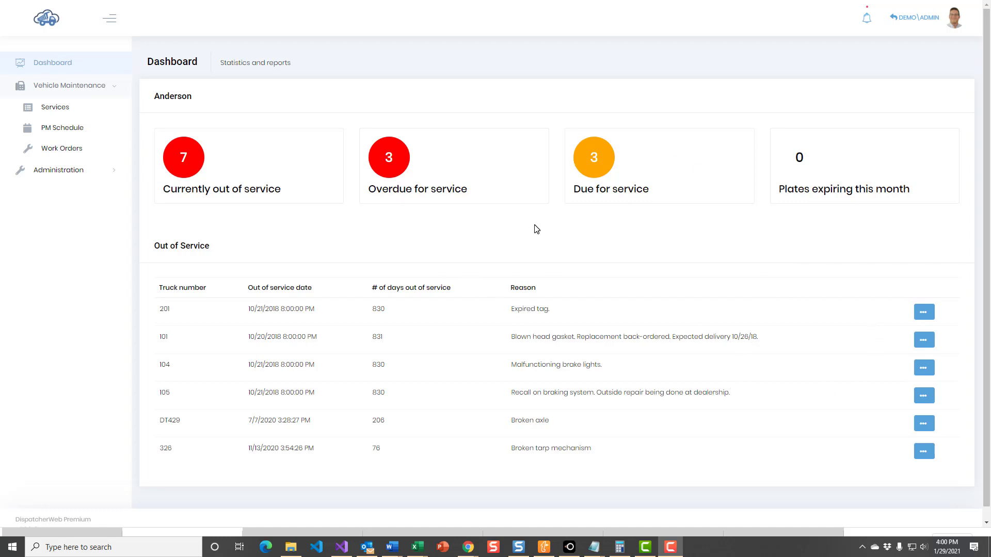
mouse_move(570, 176)
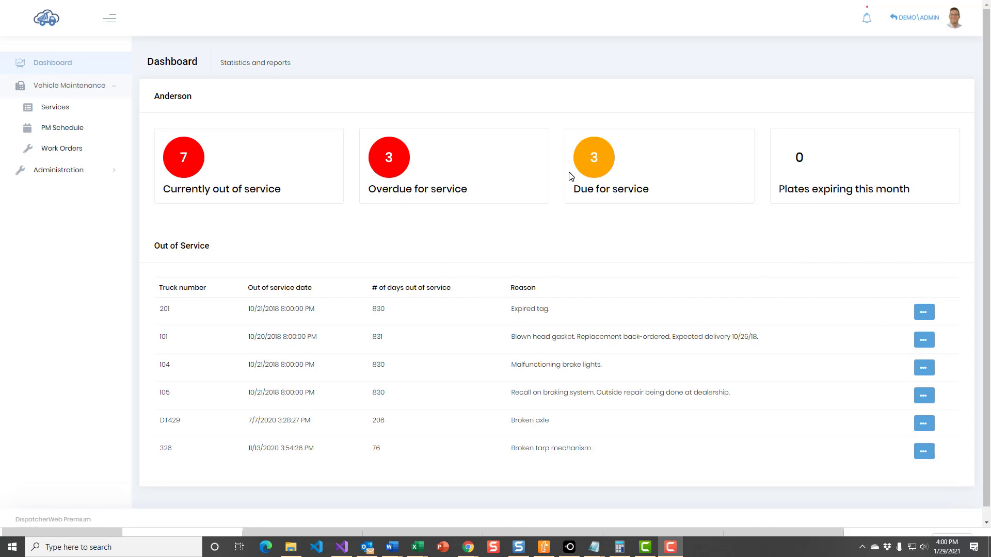
mouse_move(549, 166)
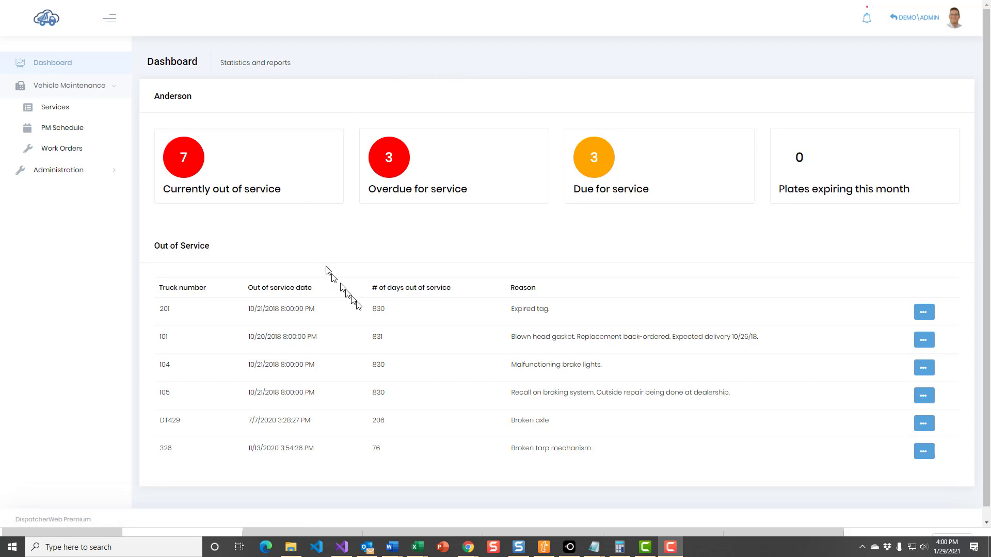
mouse_move(335, 297)
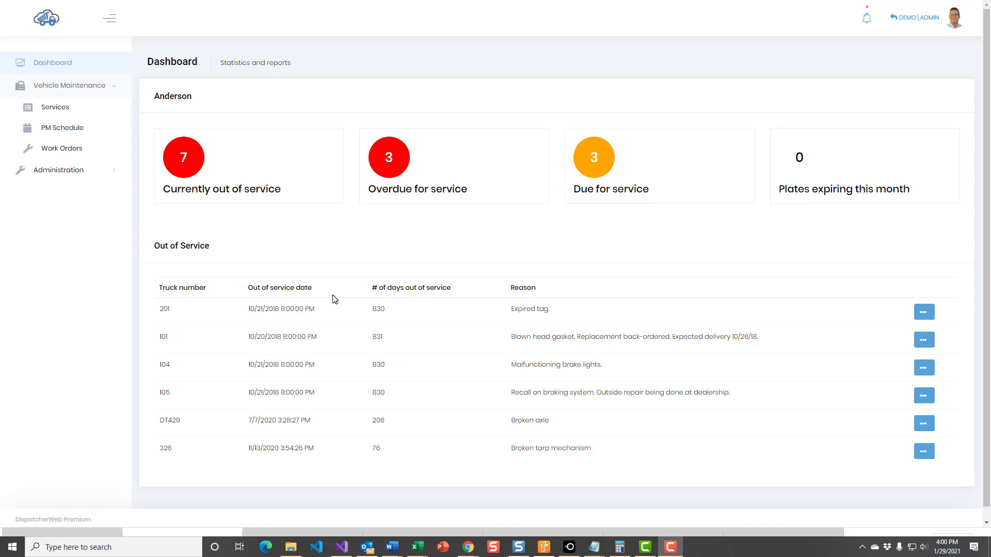
mouse_move(278, 242)
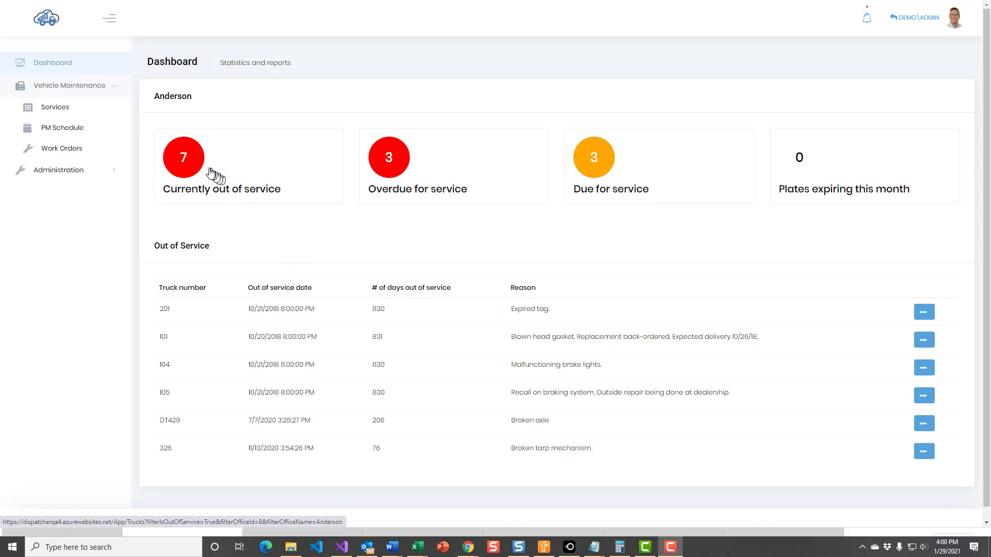
mouse_move(212, 180)
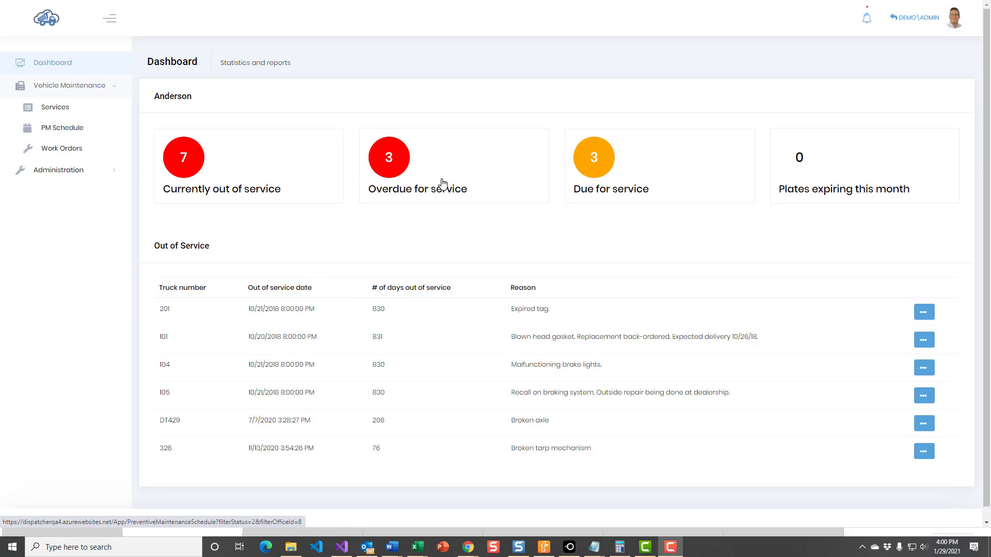
mouse_move(646, 180)
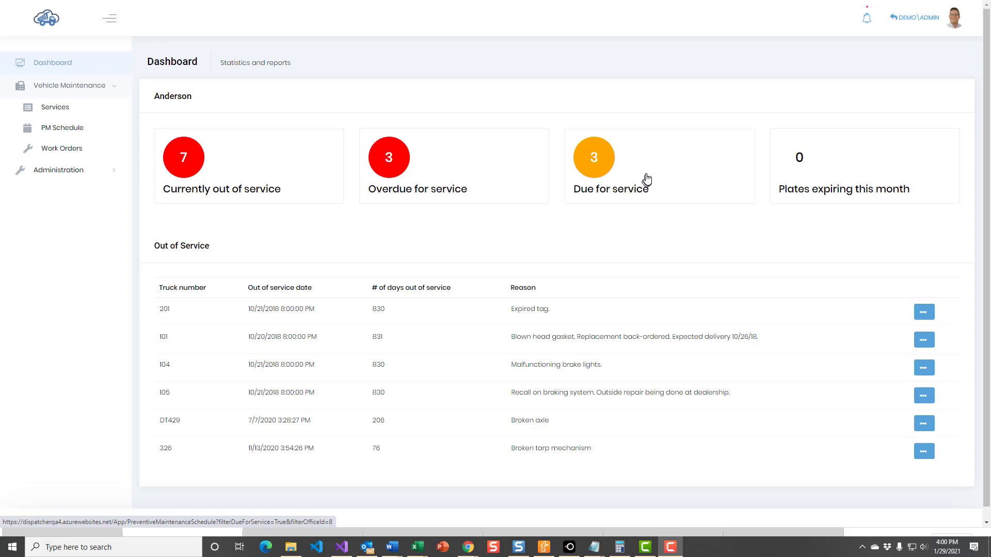
mouse_move(712, 178)
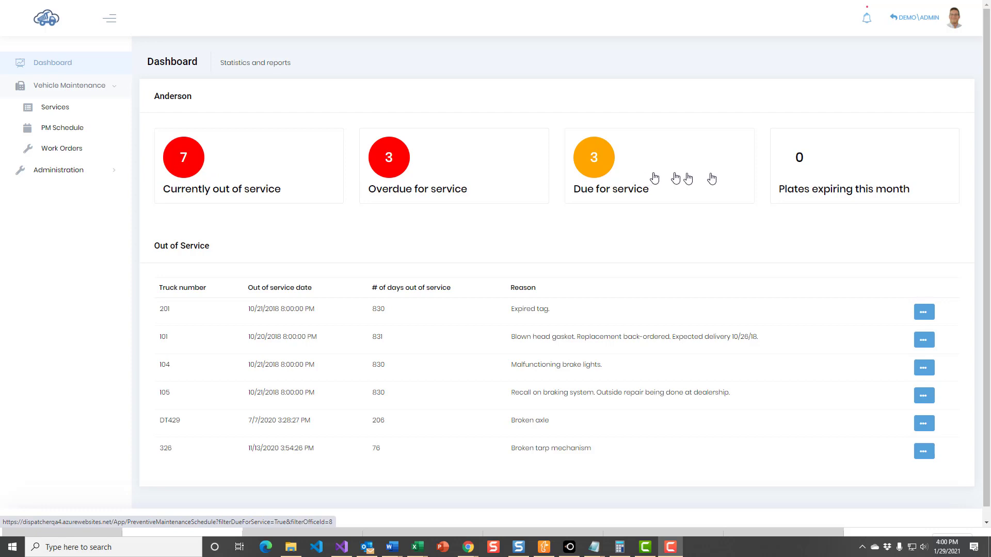
mouse_move(872, 183)
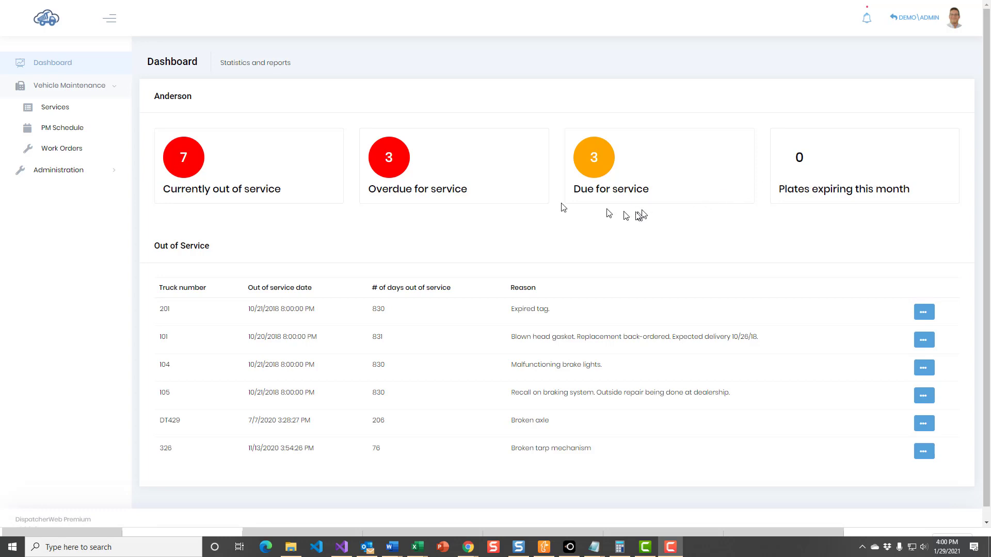
mouse_move(312, 197)
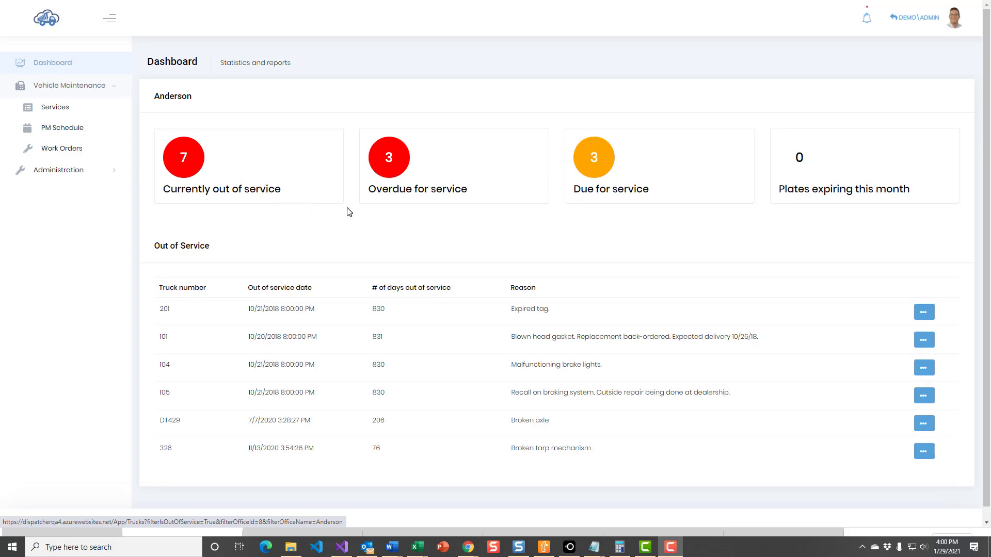
mouse_move(194, 167)
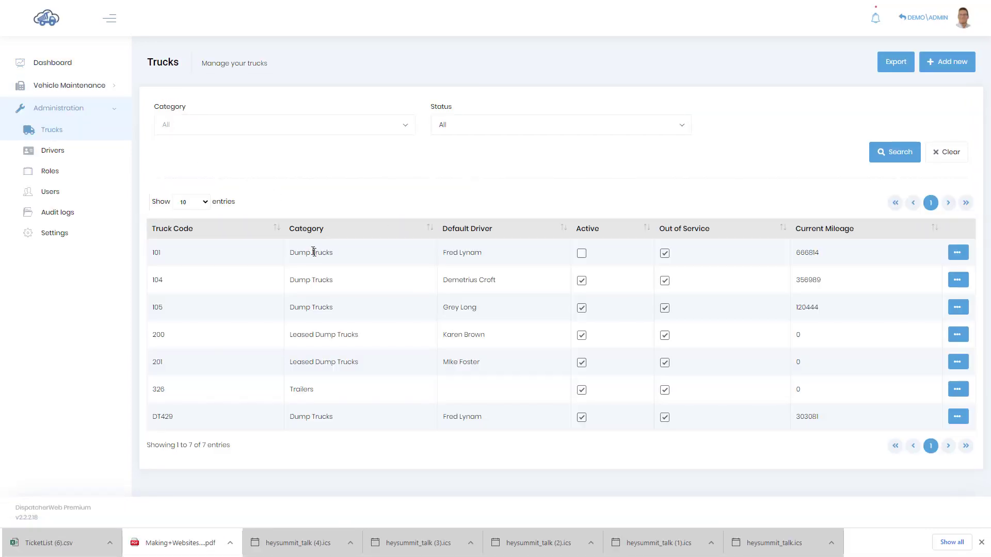
mouse_move(306, 198)
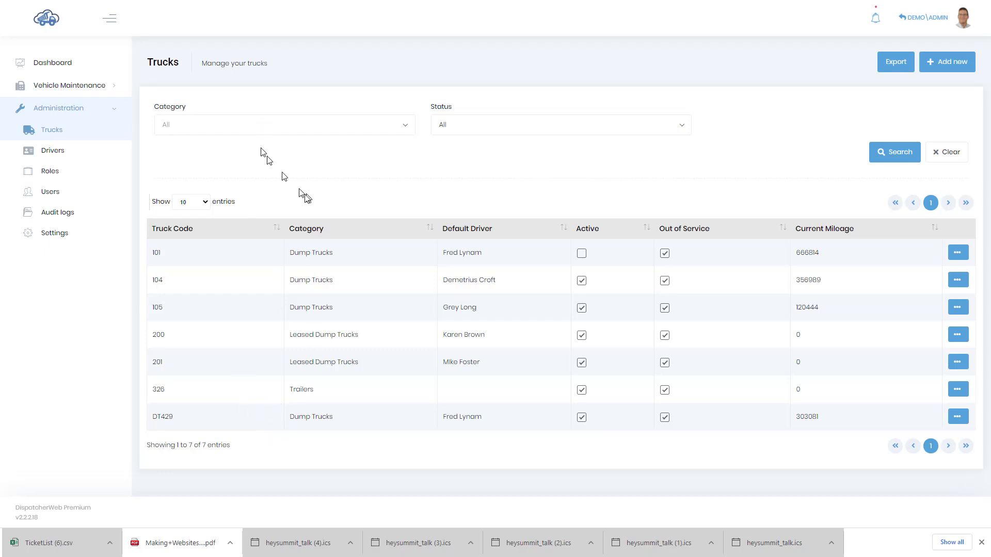
mouse_move(121, 129)
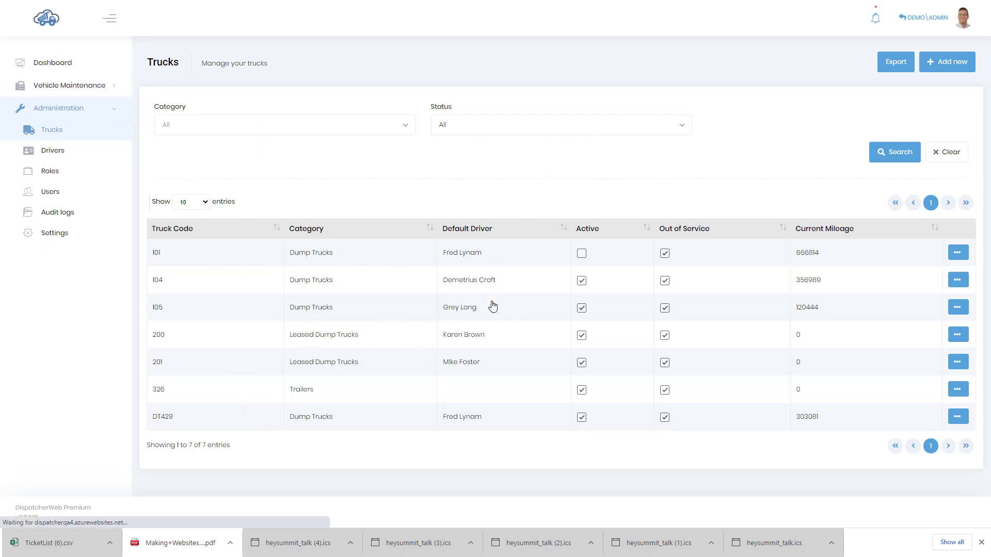
Review the dashboard's out-of-service trucks, briefly viewing and dismissing the actions for truck 201.
left_click(51, 62)
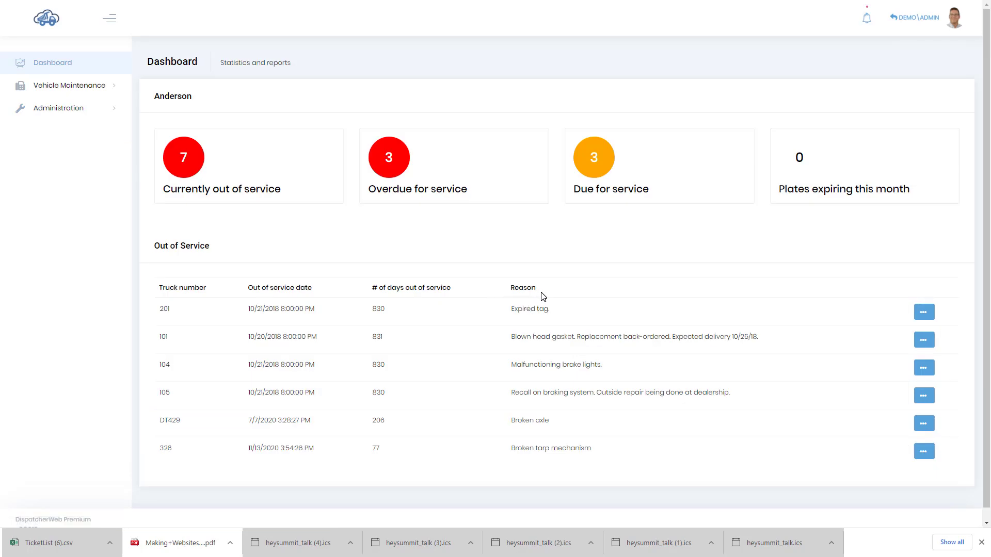
mouse_move(417, 167)
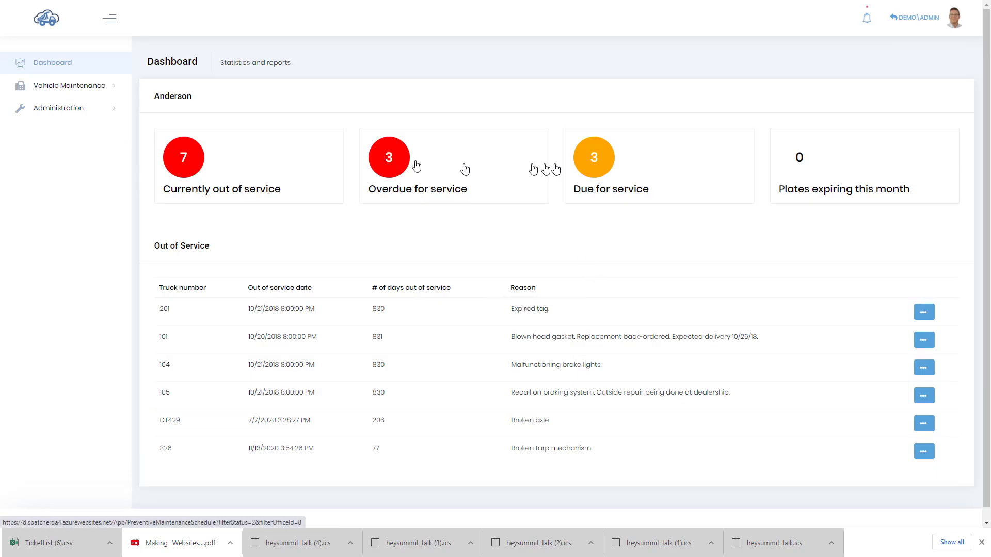
mouse_move(594, 160)
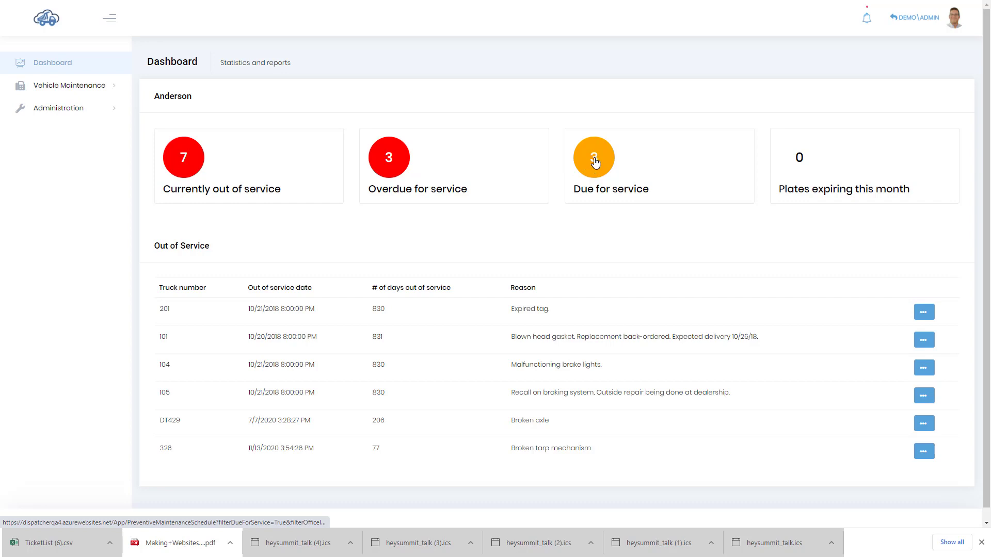
mouse_move(595, 164)
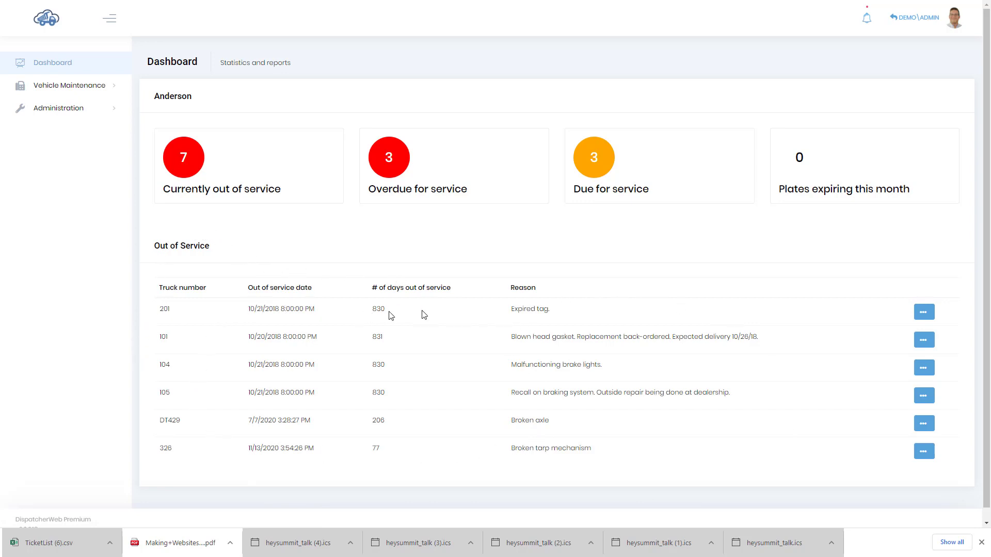
mouse_move(862, 314)
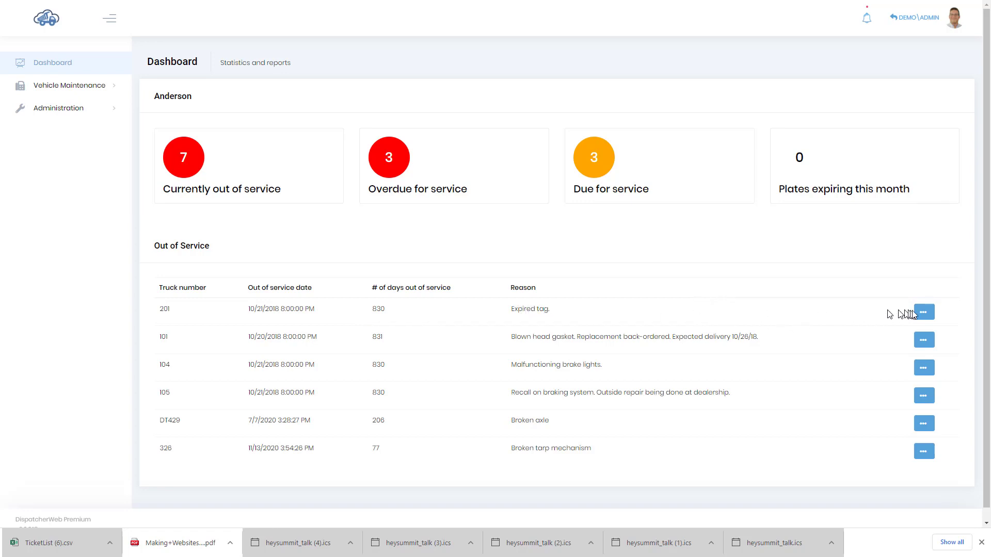
left_click(922, 311)
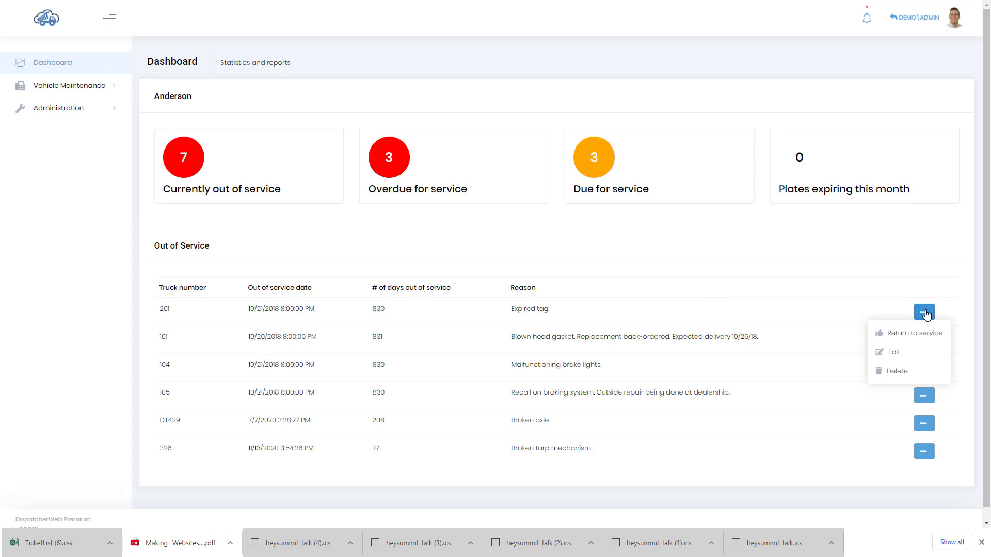
mouse_move(890, 353)
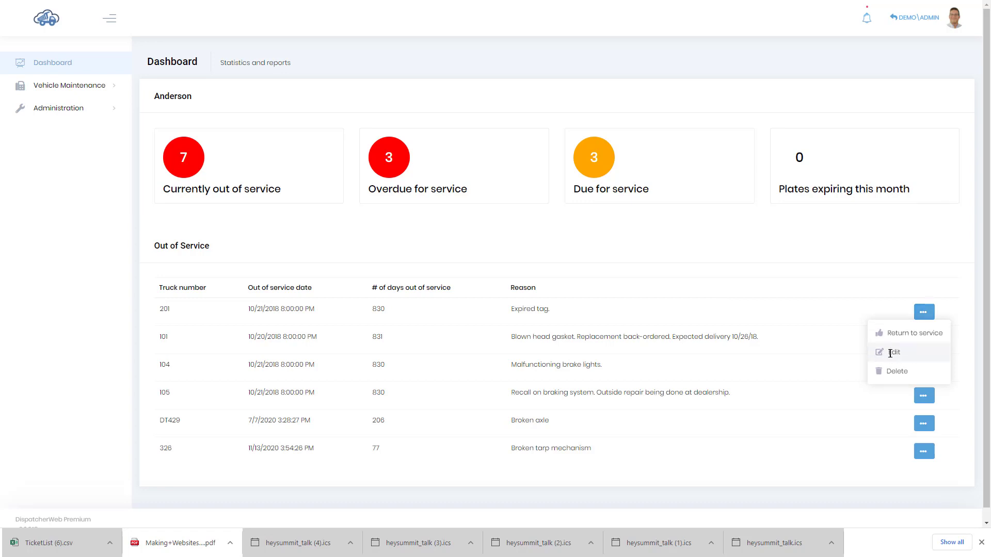
mouse_move(880, 336)
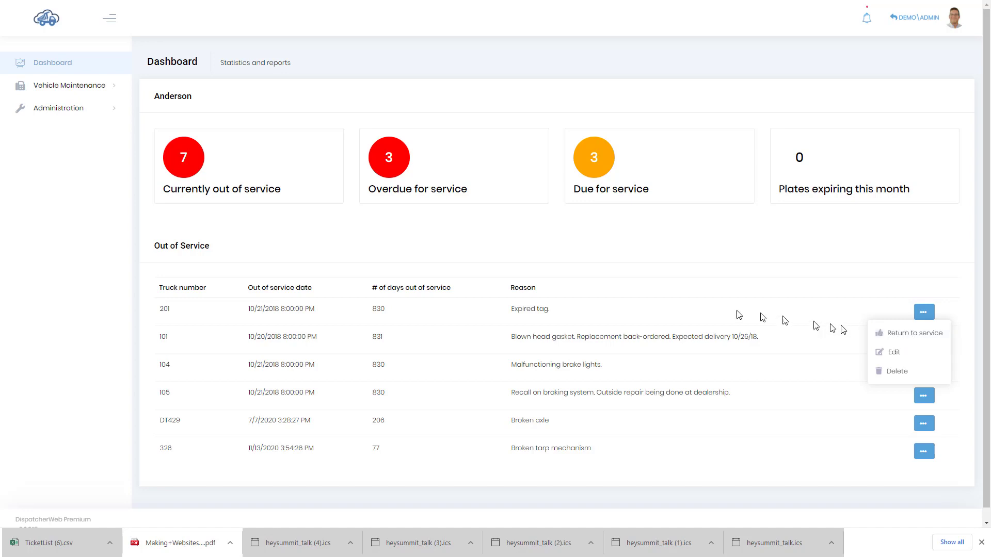
mouse_move(614, 264)
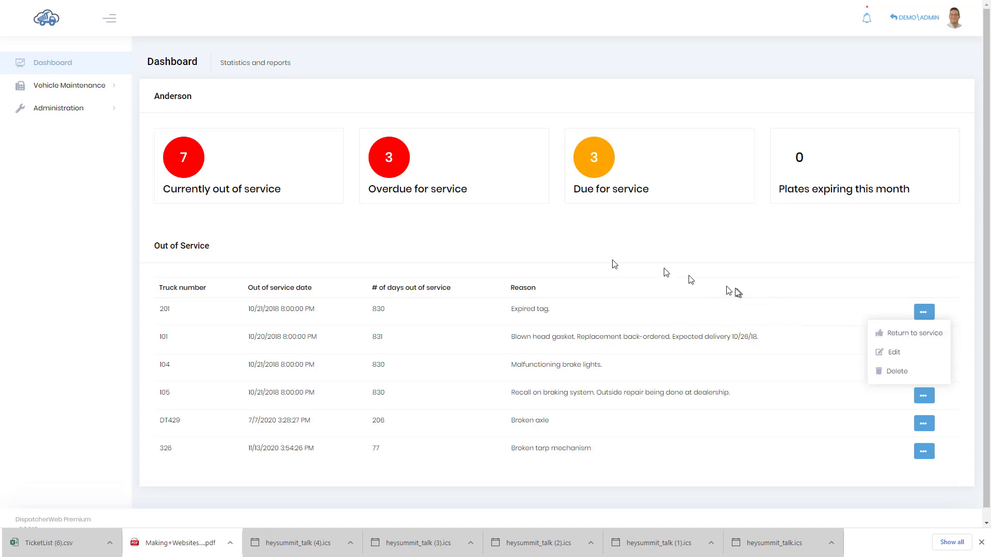
mouse_move(773, 246)
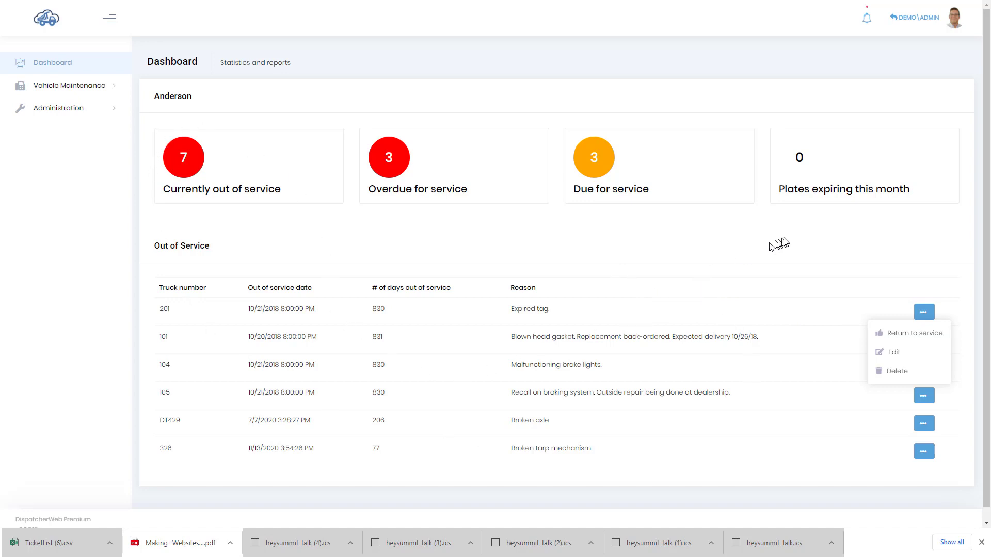
mouse_move(806, 242)
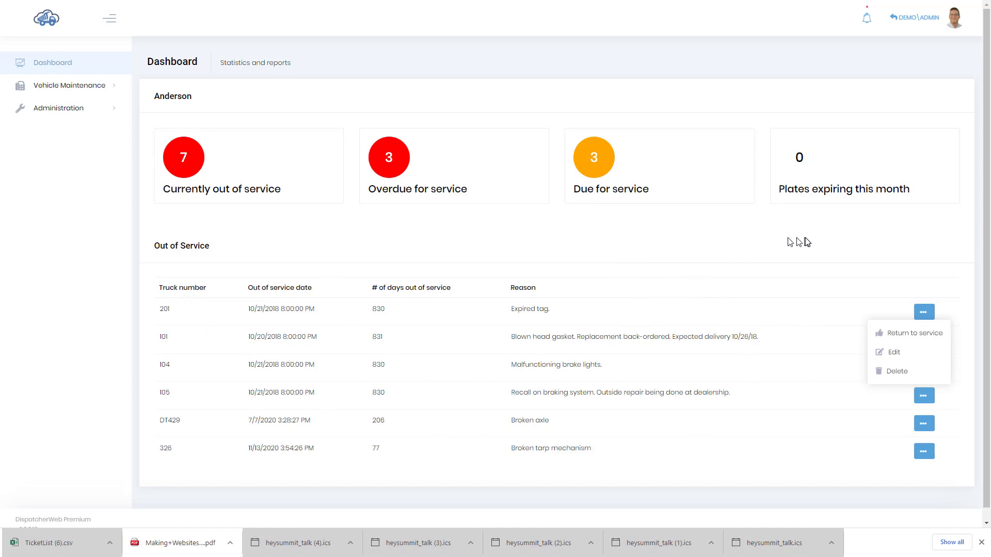
left_click(483, 263)
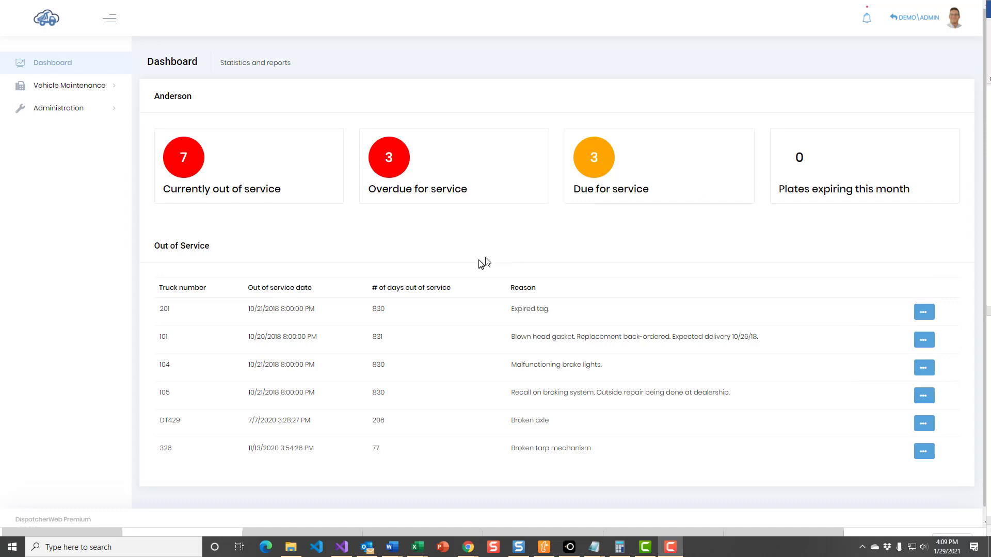
mouse_move(80, 111)
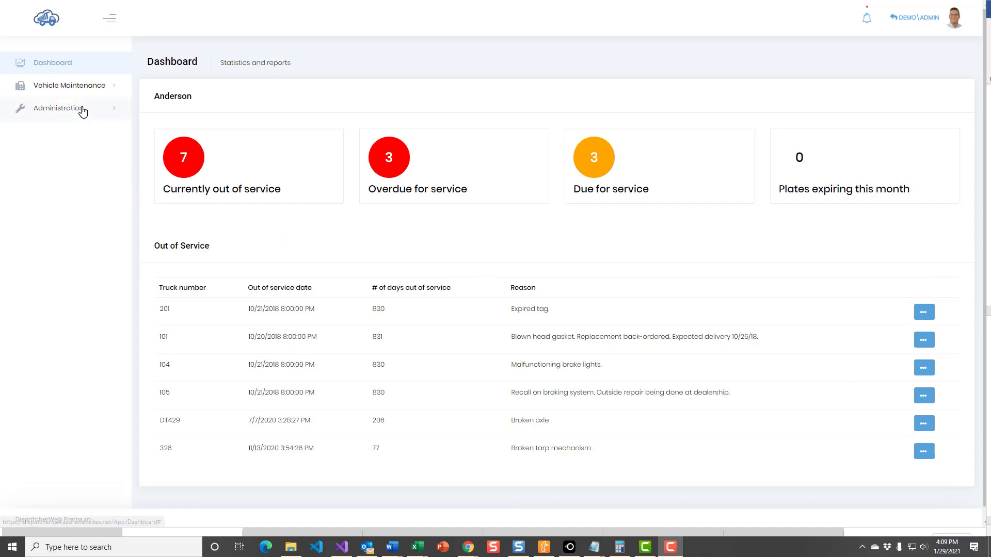
Go to the Trucks list under Administration.
left_click(58, 109)
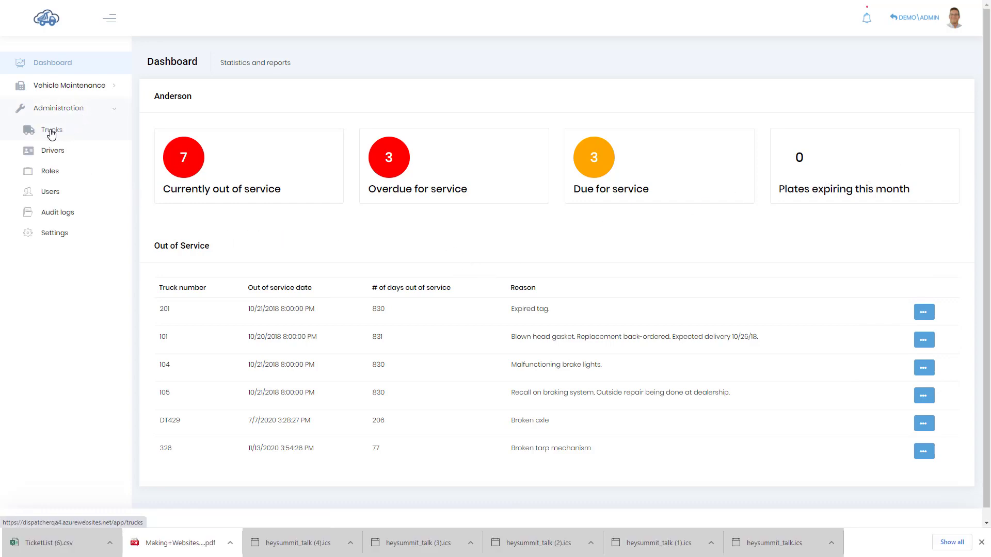
left_click(52, 130)
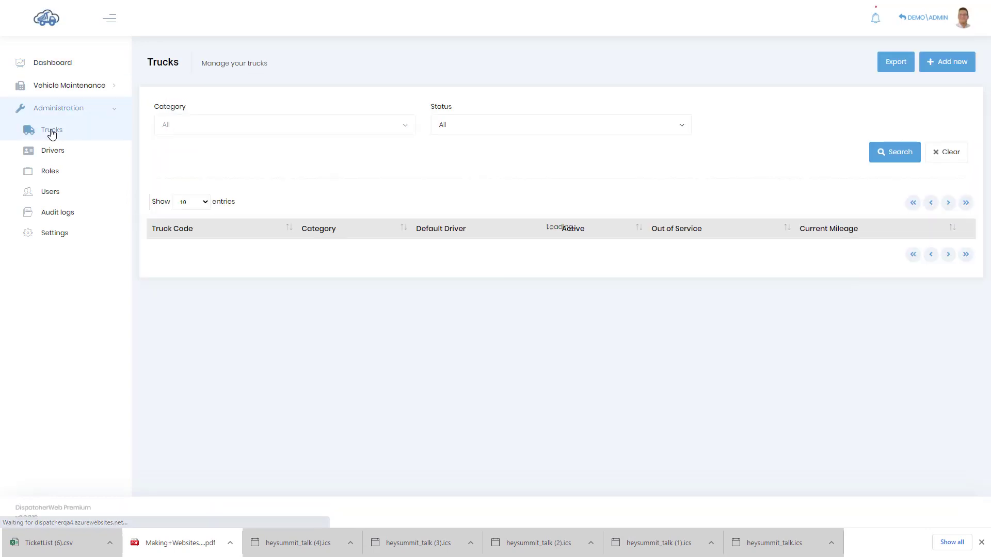
left_click(51, 130)
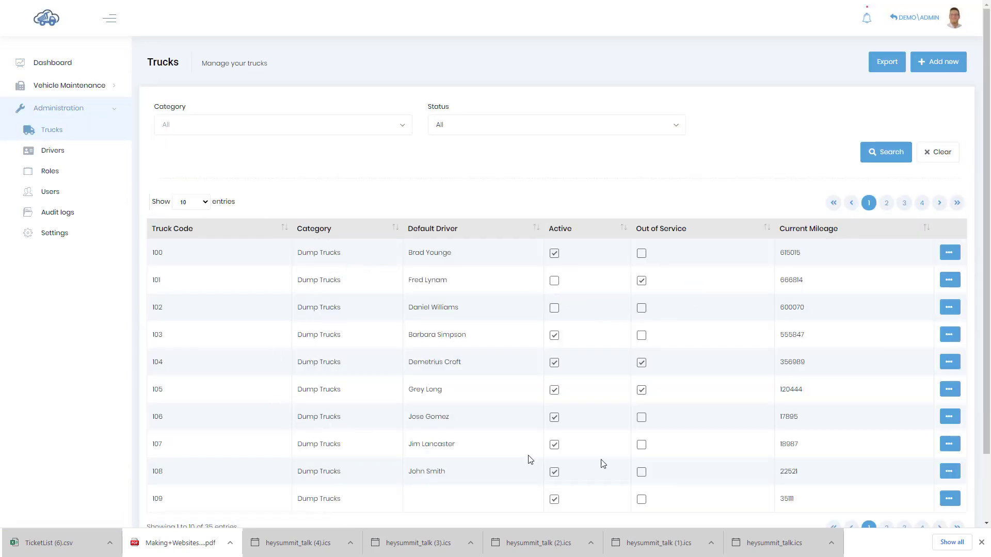
mouse_move(566, 260)
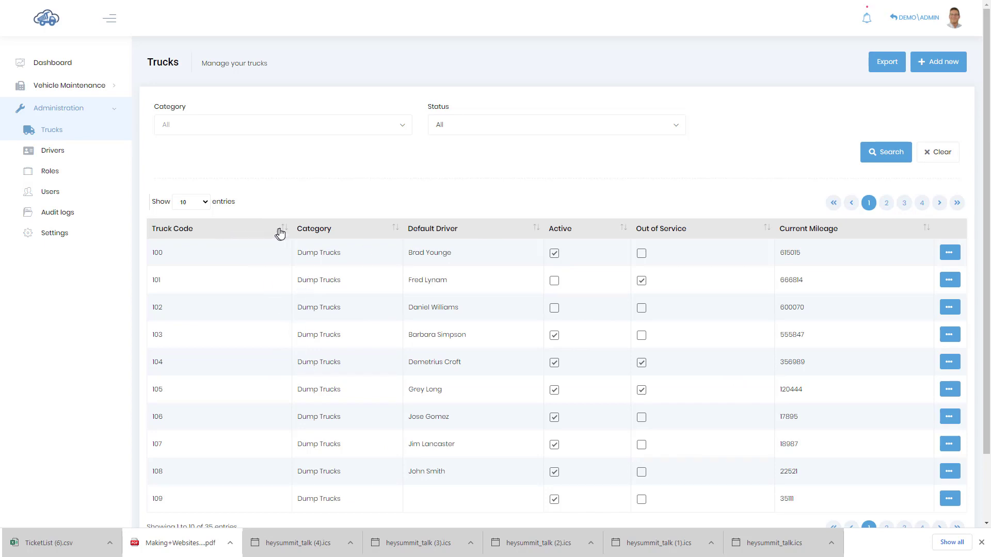
mouse_move(495, 131)
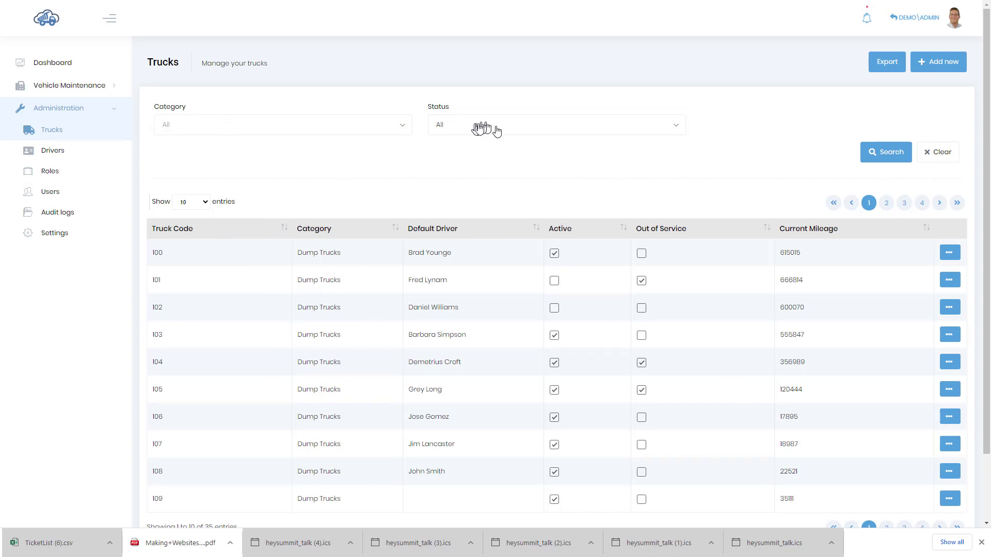
mouse_move(440, 273)
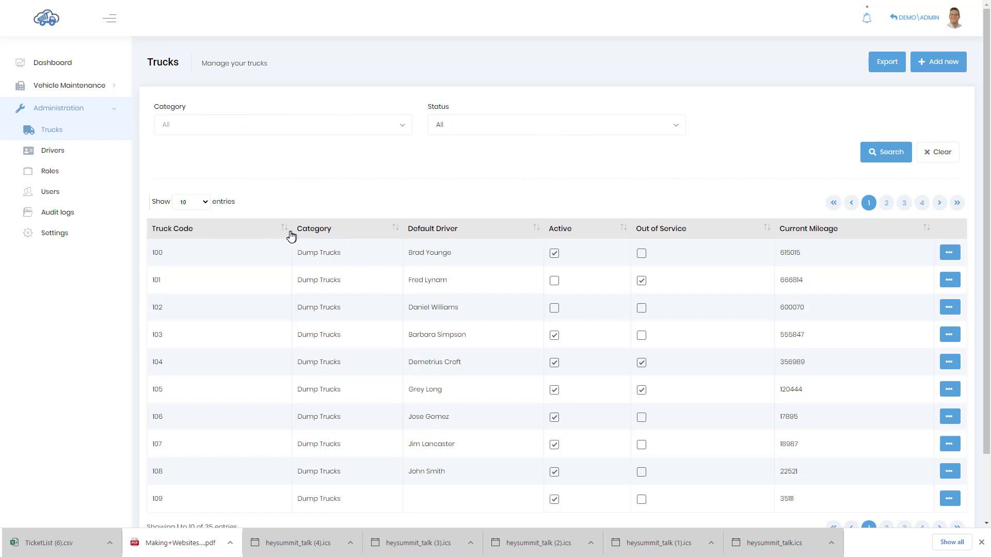
mouse_move(288, 234)
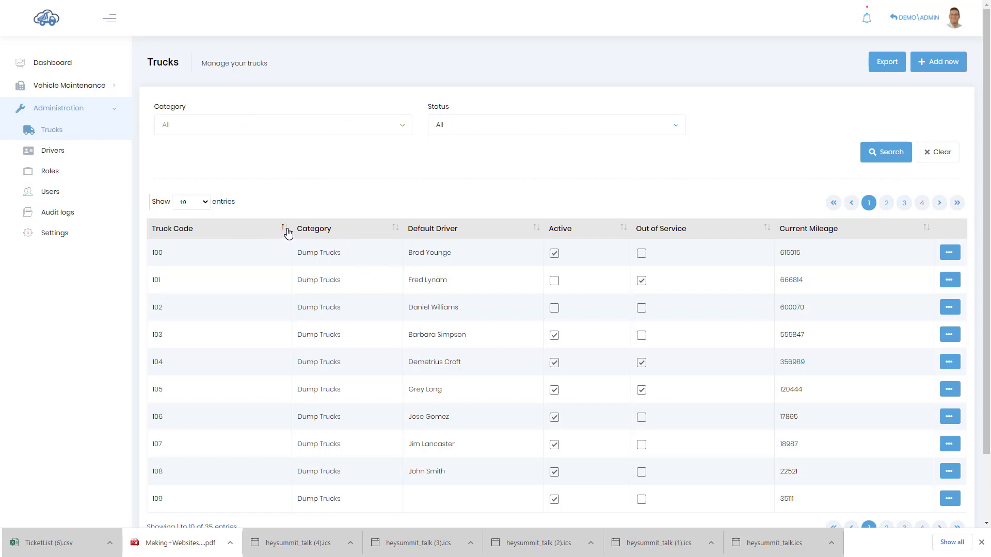
Sort the trucks by code and bring up the actions for truck 121.
left_click(284, 228)
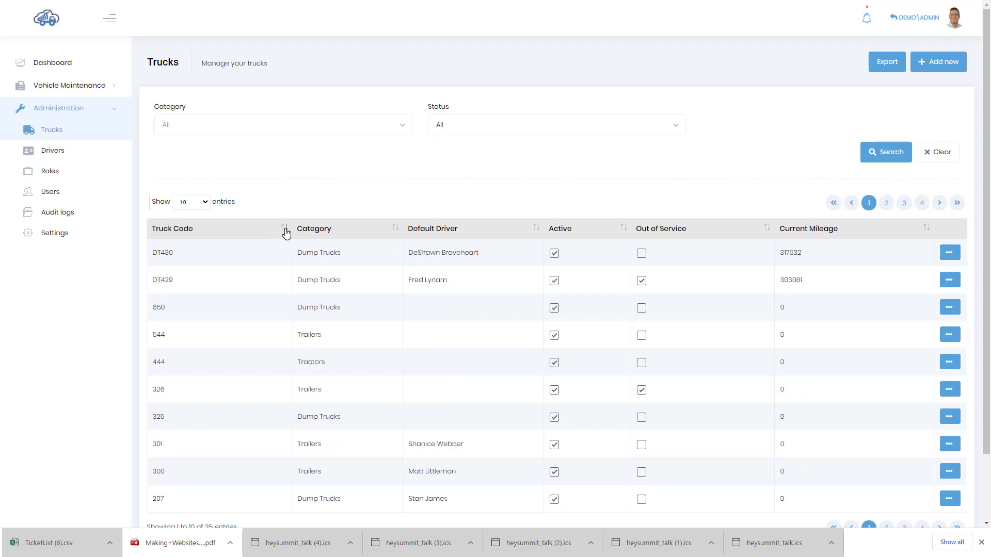
mouse_move(390, 235)
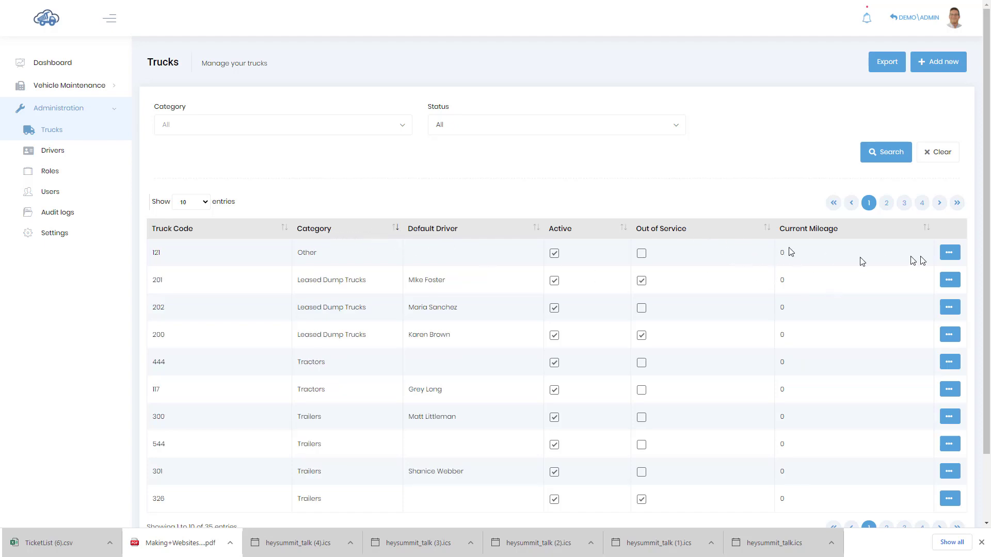
left_click(950, 251)
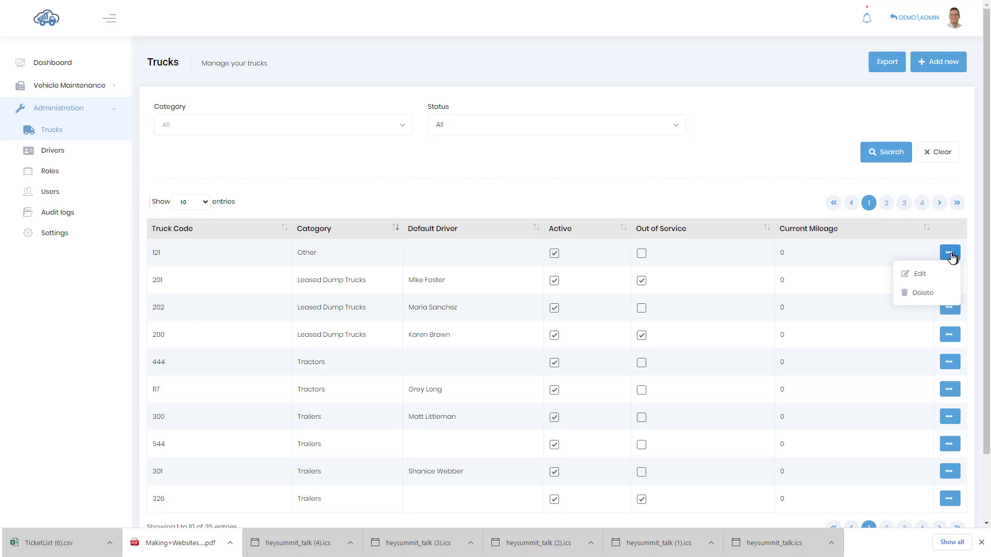
mouse_move(914, 275)
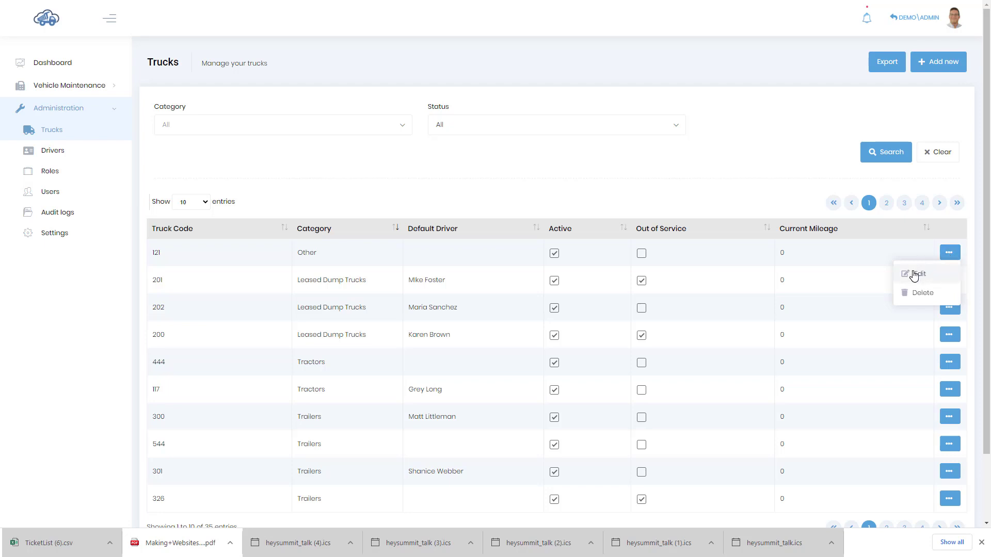
Edit truck 121 and review its general details: category Other, active, in service 01/06/2019.
left_click(915, 275)
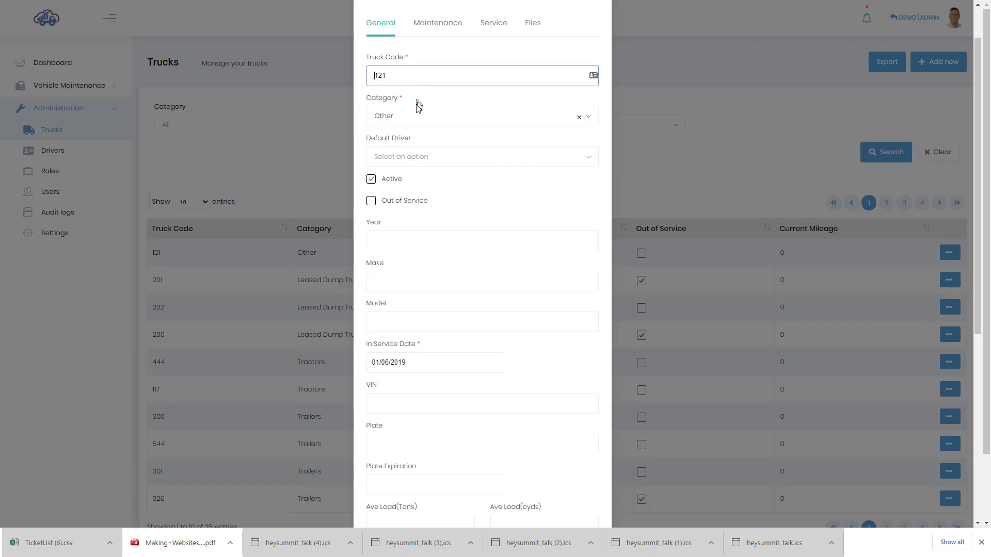
mouse_move(431, 112)
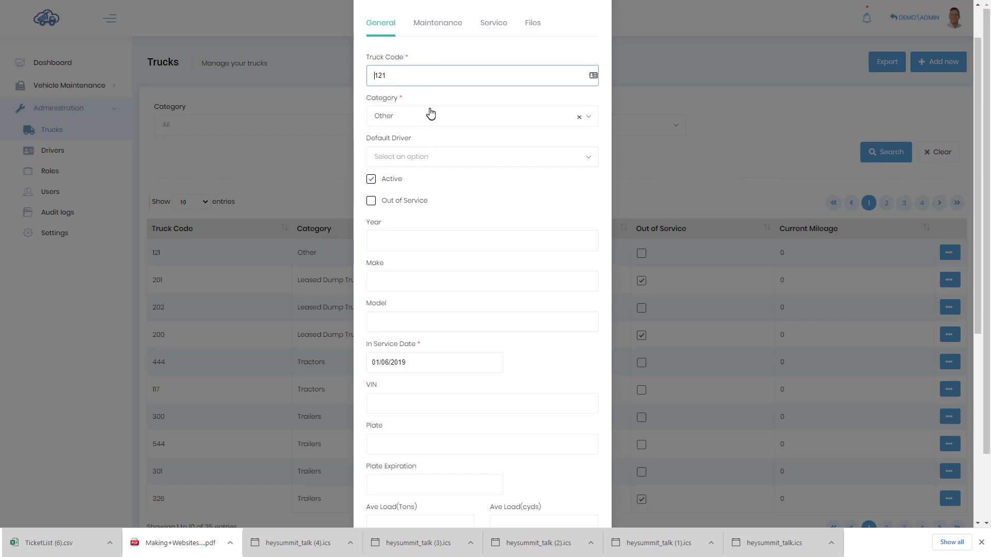
mouse_move(402, 106)
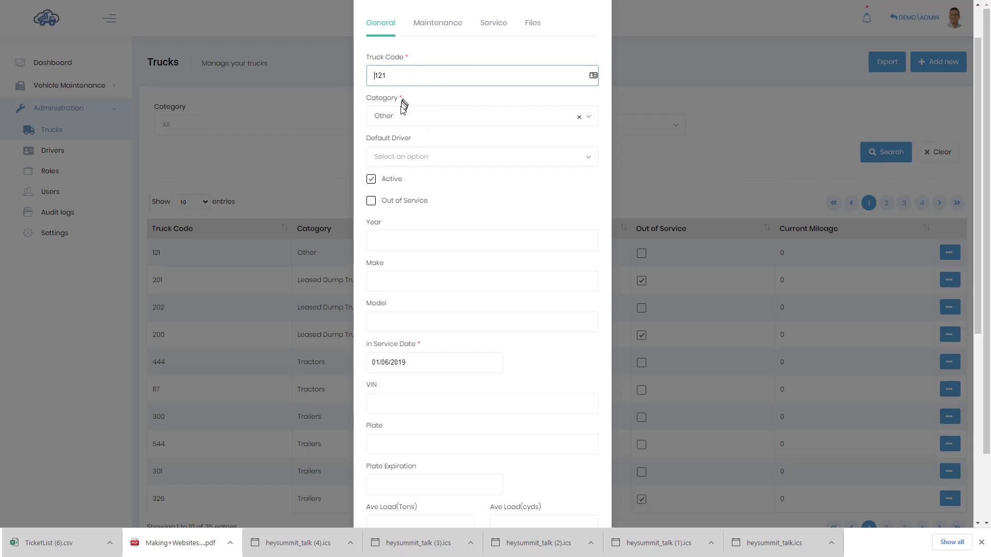
mouse_move(511, 121)
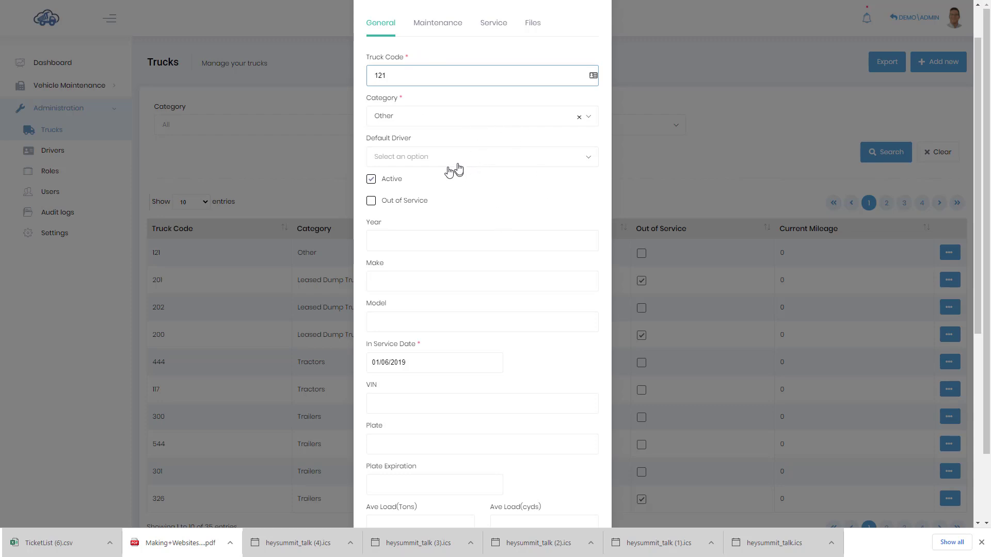
scroll("down", 3)
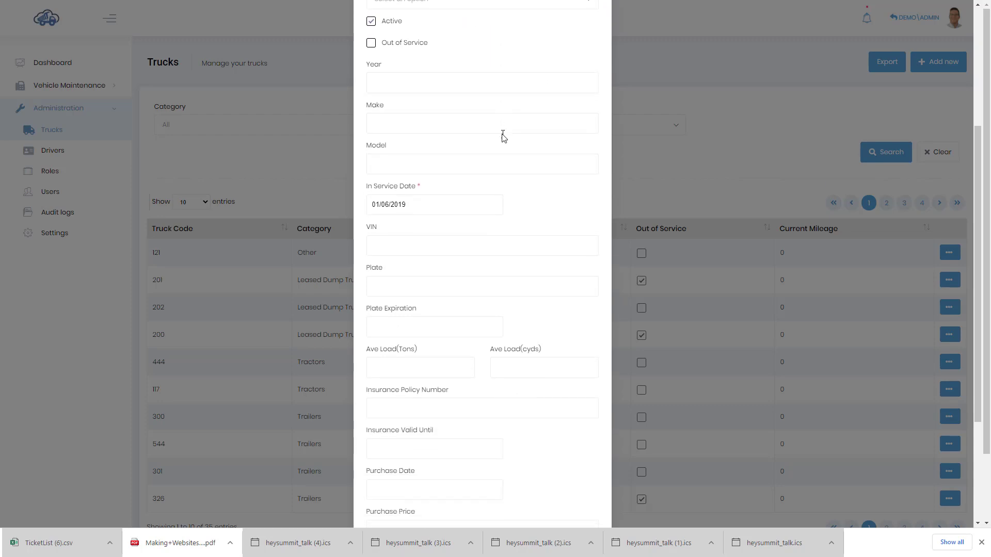
scroll("down", 3)
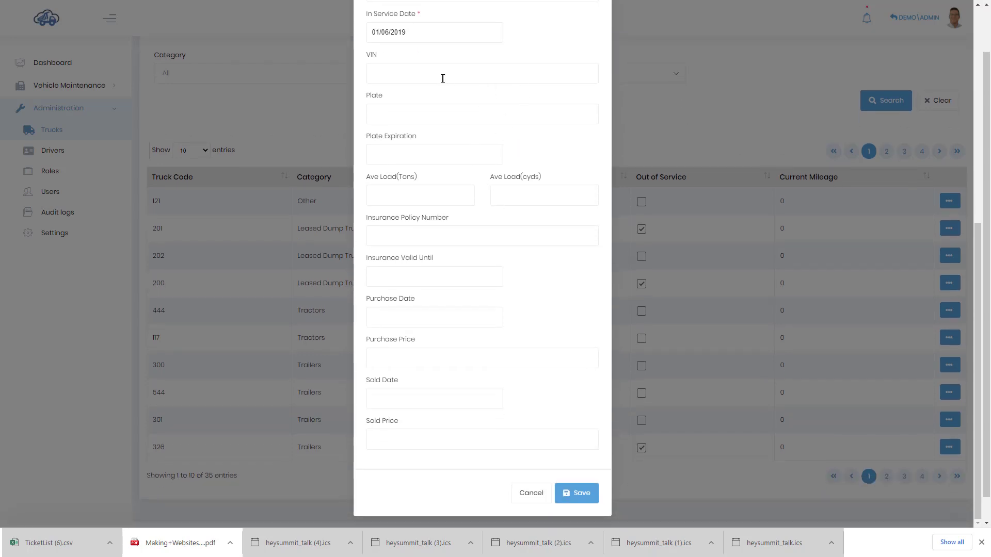
mouse_move(483, 238)
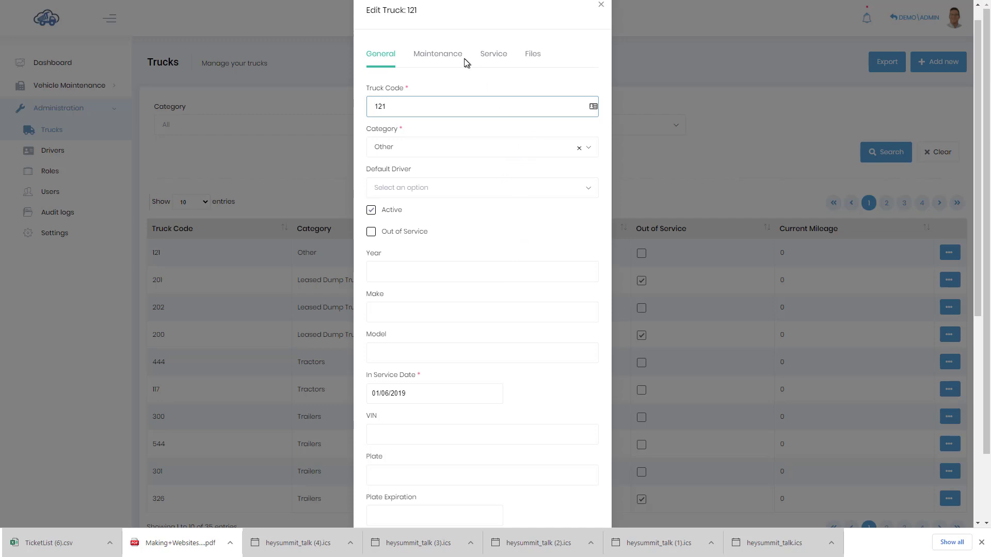
View truck 121's maintenance details with fuel, tires, transmission and engine empty.
left_click(438, 54)
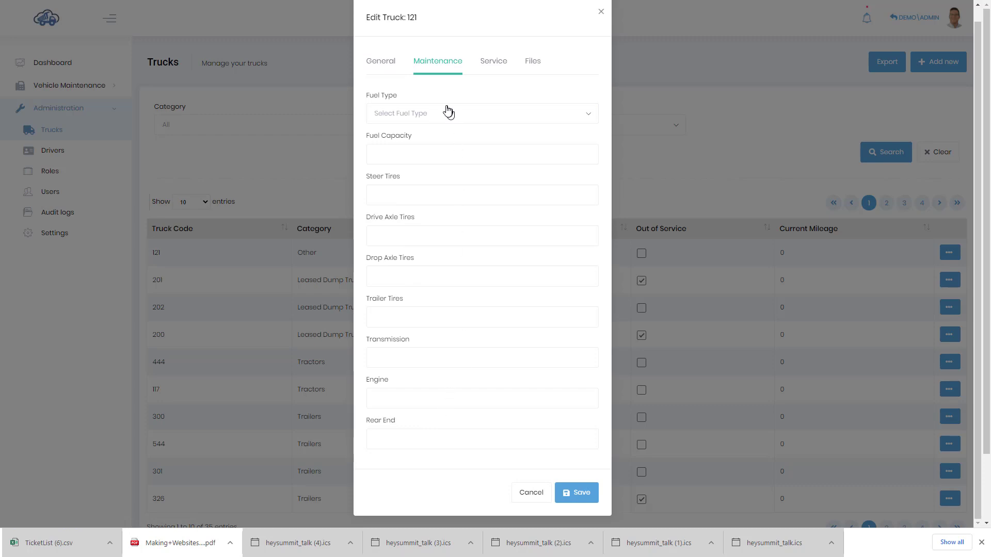
mouse_move(427, 384)
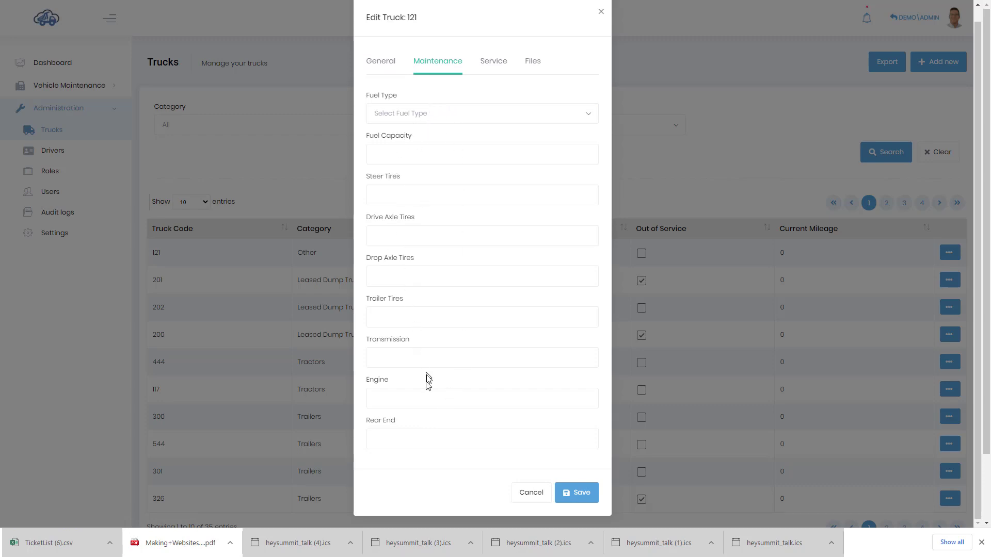
mouse_move(415, 113)
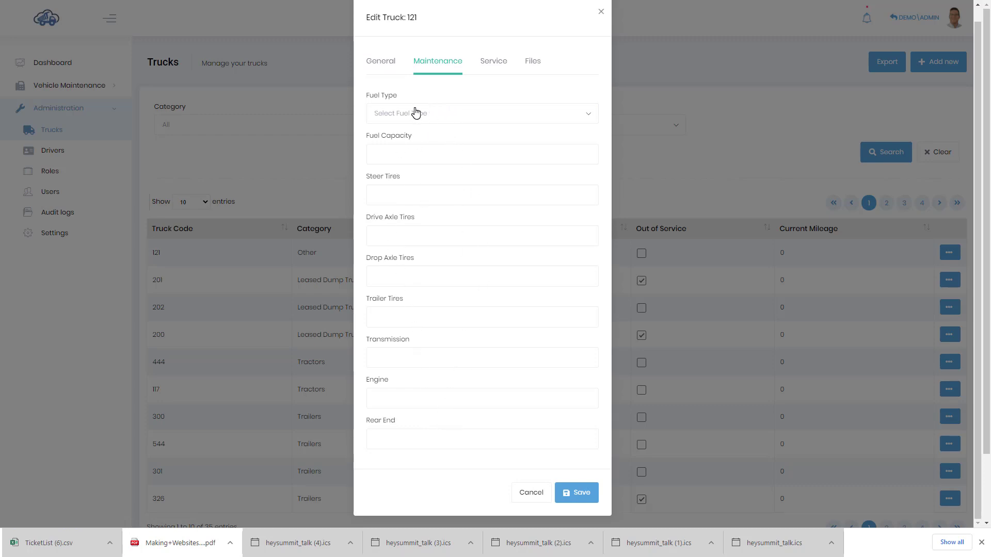
mouse_move(495, 64)
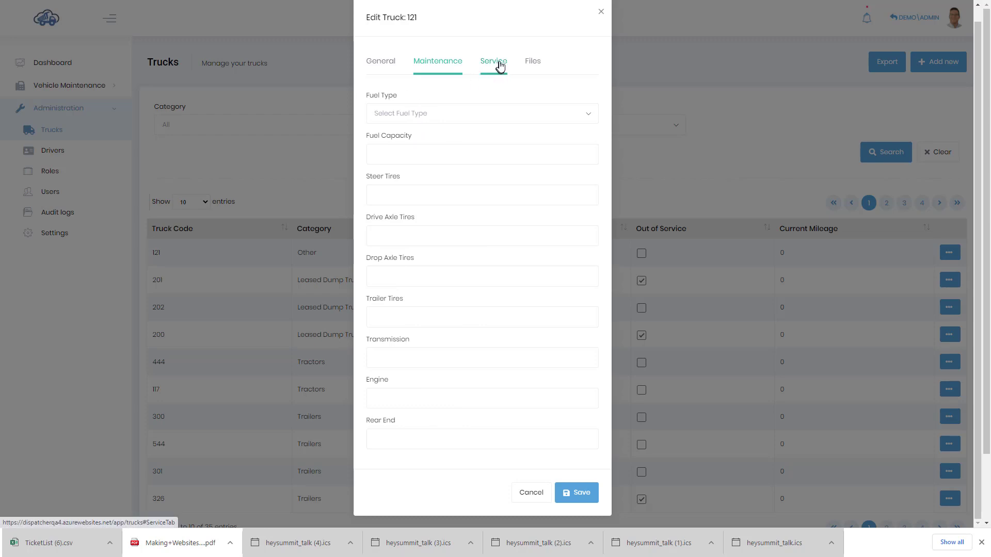
View truck 121's service details (mileage 0.0, hours 0.00) and start adding a service reminder.
left_click(493, 61)
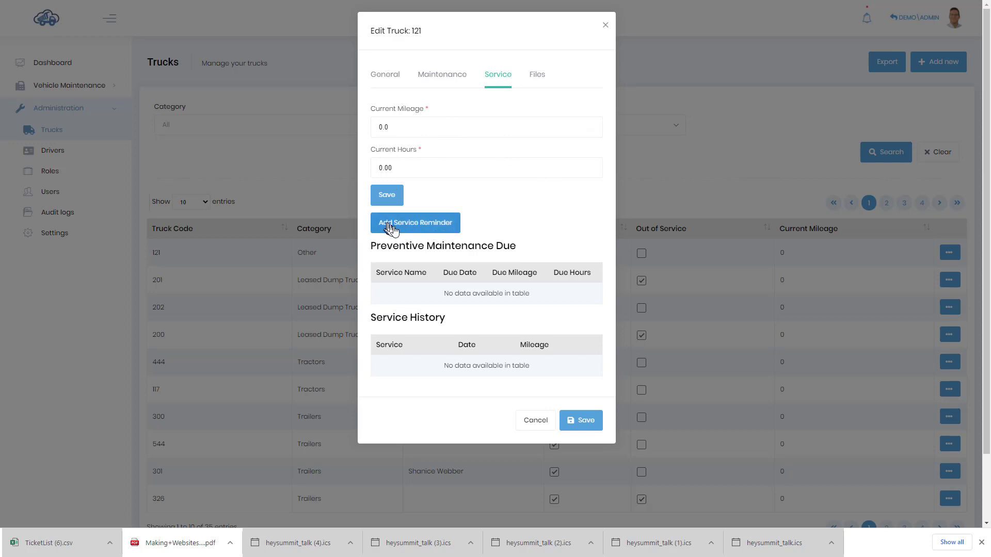
mouse_move(418, 234)
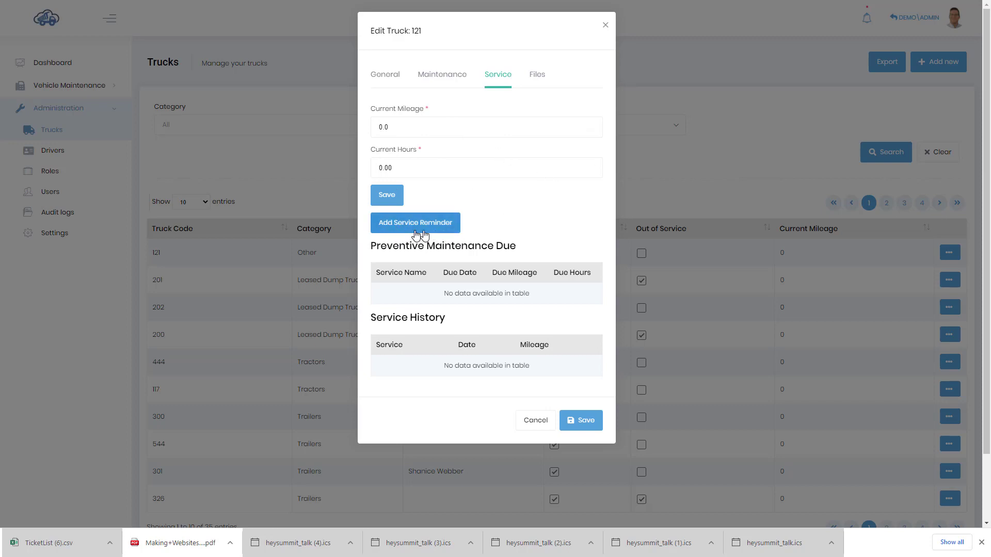
left_click(415, 223)
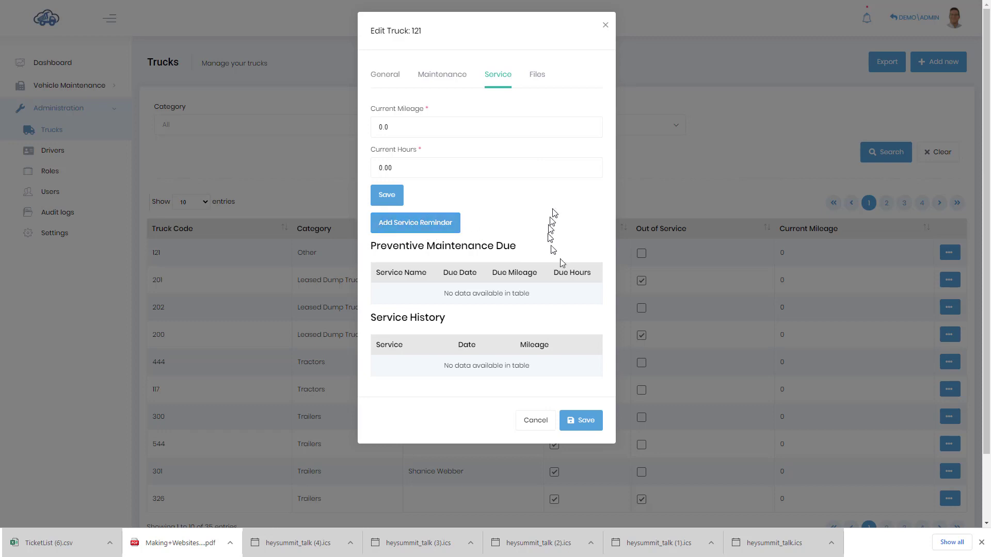
mouse_move(418, 259)
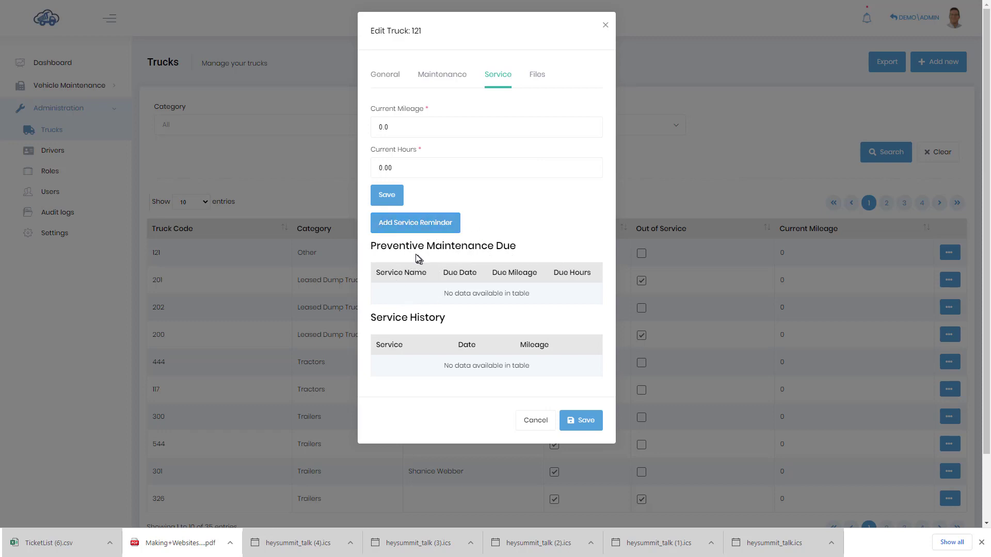
mouse_move(551, 272)
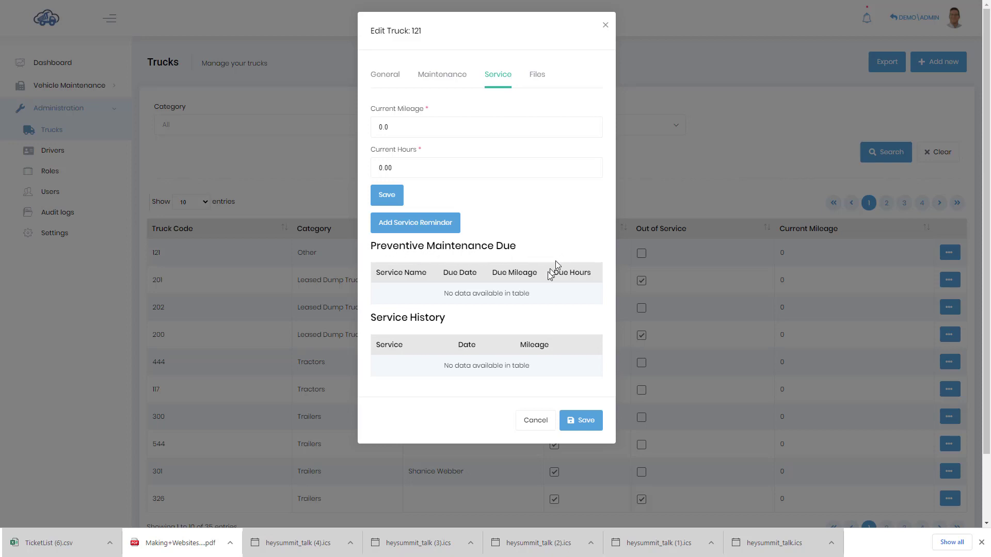
mouse_move(556, 371)
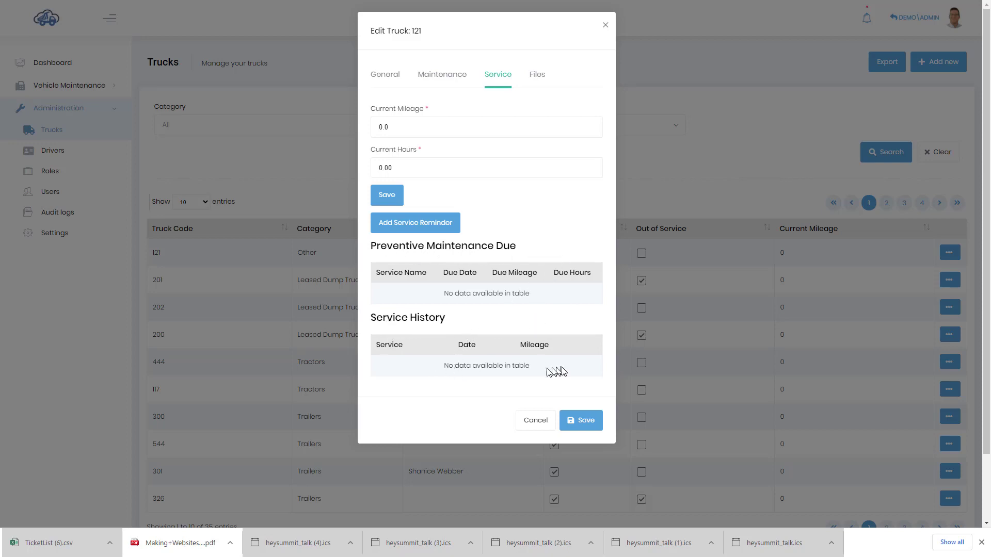
mouse_move(448, 384)
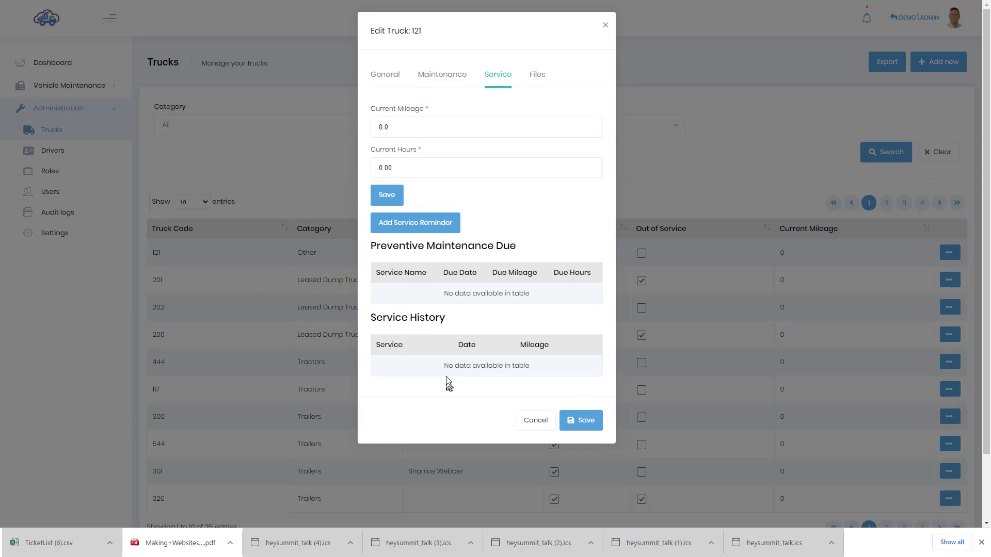
mouse_move(512, 213)
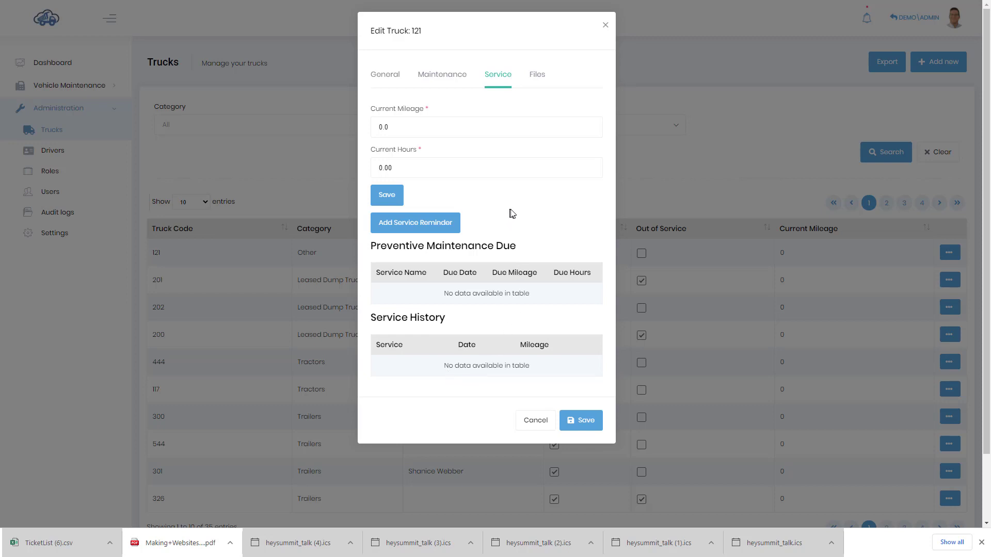
mouse_move(539, 81)
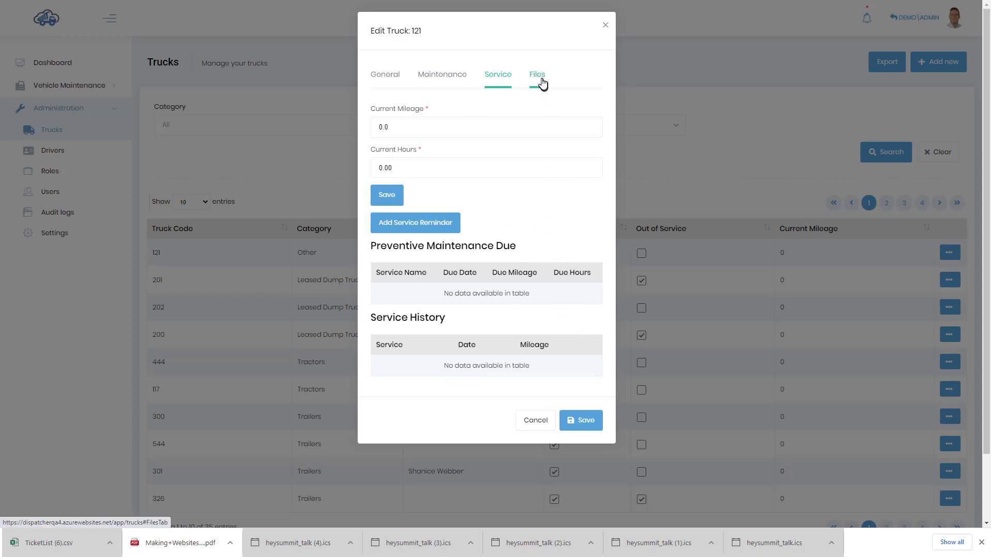
View truck 121's images and files section, which is empty.
left_click(536, 74)
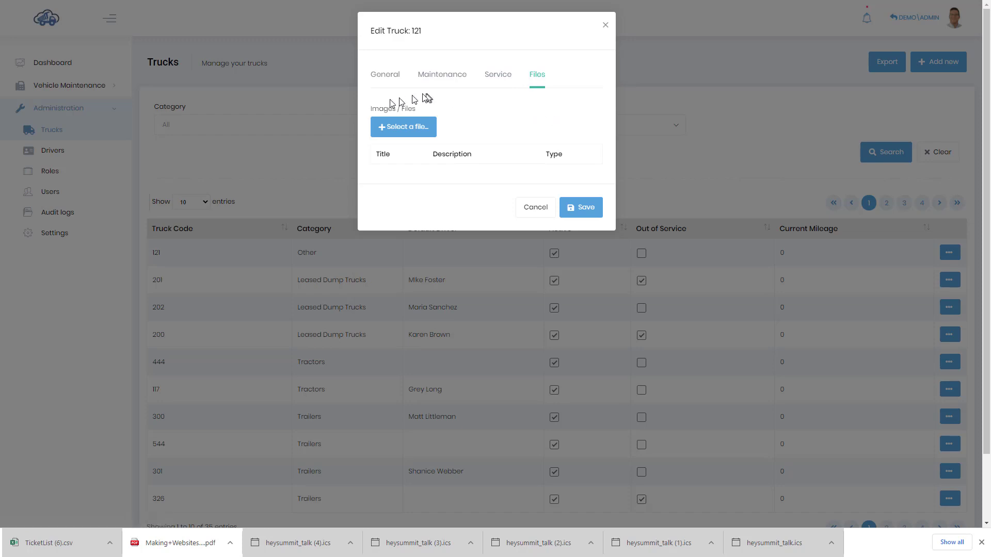
mouse_move(490, 126)
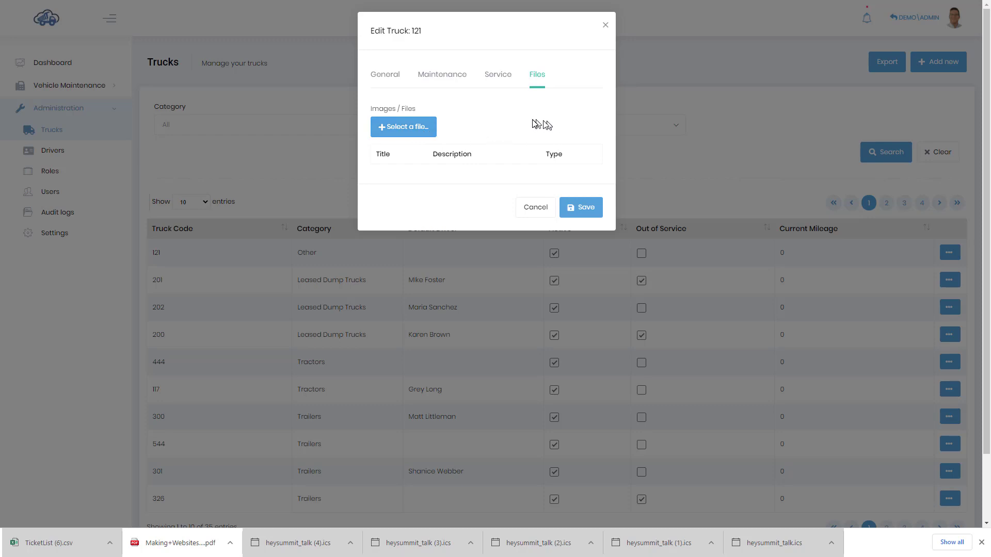
mouse_move(540, 119)
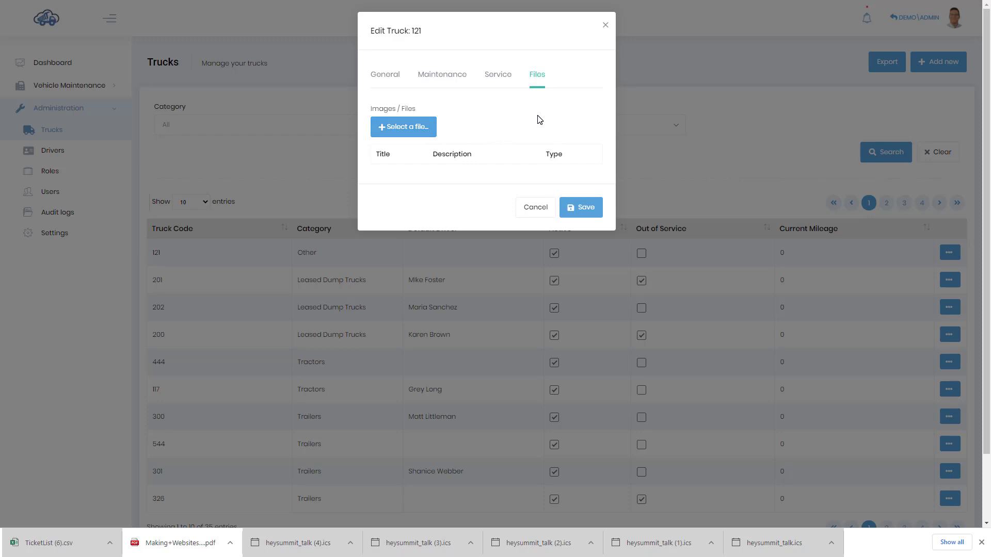
mouse_move(545, 116)
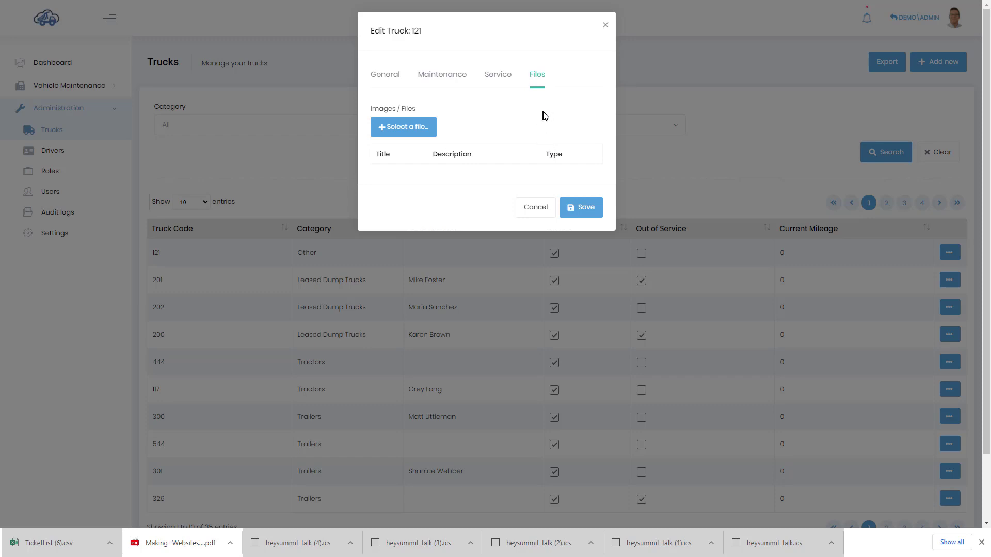
mouse_move(542, 113)
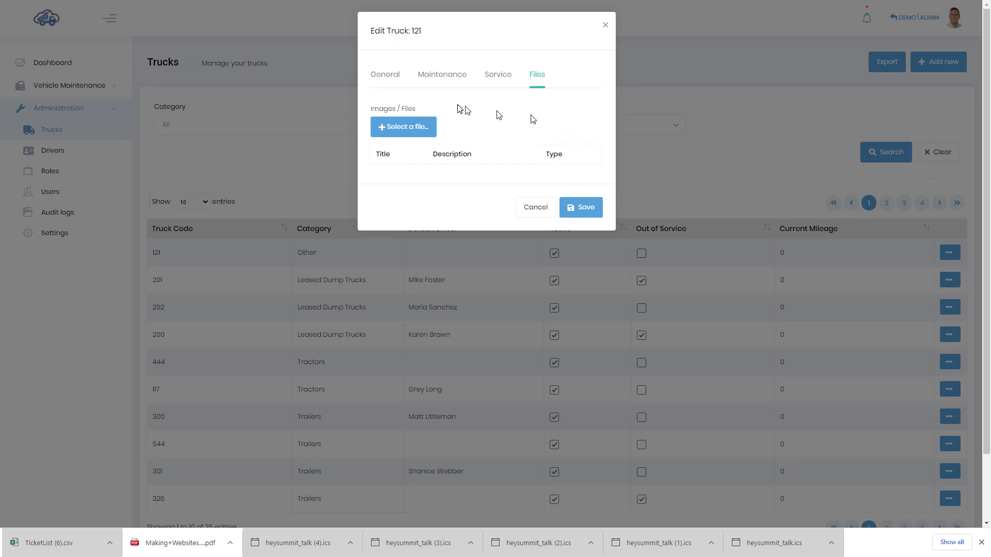
mouse_move(593, 169)
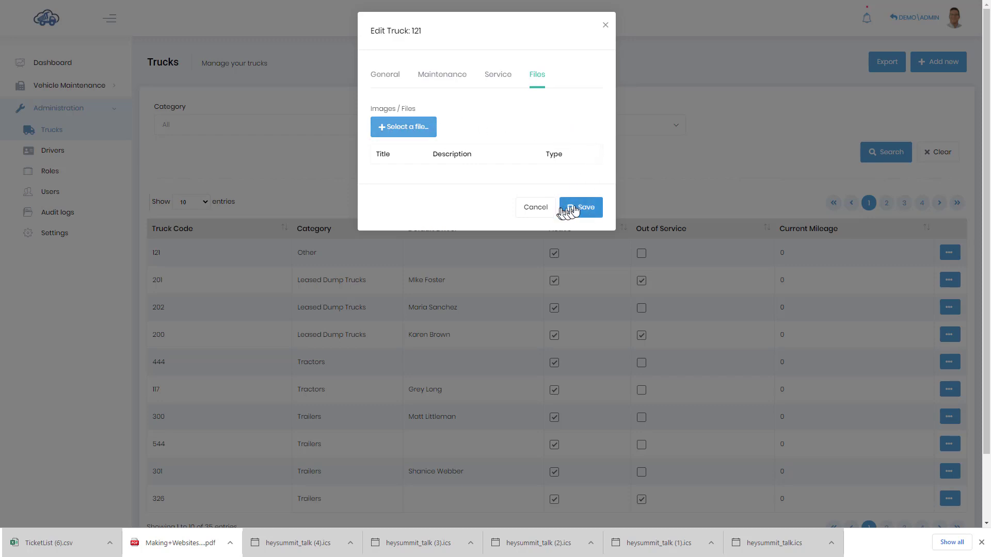
Save truck 121, returning to the Trucks list.
left_click(581, 207)
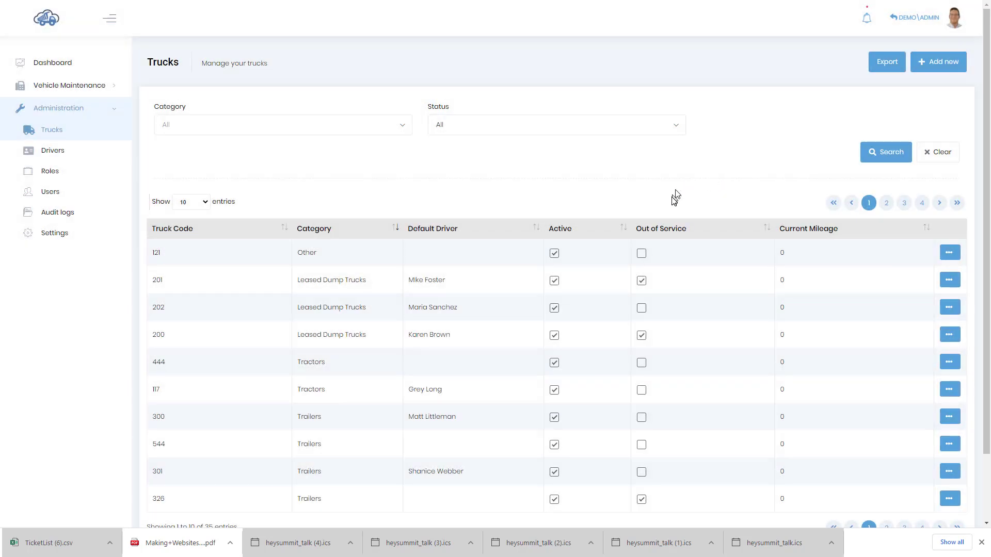
mouse_move(700, 209)
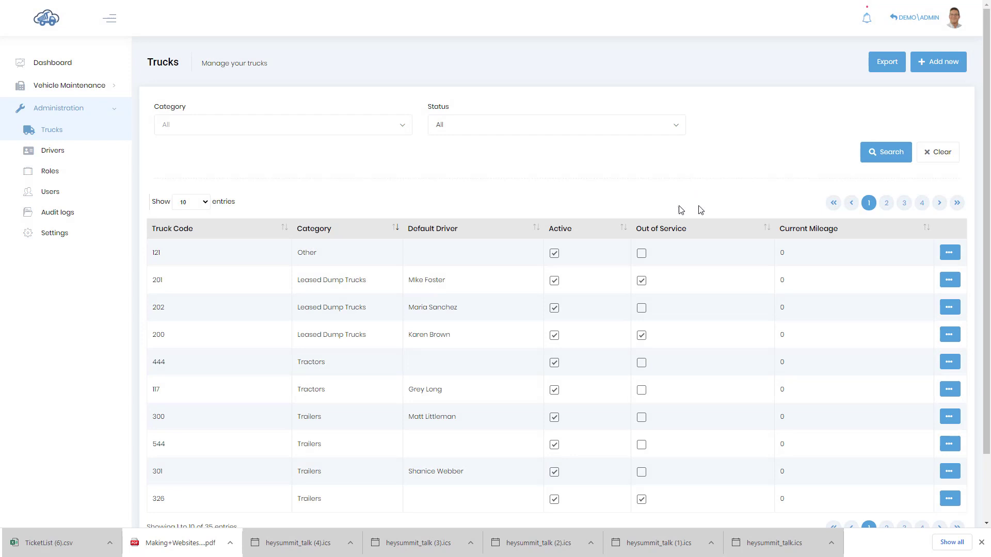
mouse_move(596, 260)
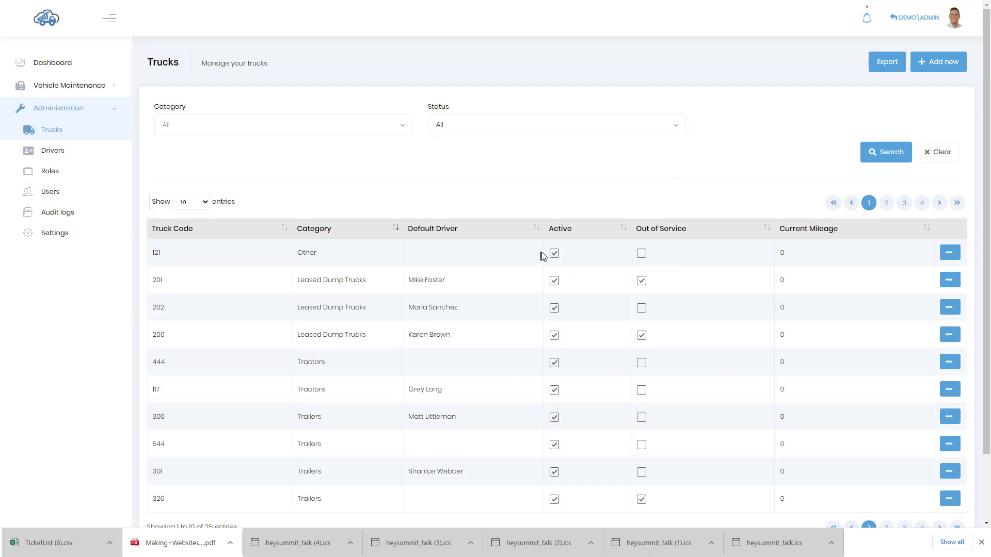
mouse_move(571, 194)
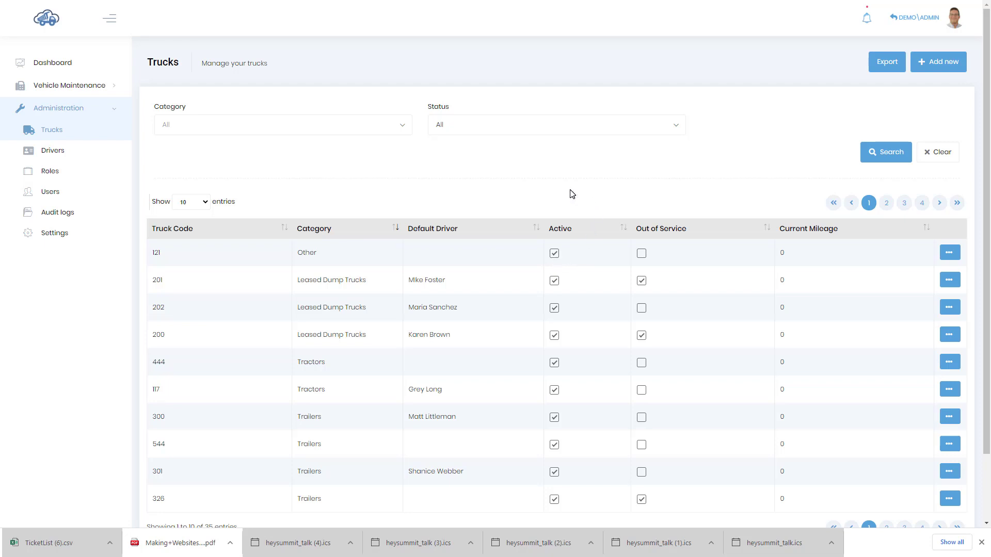
mouse_move(624, 184)
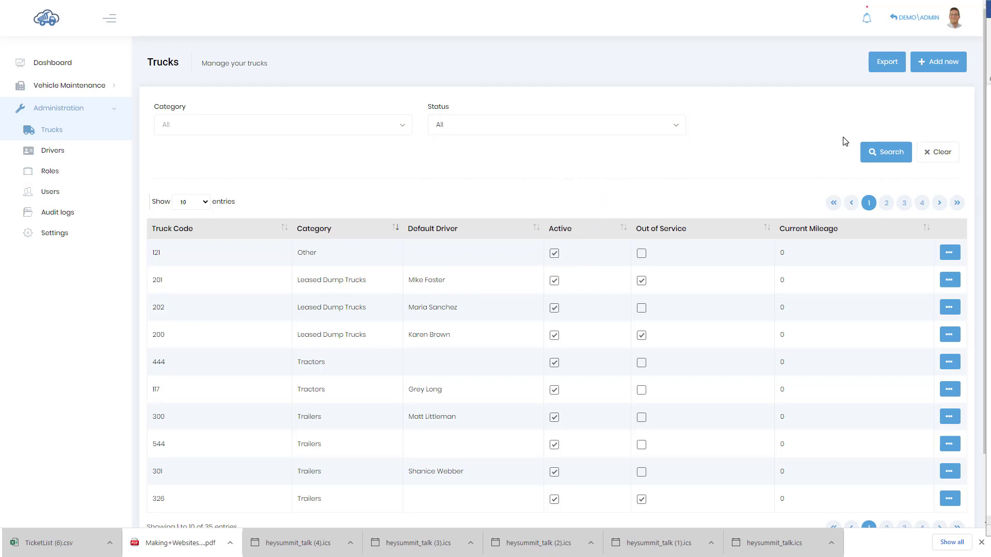
mouse_move(846, 124)
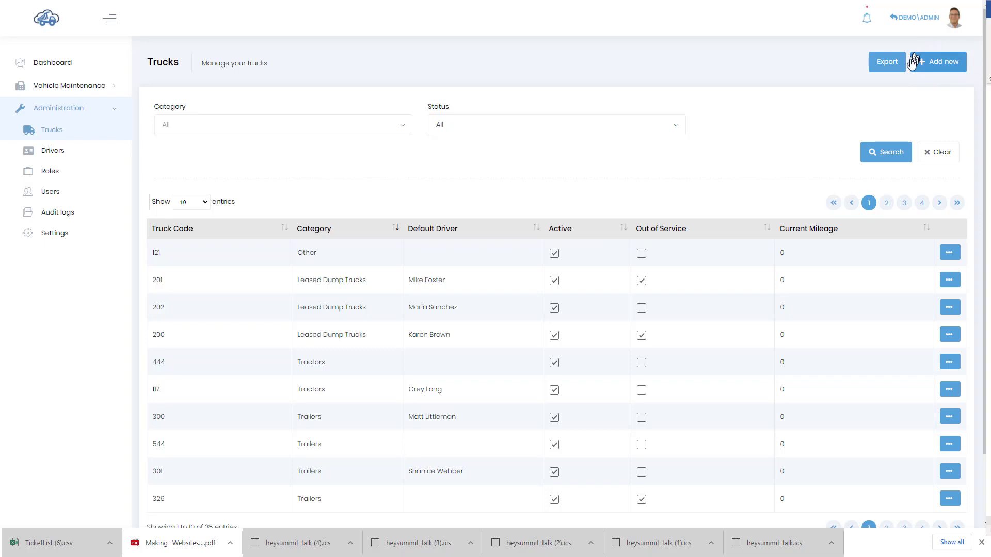
mouse_move(937, 79)
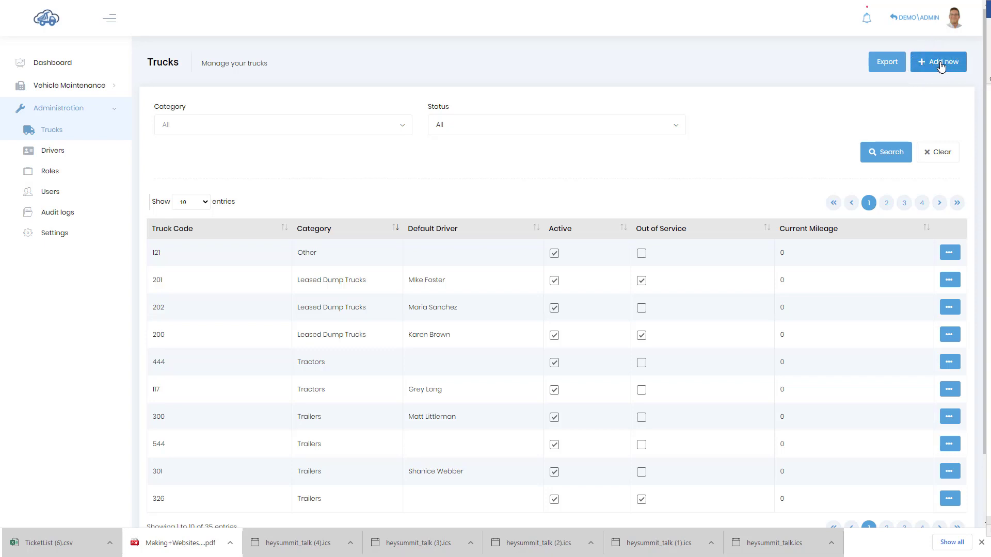
left_click(938, 62)
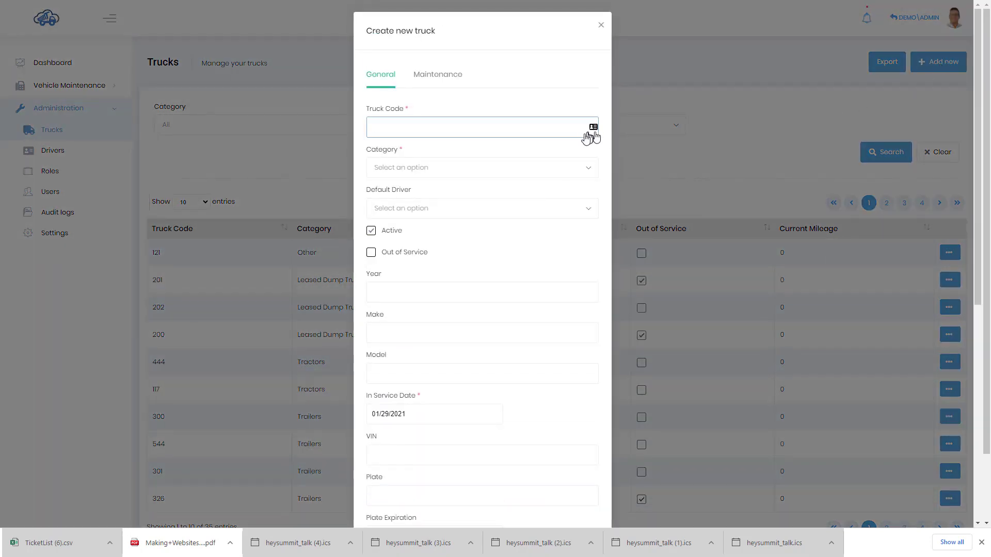
mouse_move(376, 167)
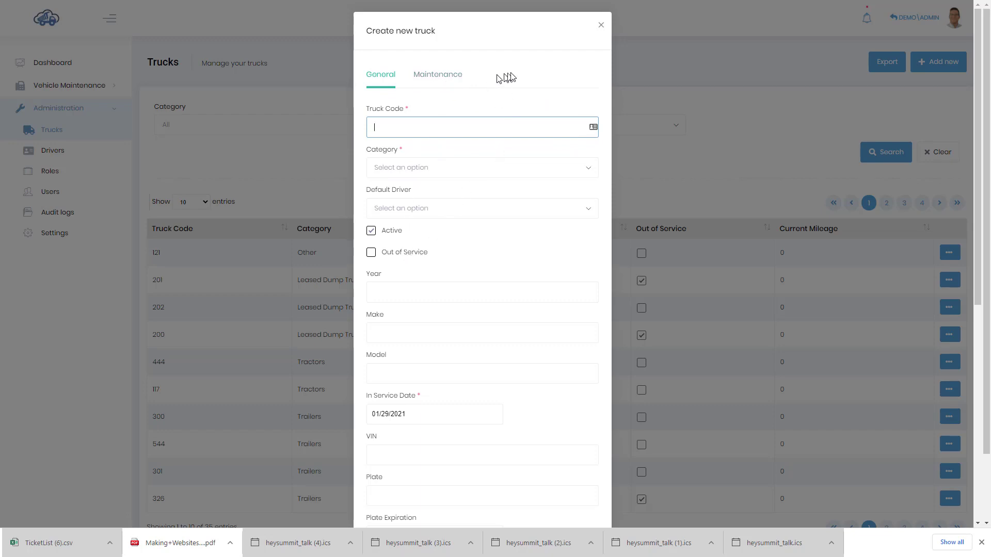
mouse_move(472, 83)
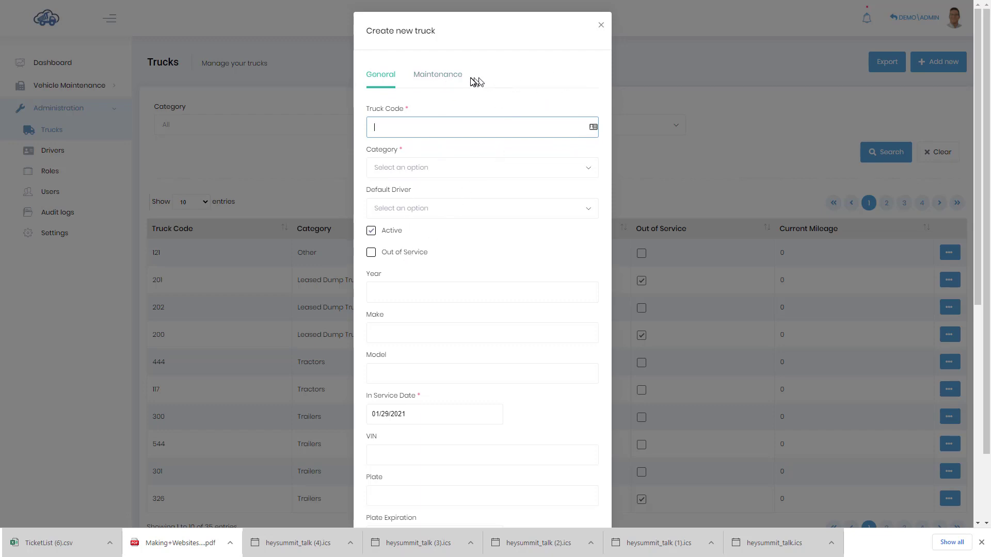
mouse_move(457, 86)
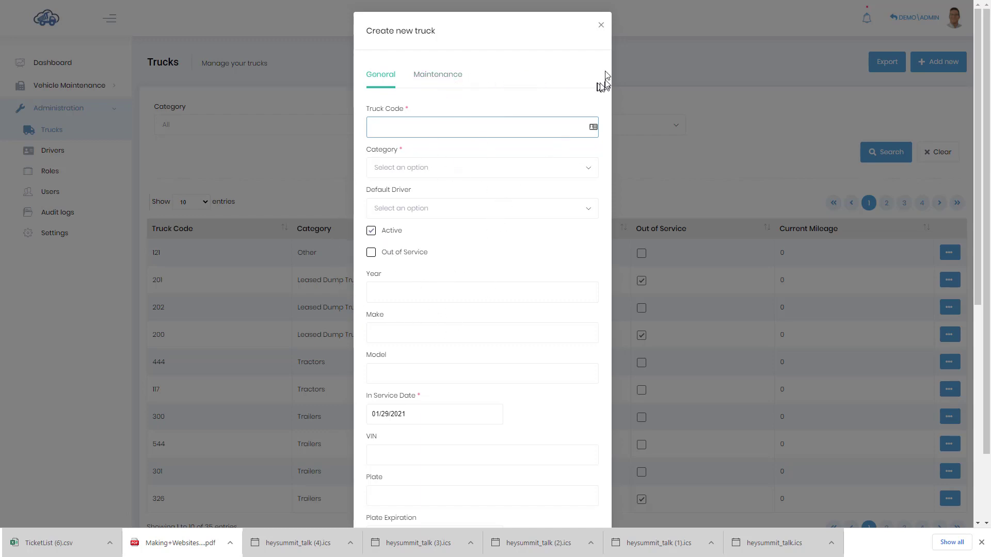
left_click(600, 25)
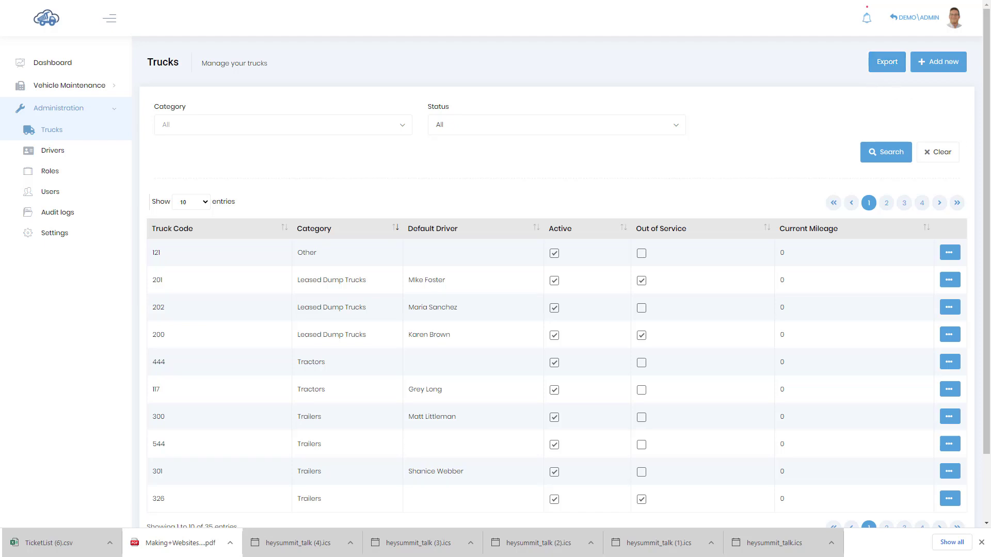
Go to the Service List showing six services including Tire and Brake Inspection.
left_click(69, 84)
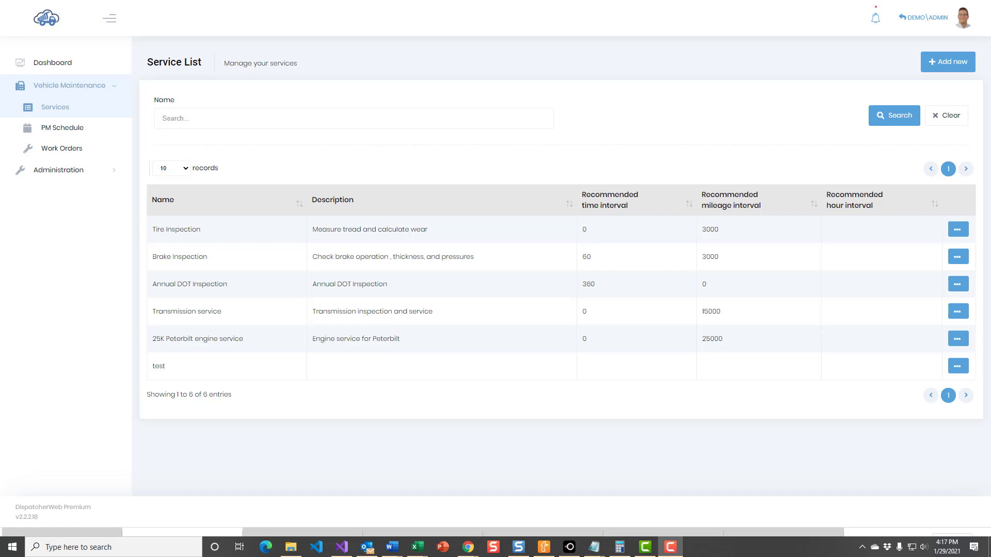
mouse_move(473, 343)
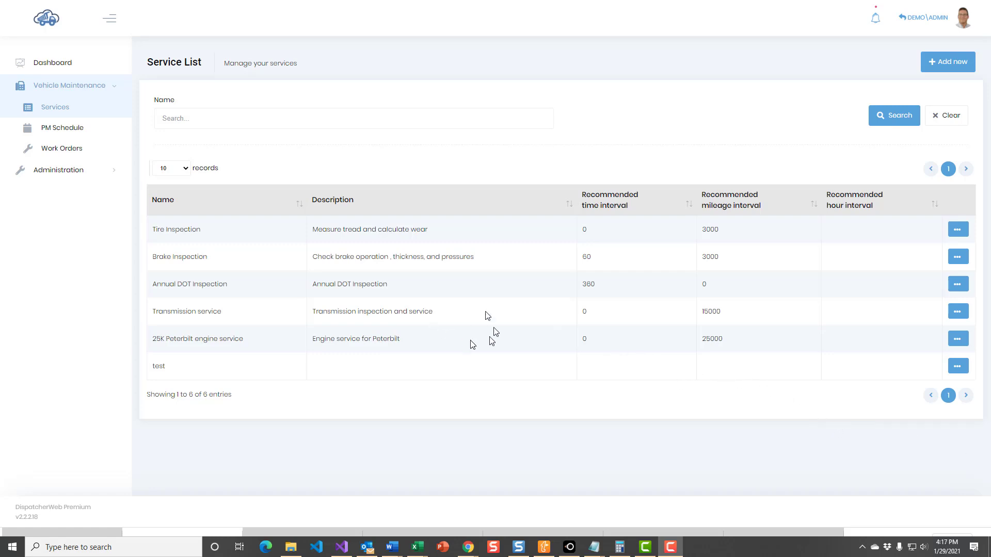
mouse_move(59, 108)
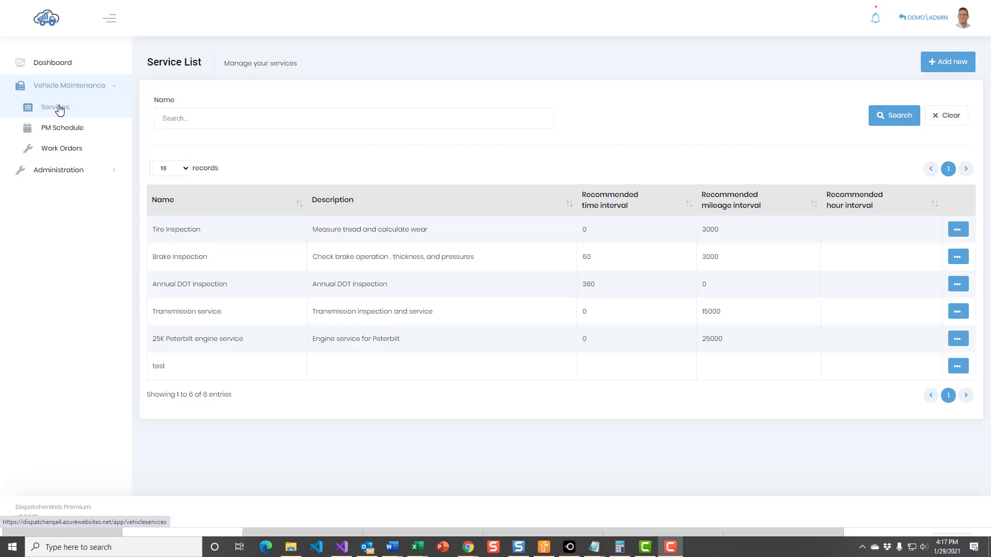
mouse_move(503, 288)
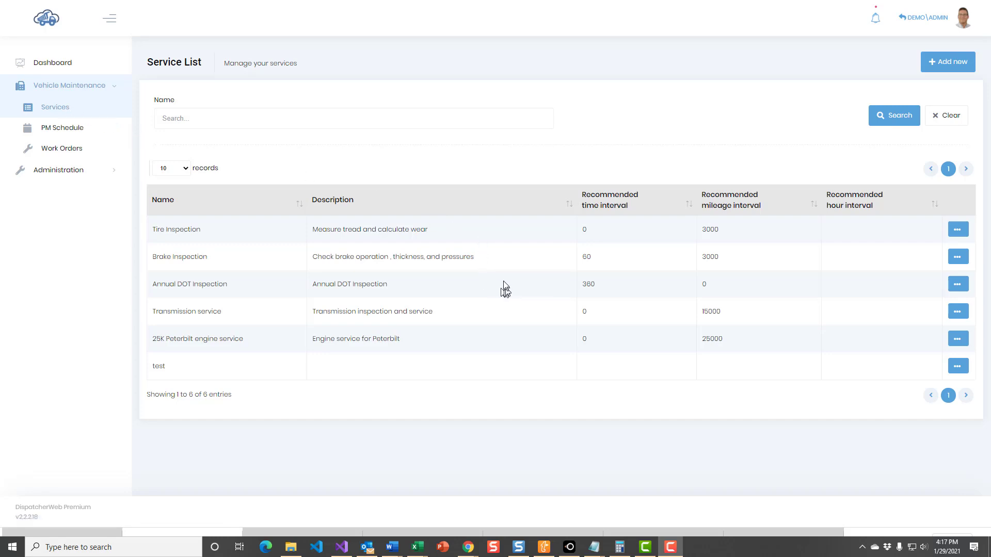
mouse_move(575, 338)
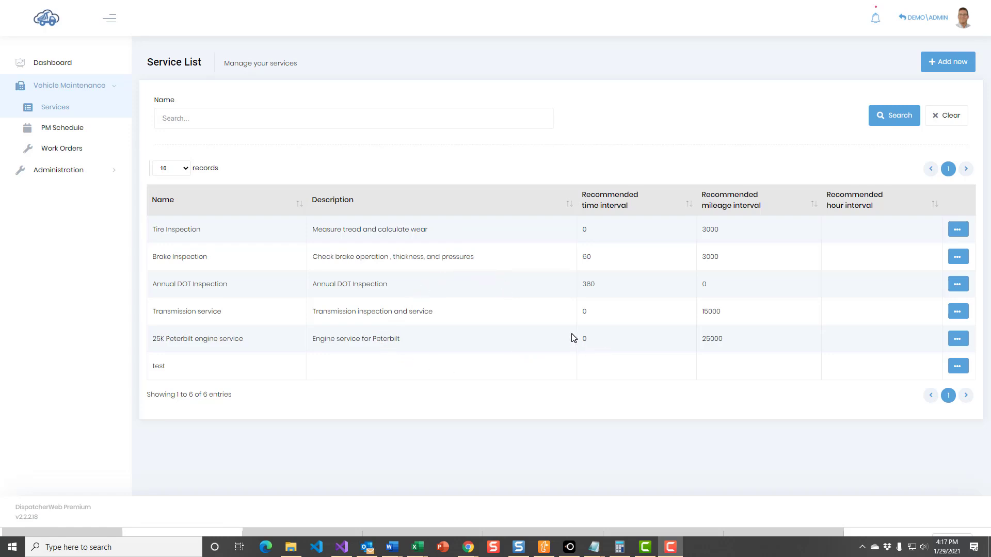
mouse_move(955, 61)
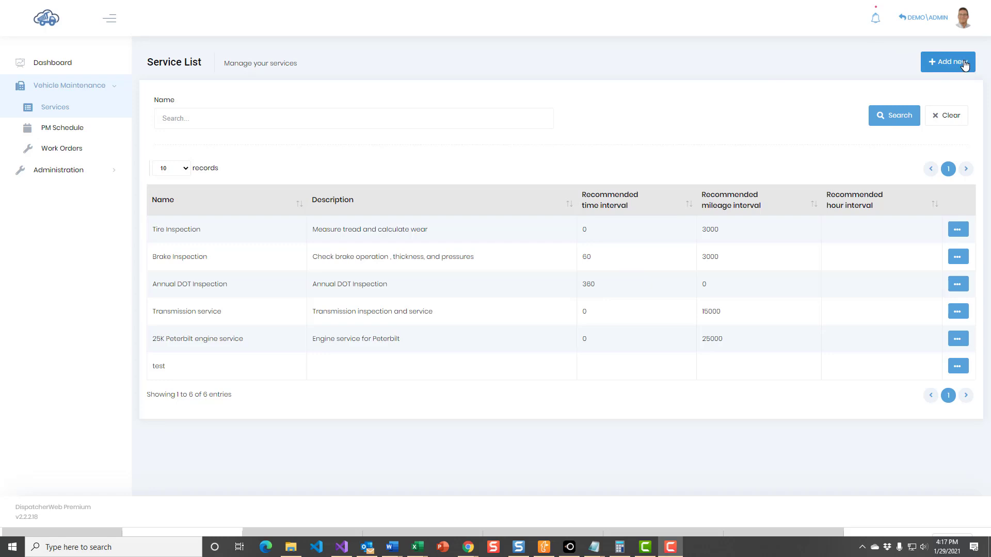
left_click(947, 62)
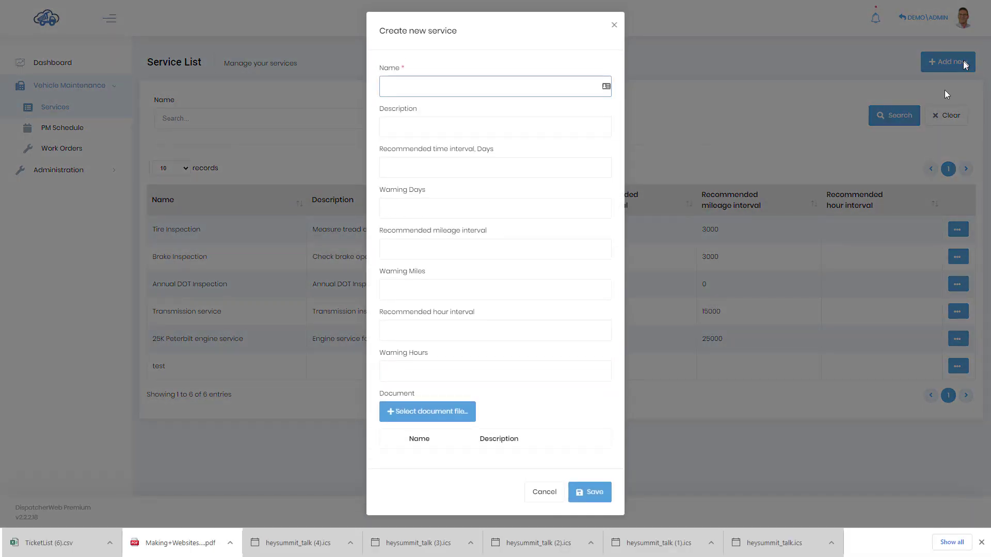
left_click(544, 492)
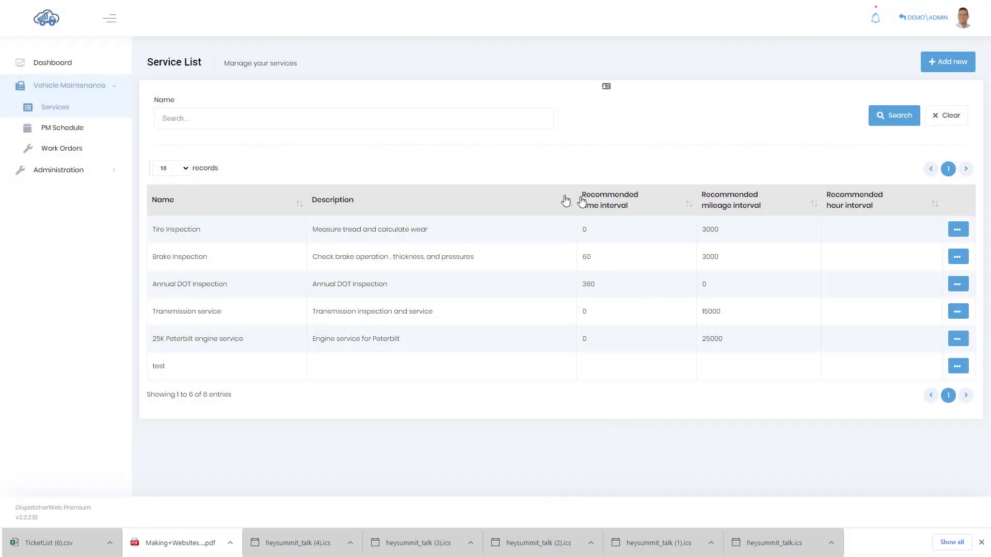
mouse_move(958, 228)
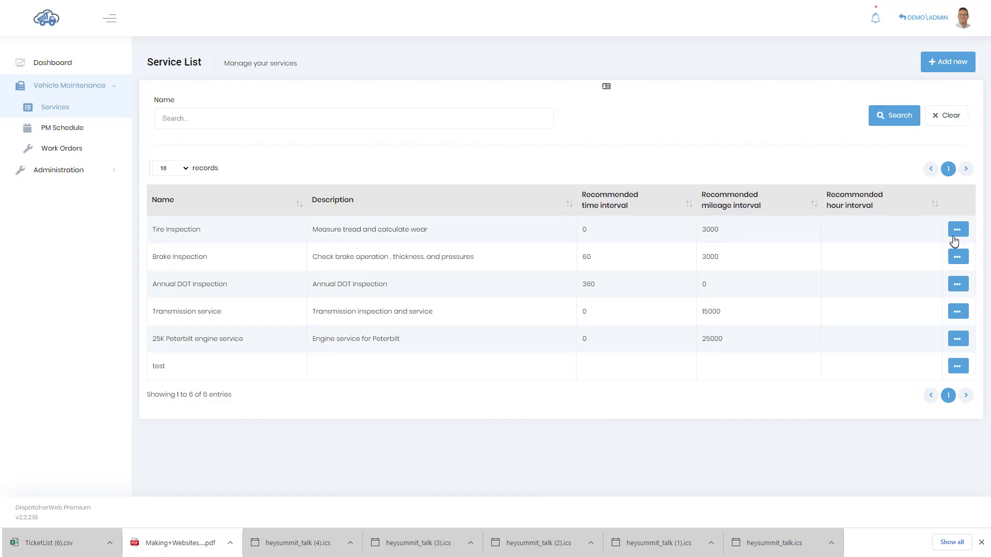
left_click(958, 229)
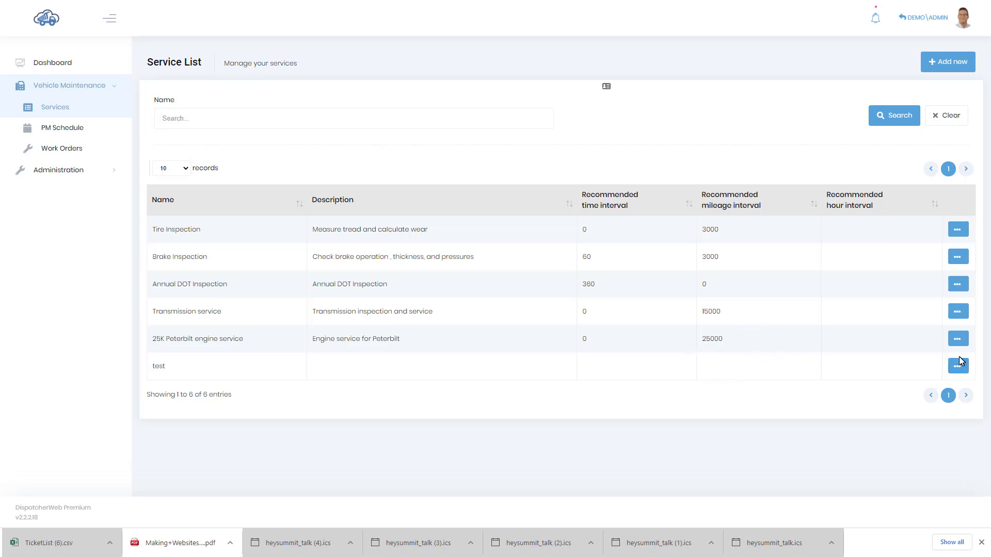
mouse_move(957, 227)
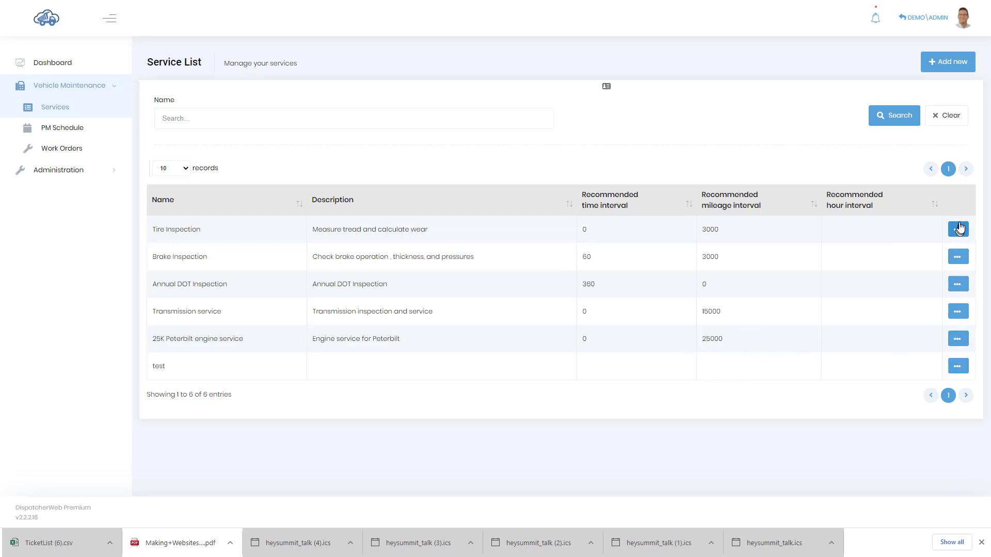
Edit the Tire Inspection service and enter 100 as Warning Miles.
left_click(958, 229)
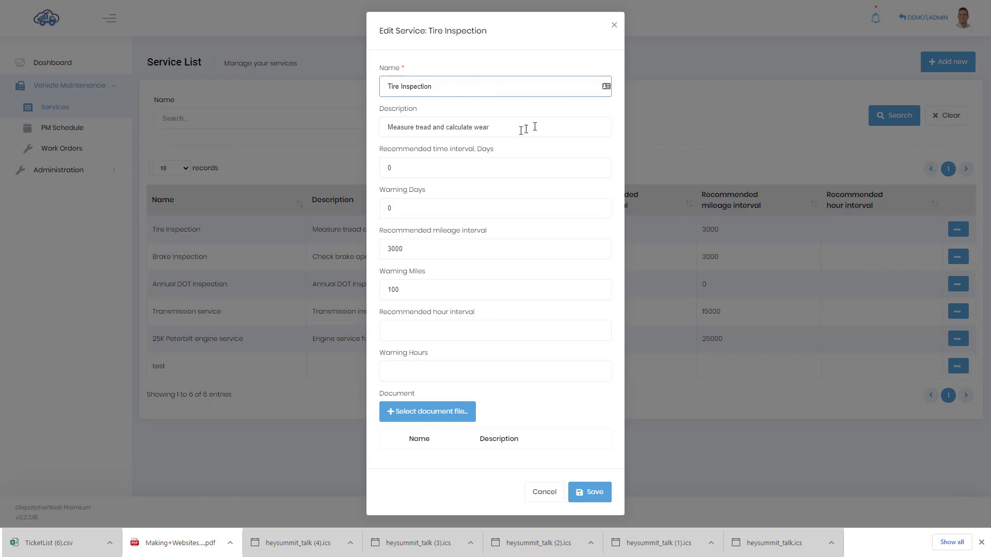
mouse_move(495, 128)
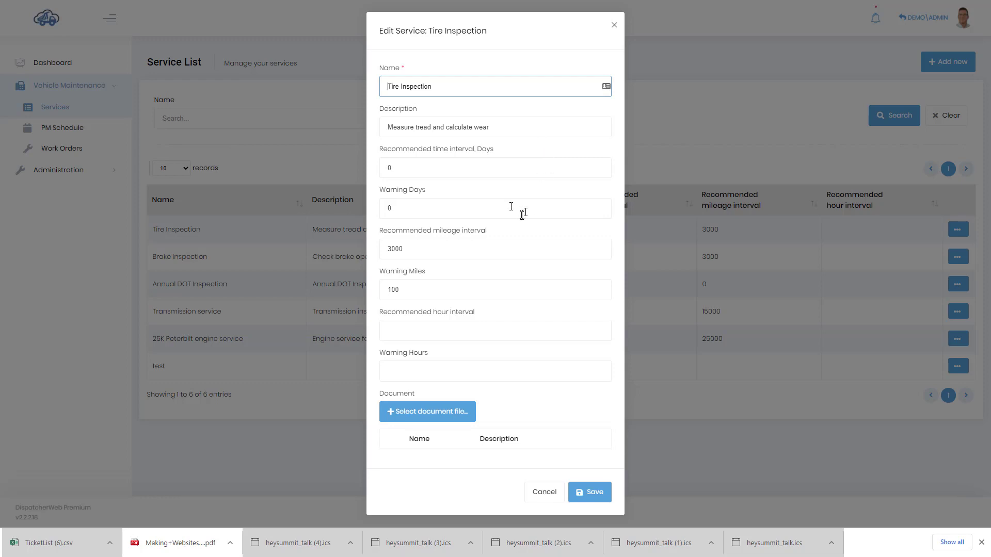
mouse_move(438, 155)
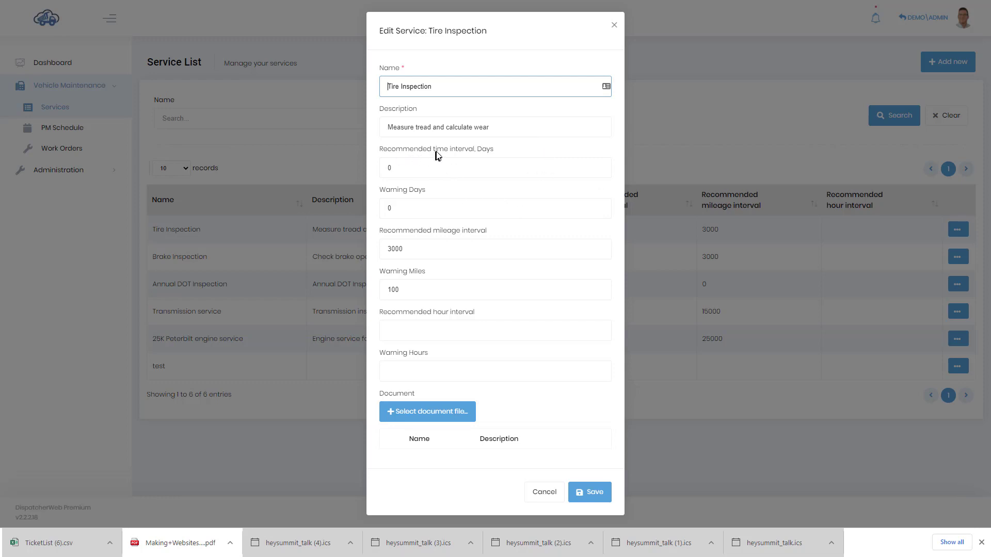
mouse_move(489, 161)
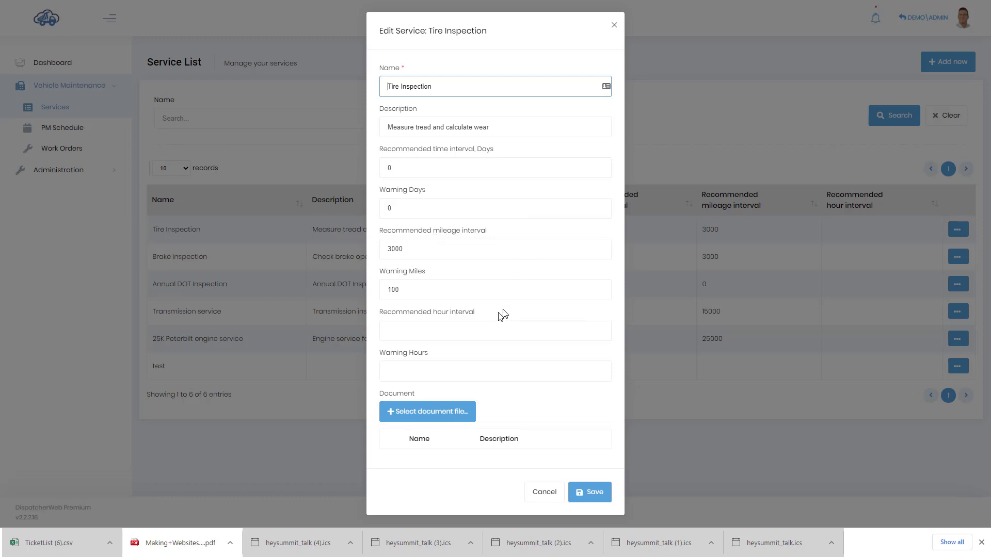
mouse_move(545, 187)
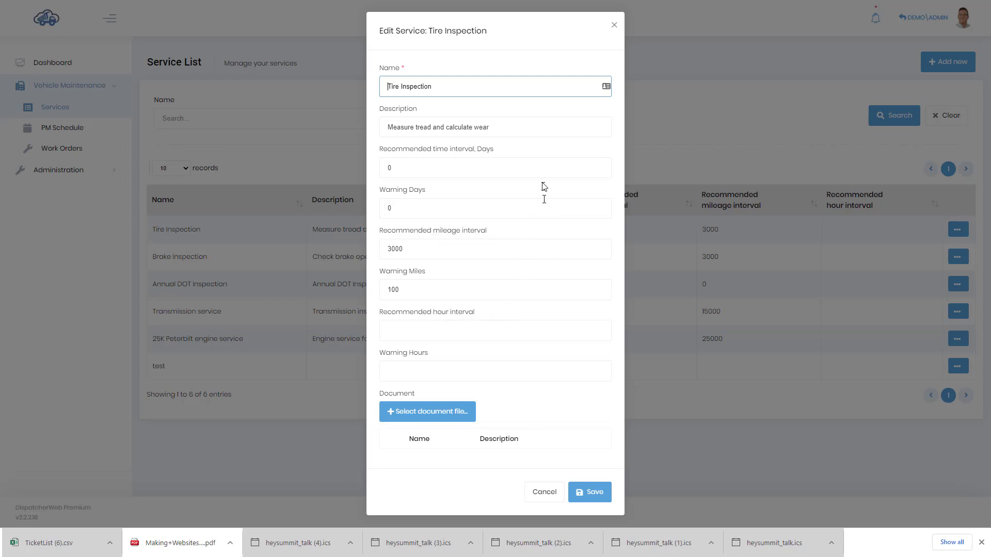
mouse_move(516, 149)
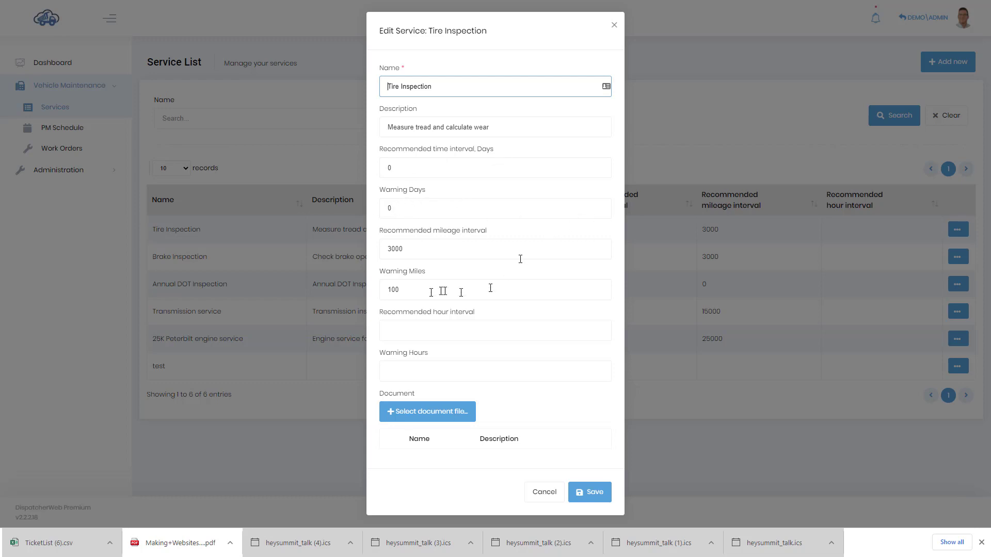
mouse_move(493, 276)
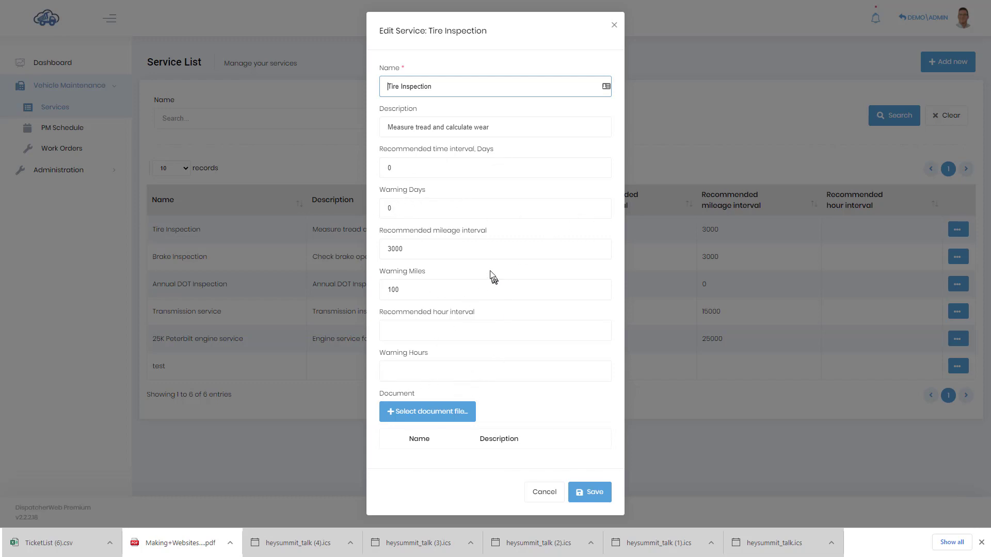
mouse_move(475, 253)
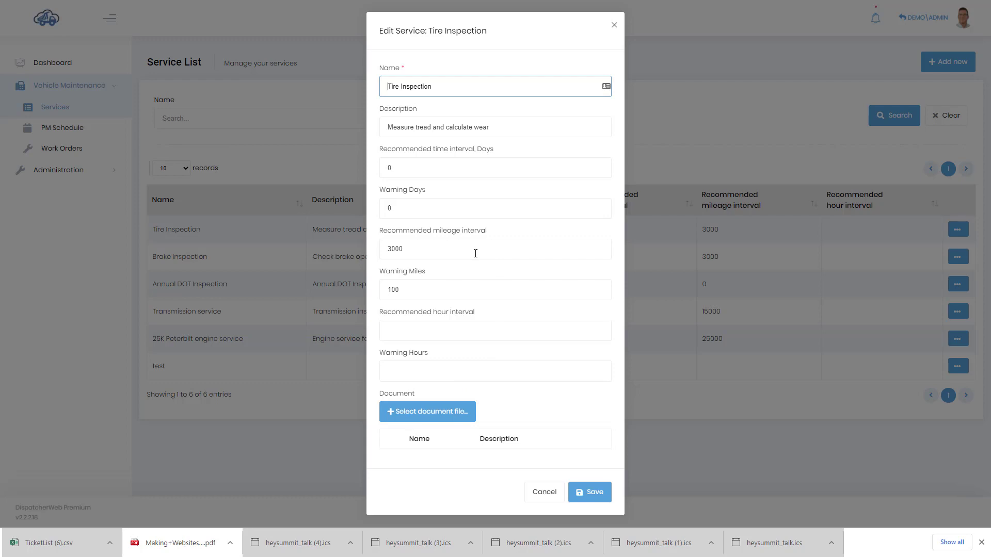
mouse_move(474, 250)
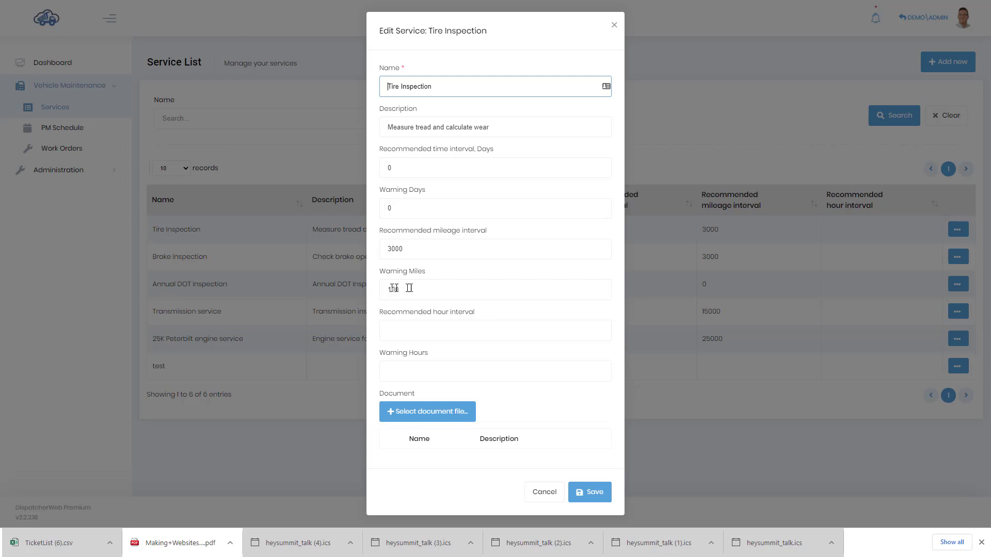
type("100")
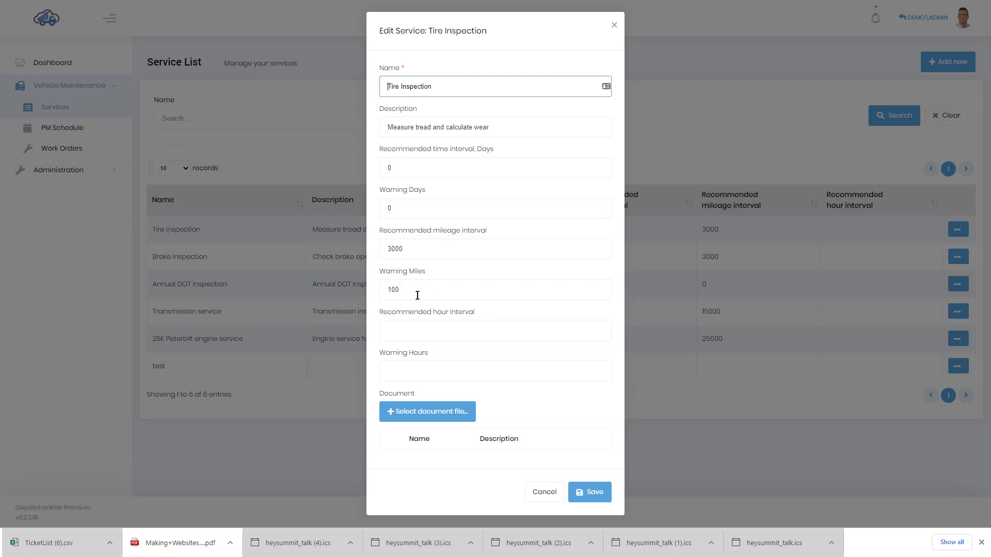
mouse_move(419, 279)
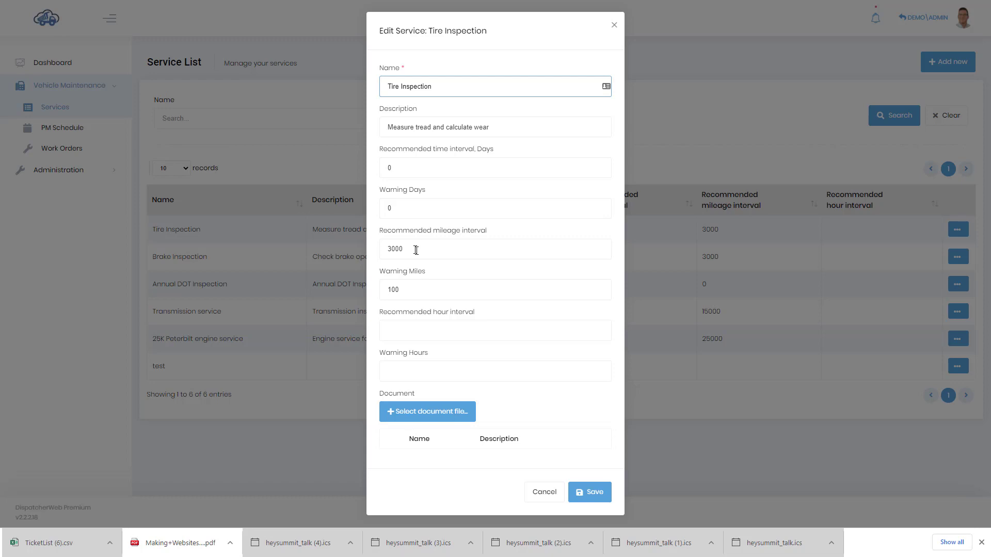
mouse_move(486, 255)
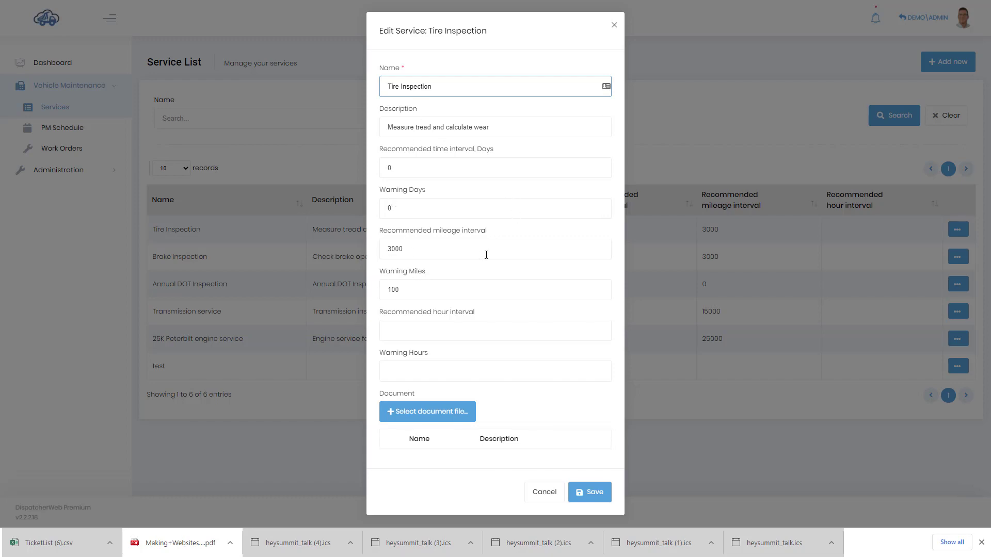
mouse_move(442, 298)
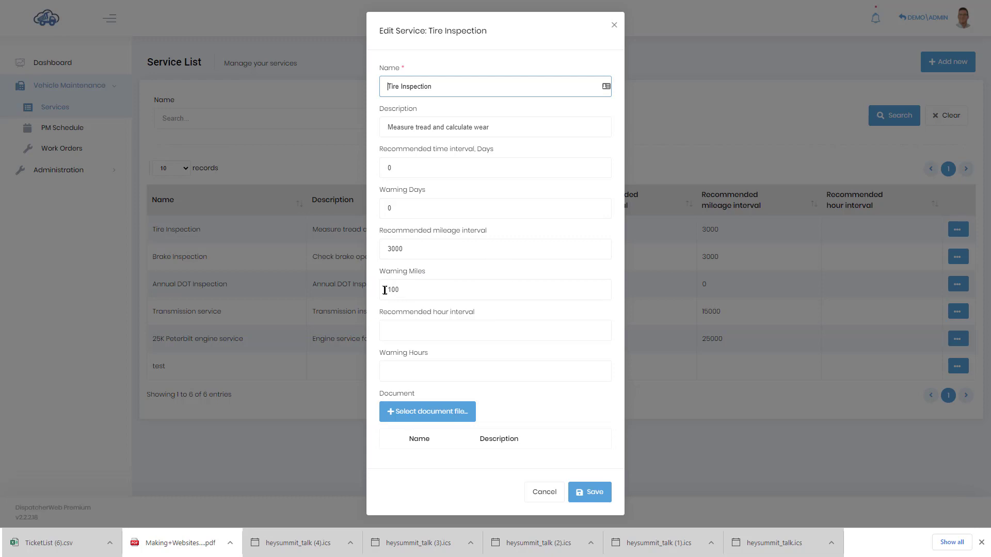
mouse_move(376, 295)
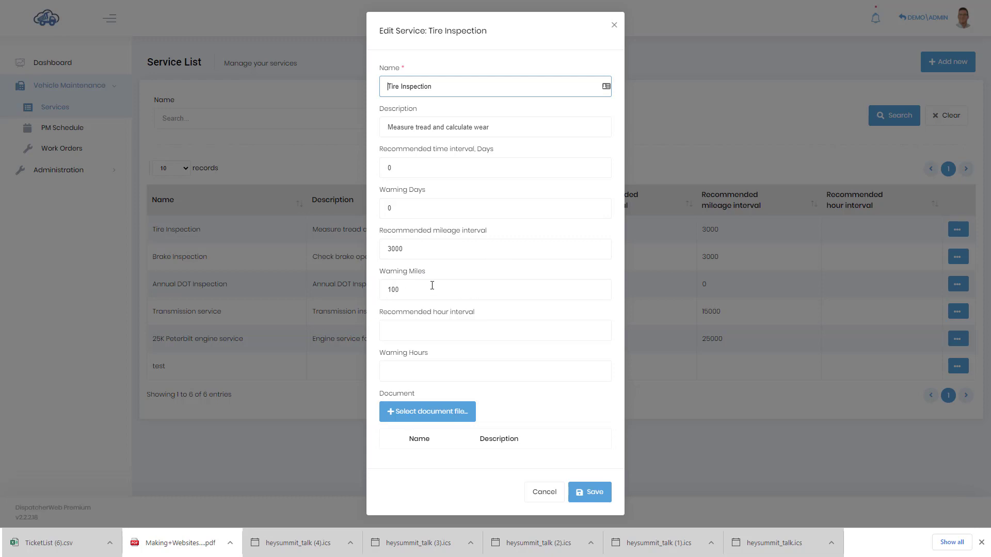
mouse_move(456, 282)
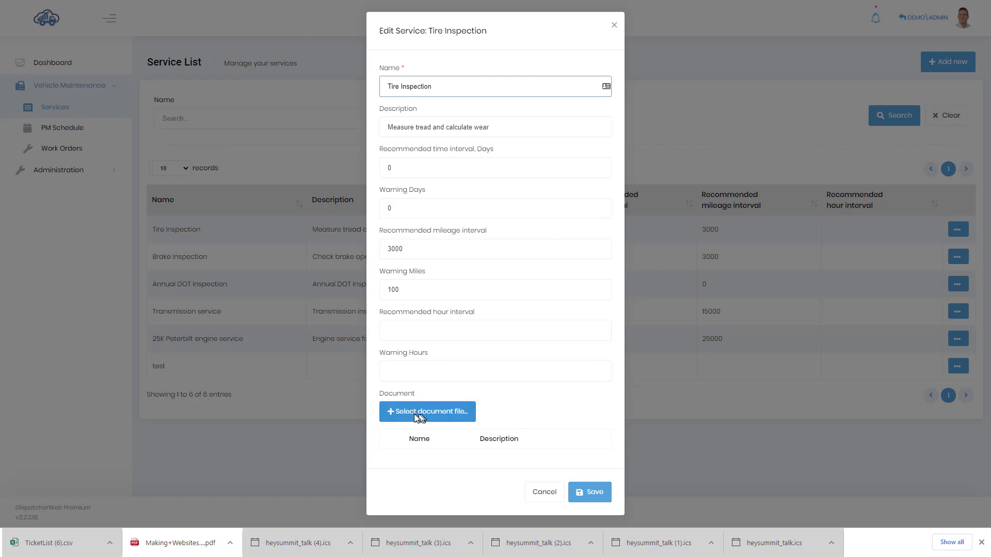
mouse_move(522, 265)
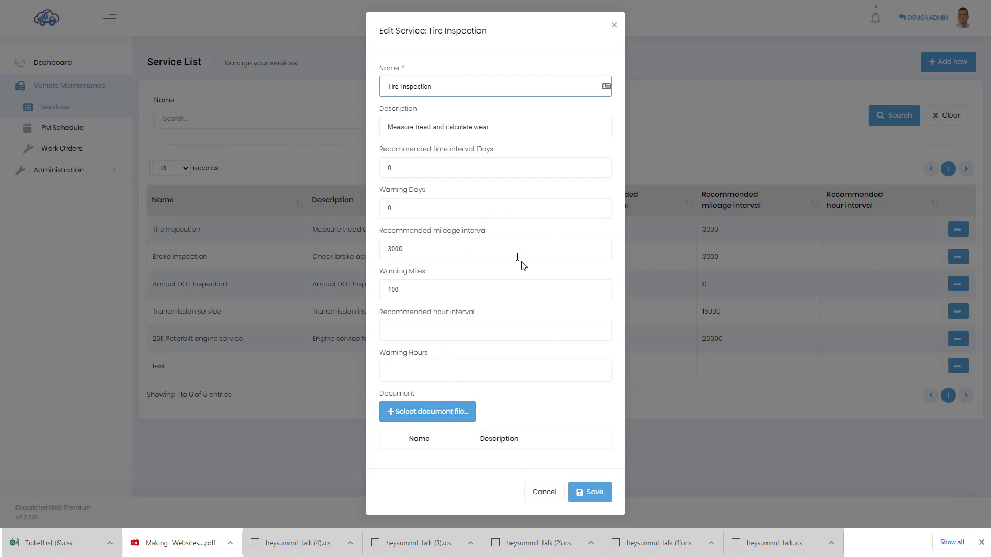
mouse_move(580, 453)
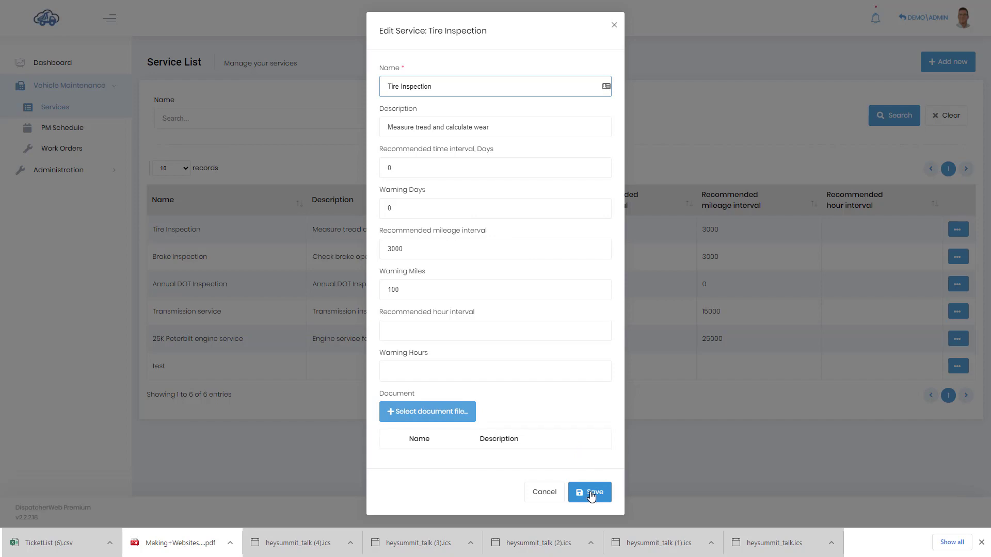
Save the Tire Inspection service and go to the PM Schedule listing four trucks.
left_click(590, 493)
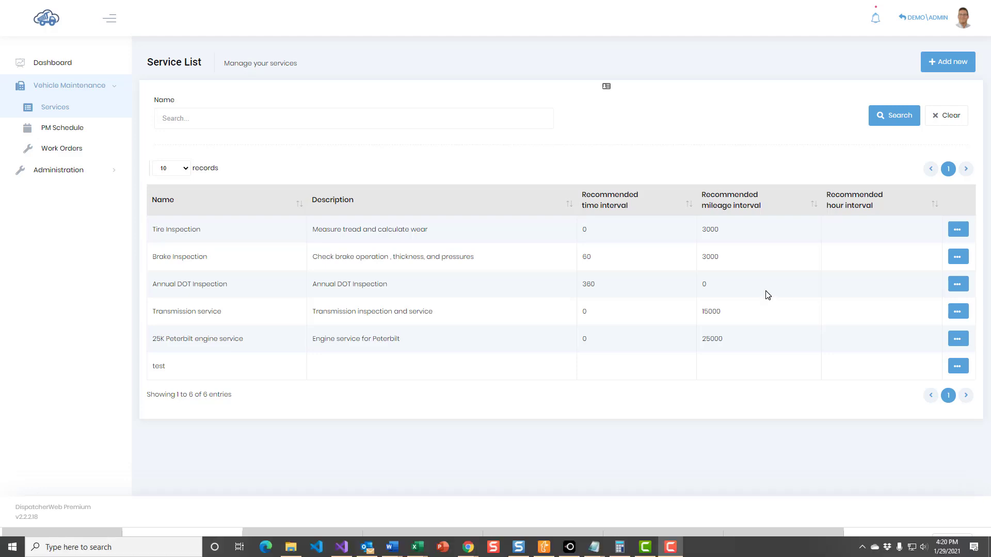
mouse_move(756, 280)
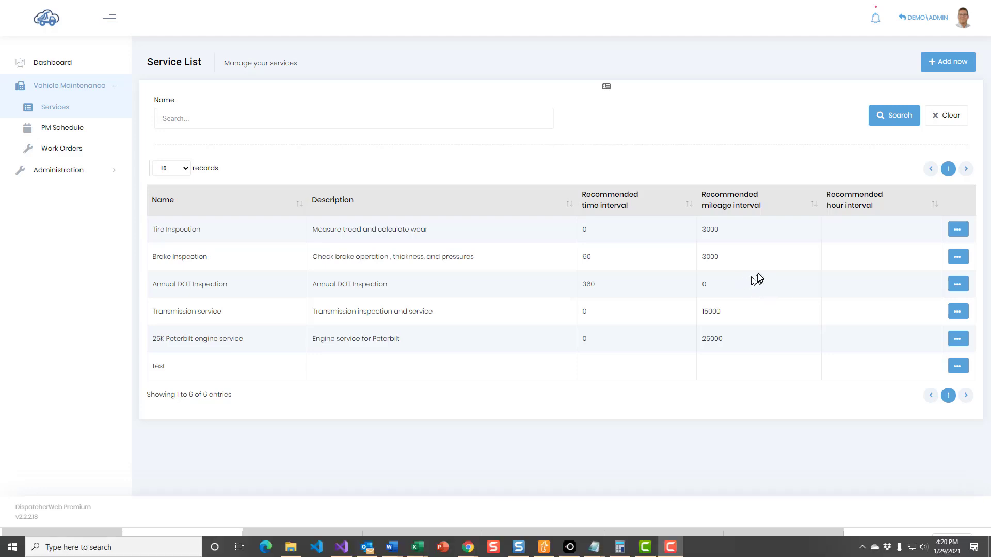
mouse_move(761, 265)
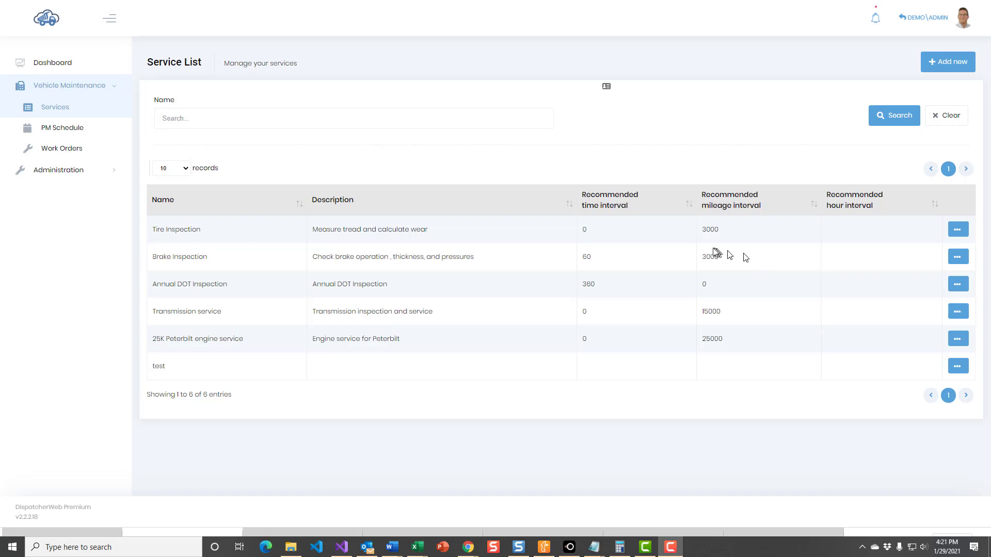
mouse_move(756, 269)
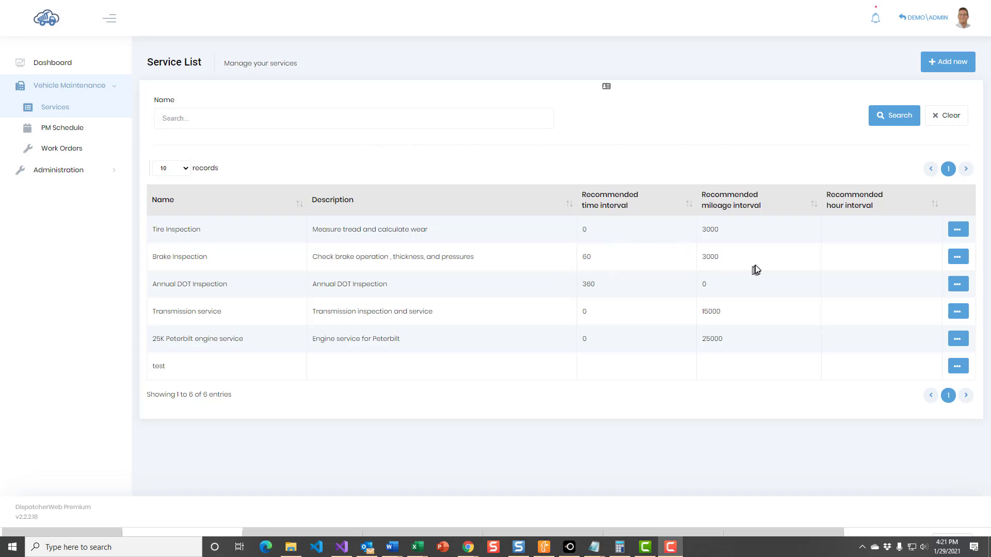
mouse_move(599, 257)
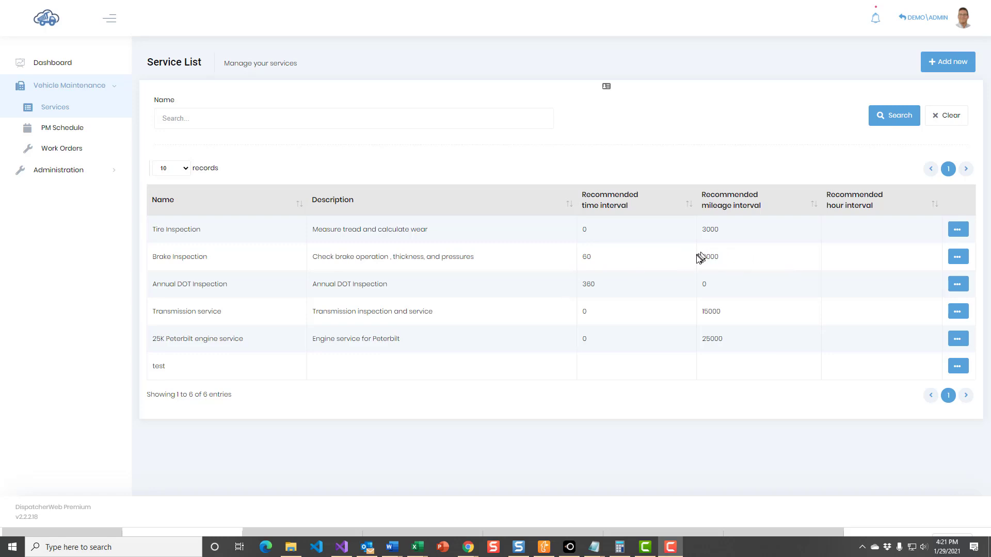
mouse_move(698, 262)
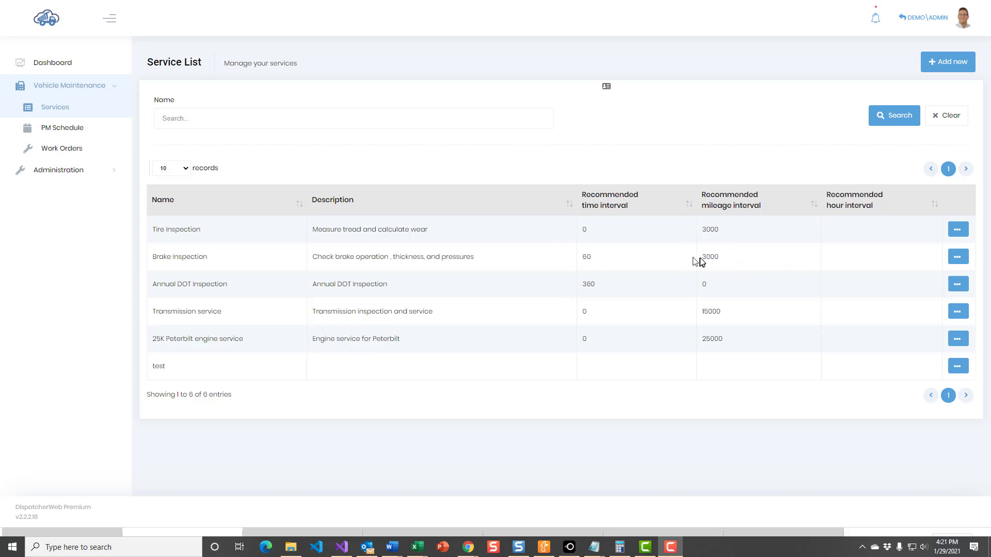
mouse_move(579, 258)
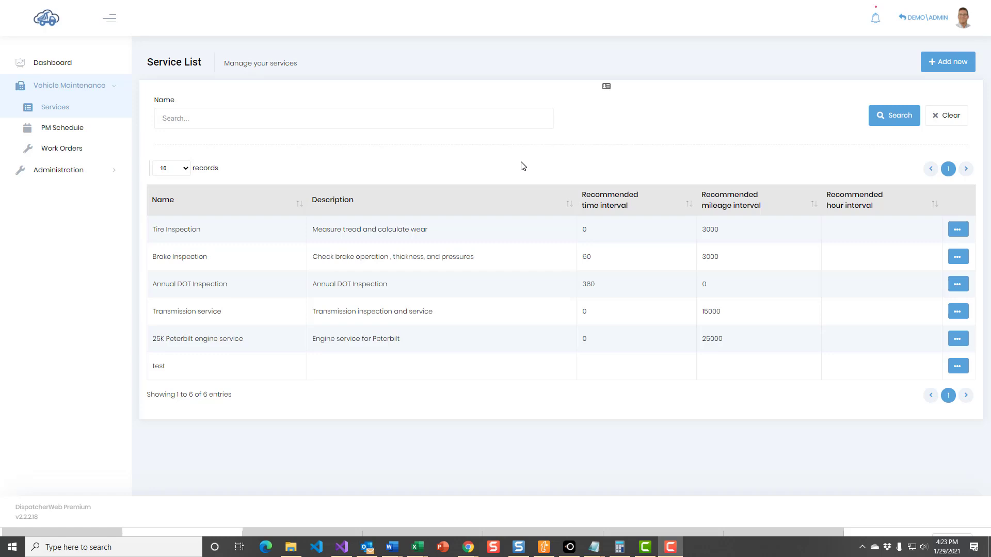
mouse_move(60, 133)
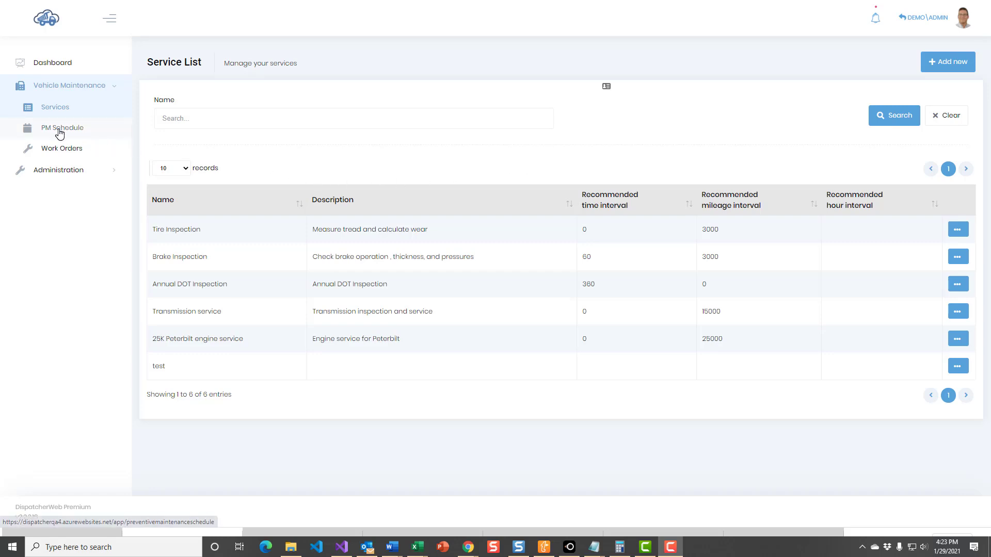
left_click(62, 128)
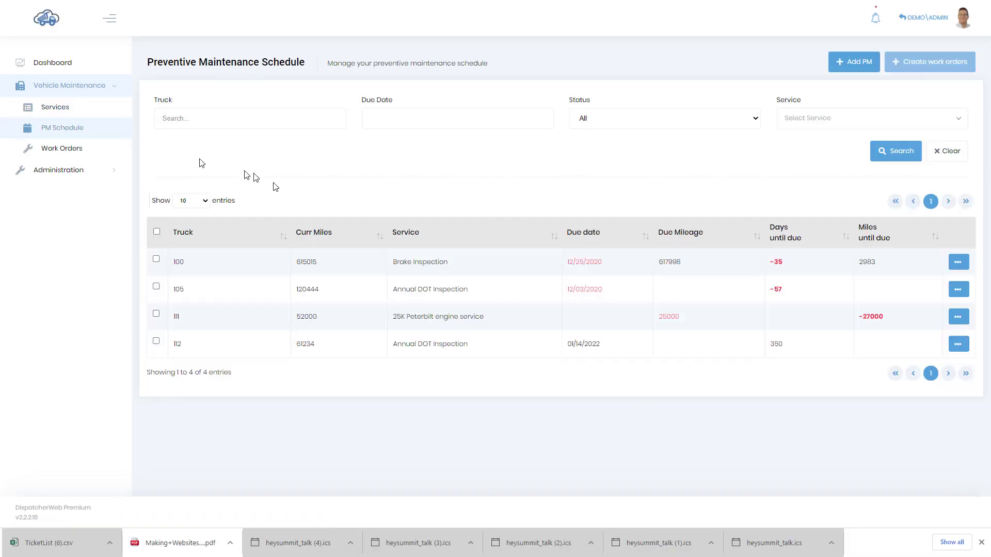
mouse_move(371, 248)
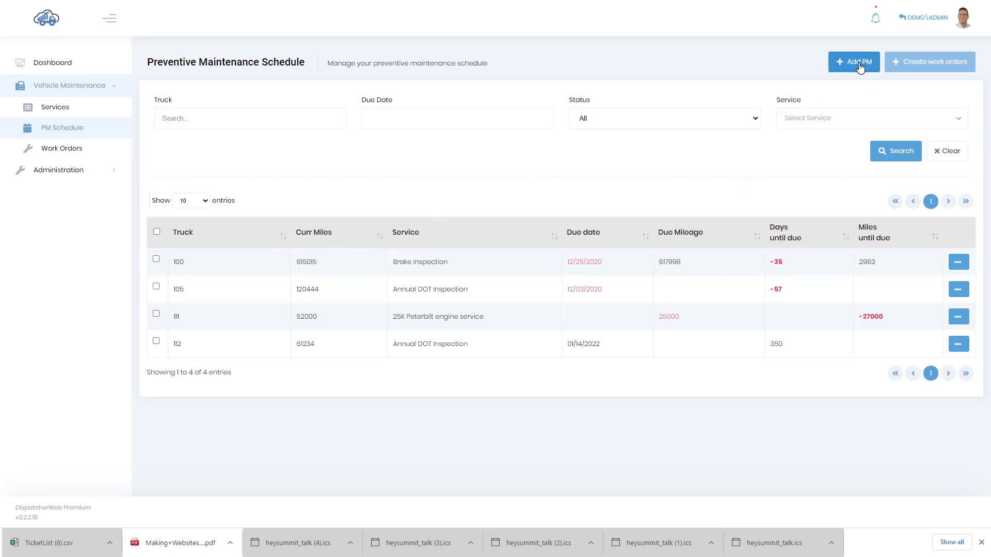
left_click(854, 61)
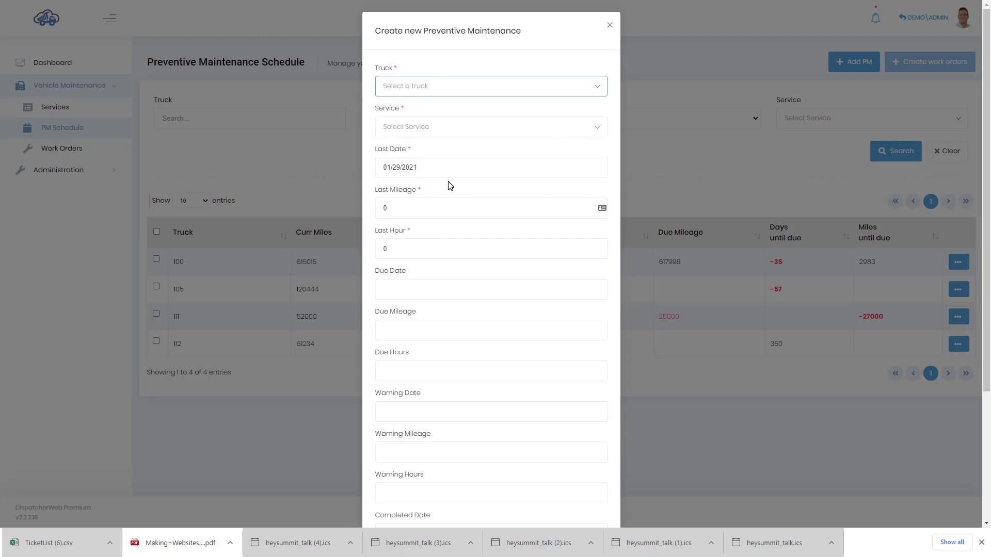
mouse_move(543, 196)
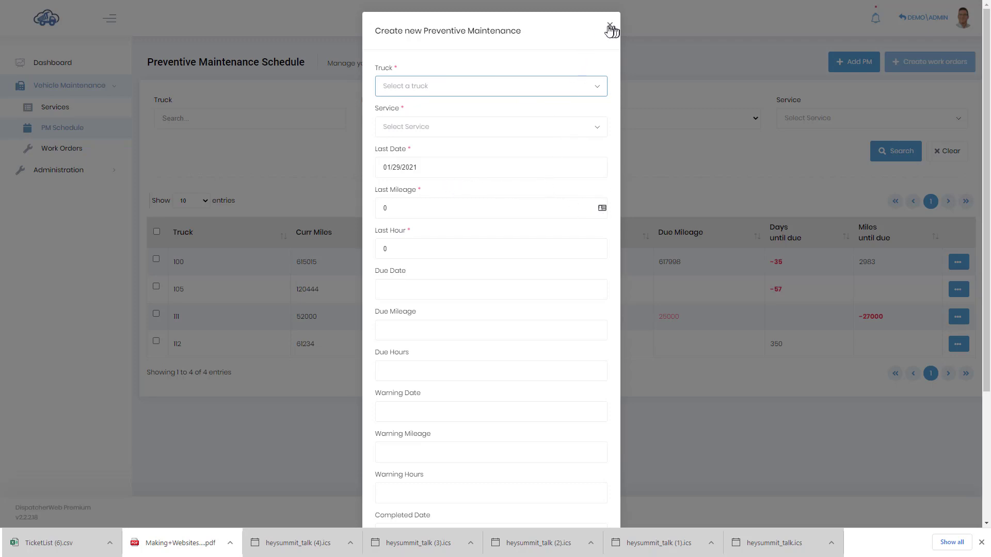
left_click(611, 25)
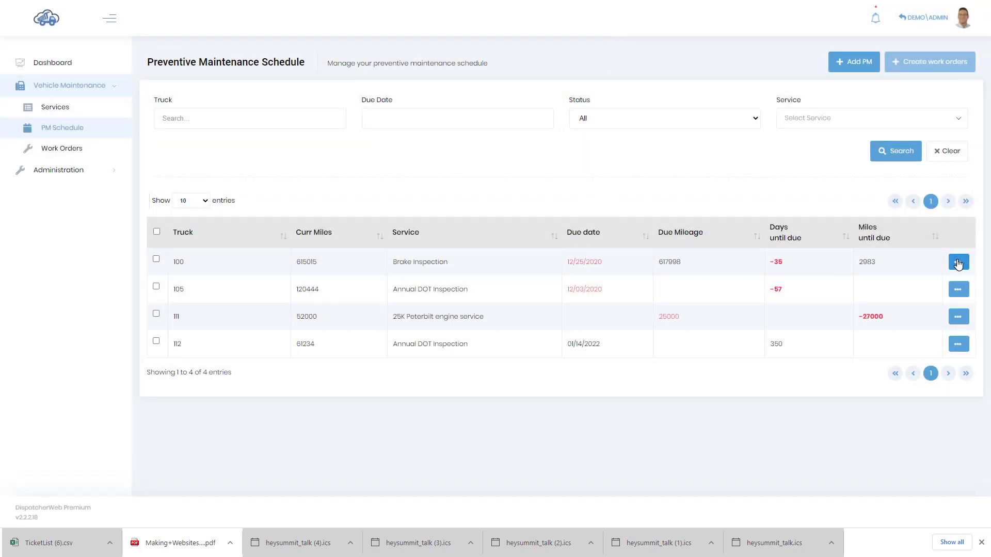
Open truck 100's Brake Inspection entry for editing (due 12/25/2020 at 617998 miles).
left_click(958, 262)
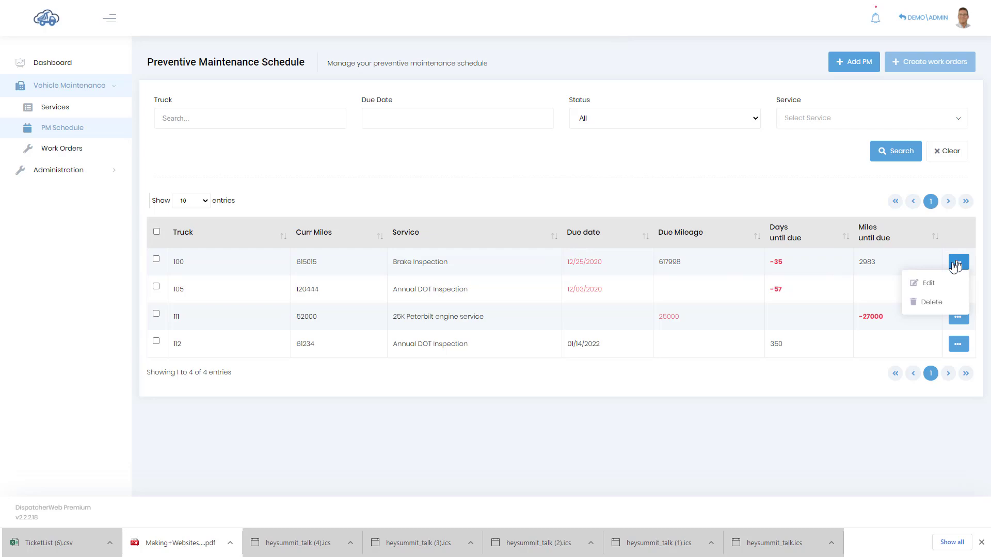
left_click(927, 283)
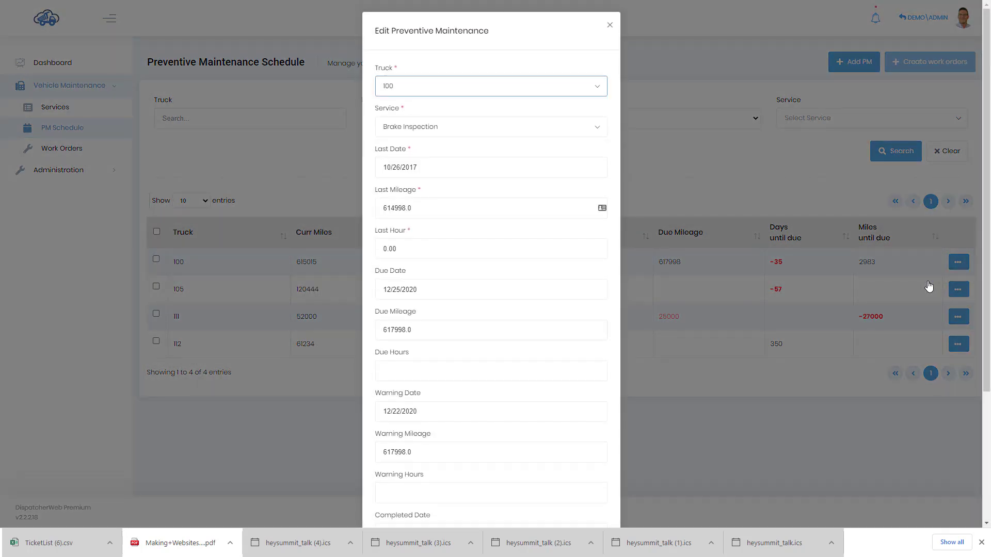
mouse_move(506, 153)
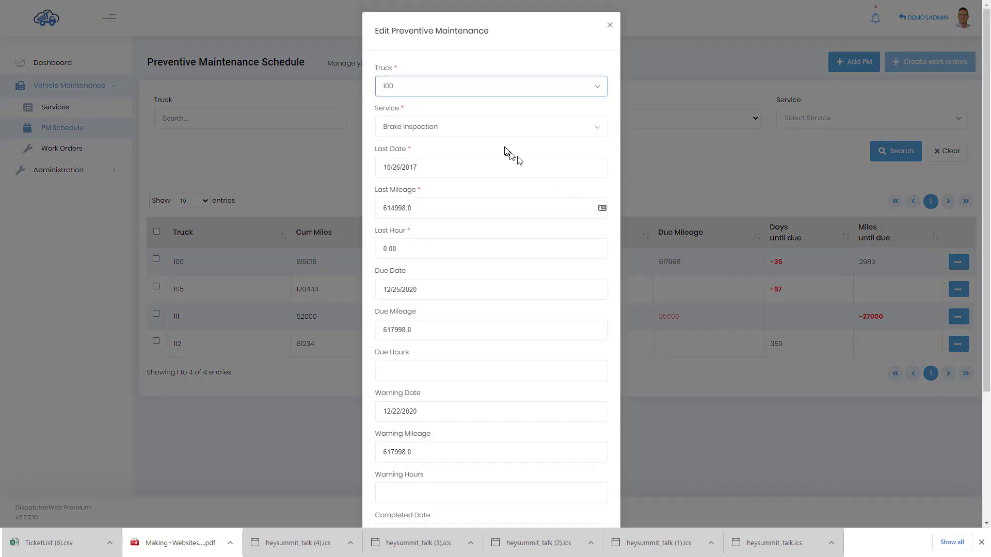
mouse_move(436, 128)
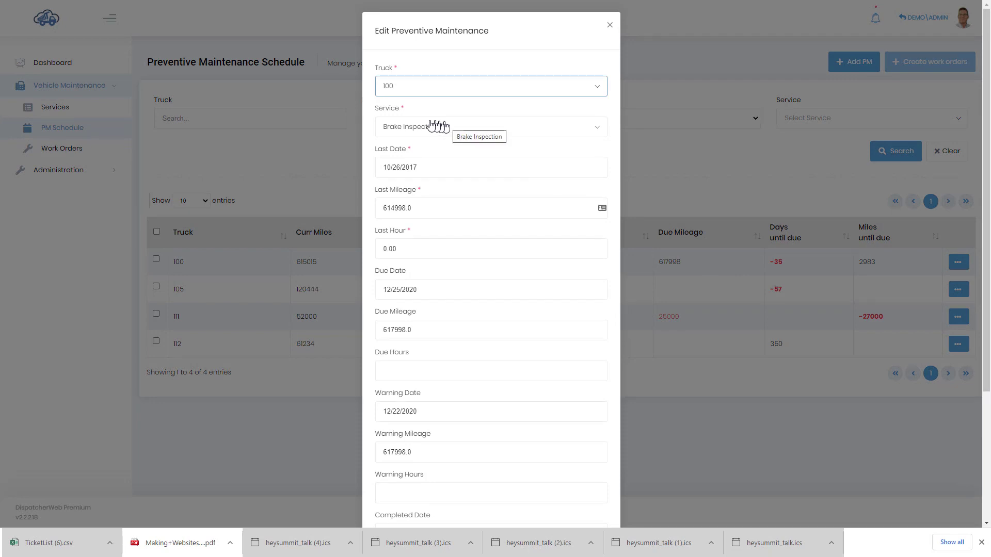
mouse_move(437, 196)
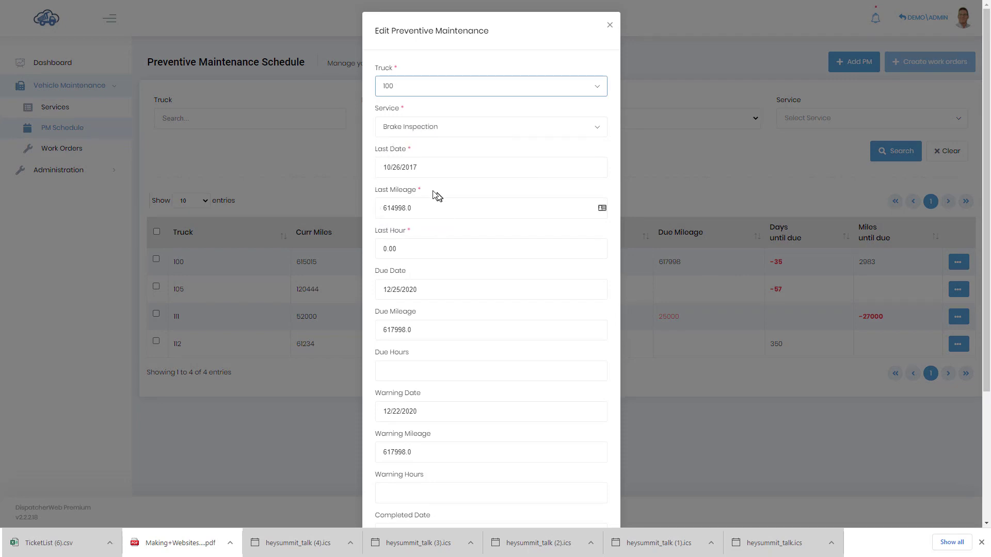
mouse_move(470, 272)
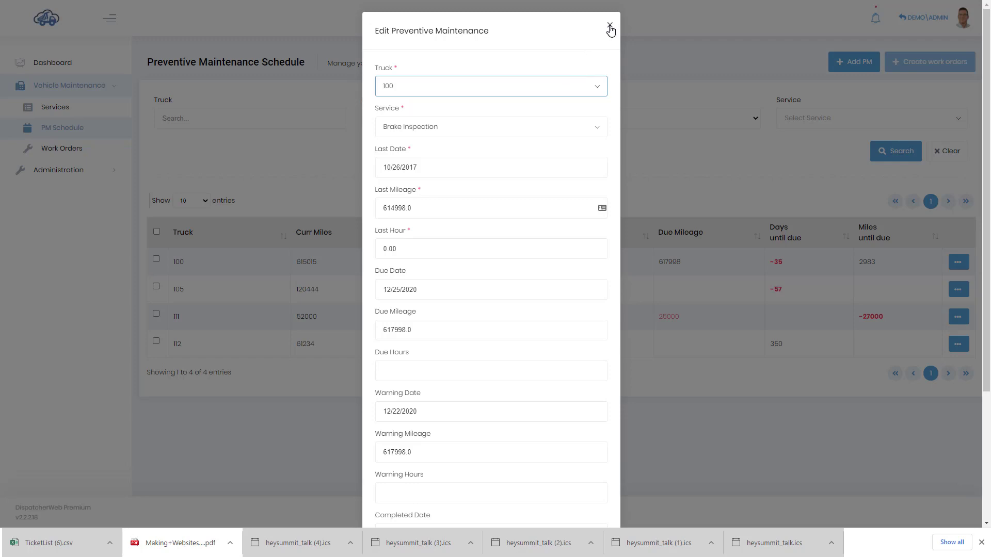
Close the Edit Preventive Maintenance form without changes, returning to the four-entry schedule.
left_click(609, 25)
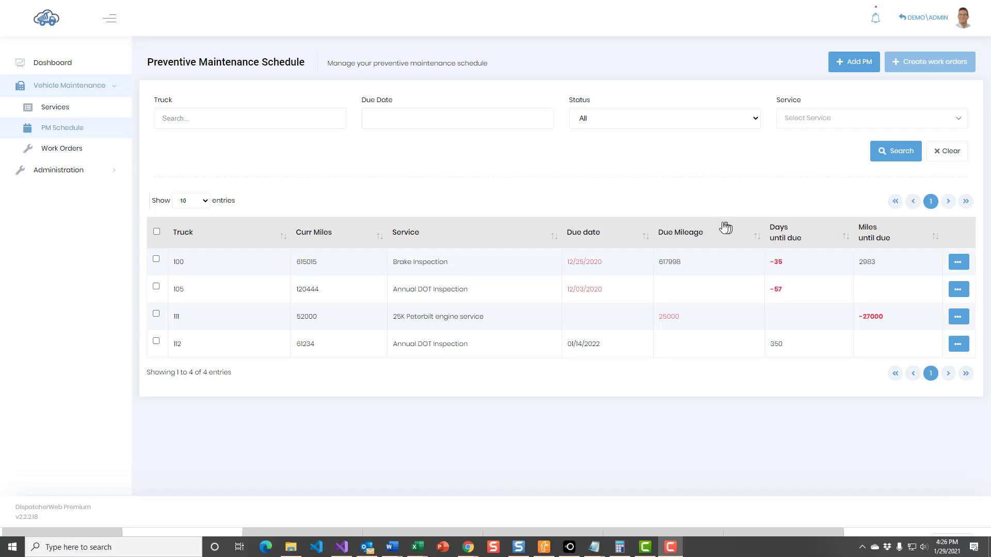
mouse_move(555, 196)
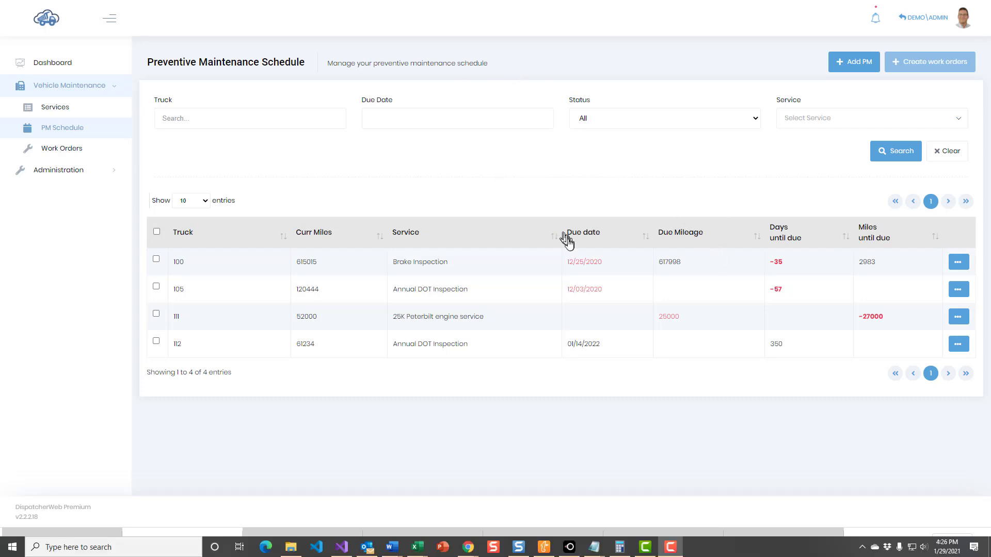
mouse_move(790, 215)
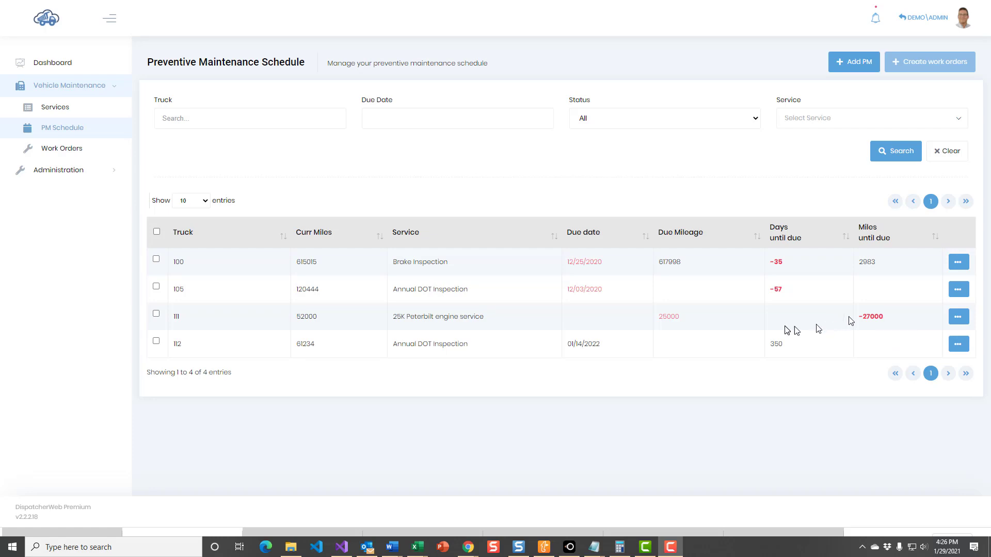
mouse_move(595, 260)
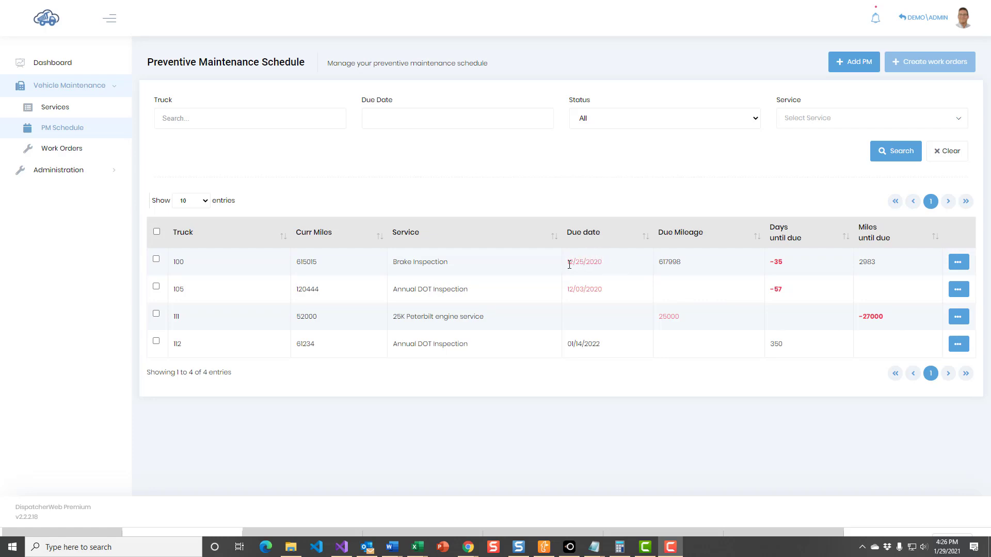
mouse_move(586, 263)
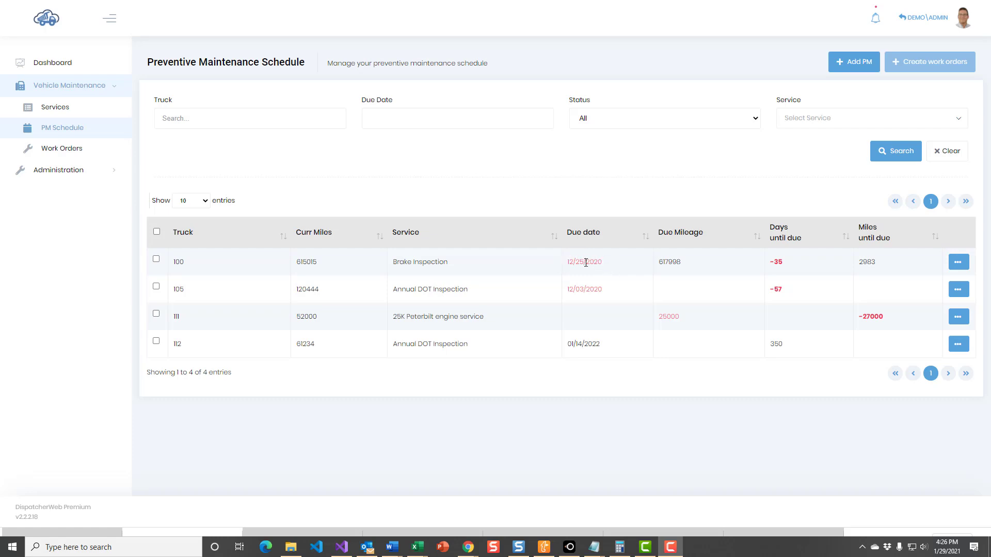
mouse_move(743, 262)
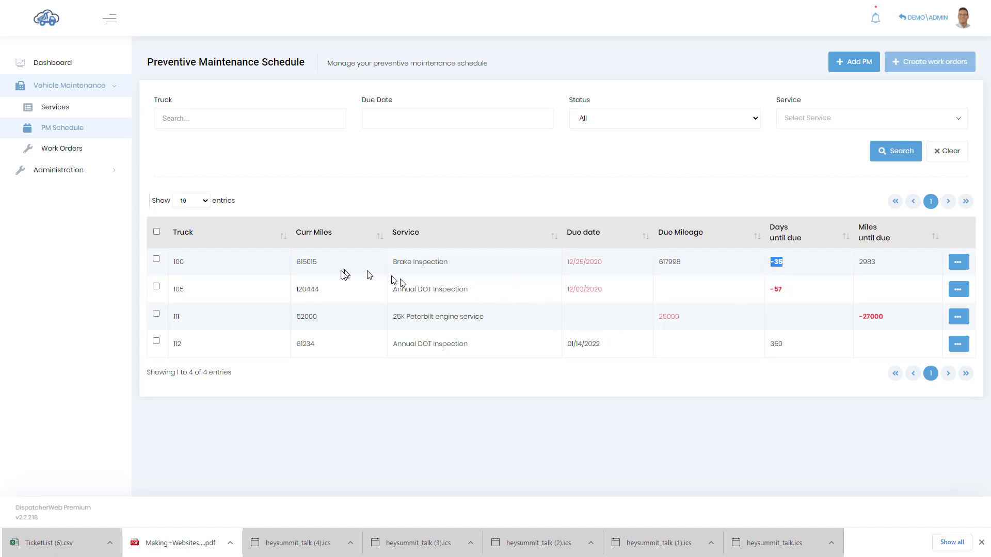
mouse_move(760, 237)
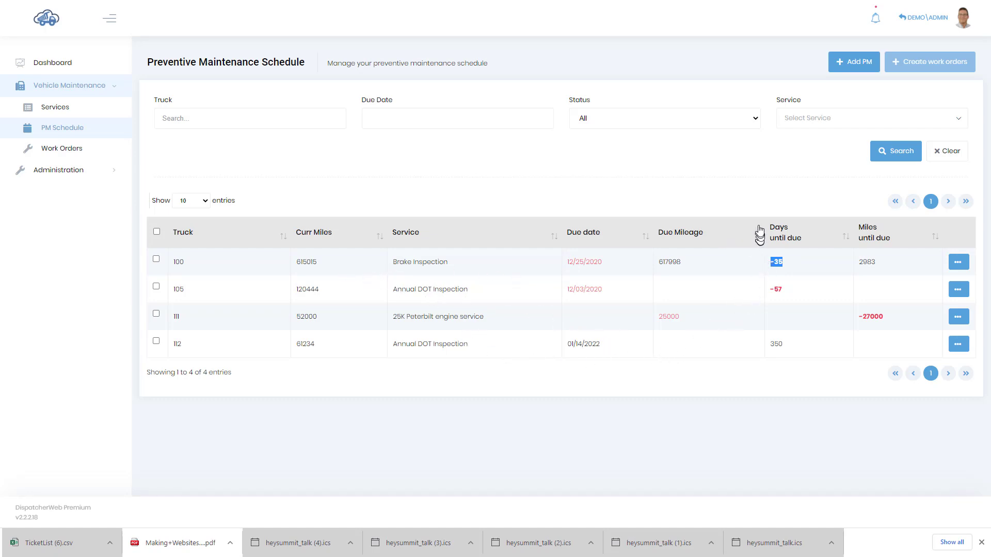
mouse_move(568, 287)
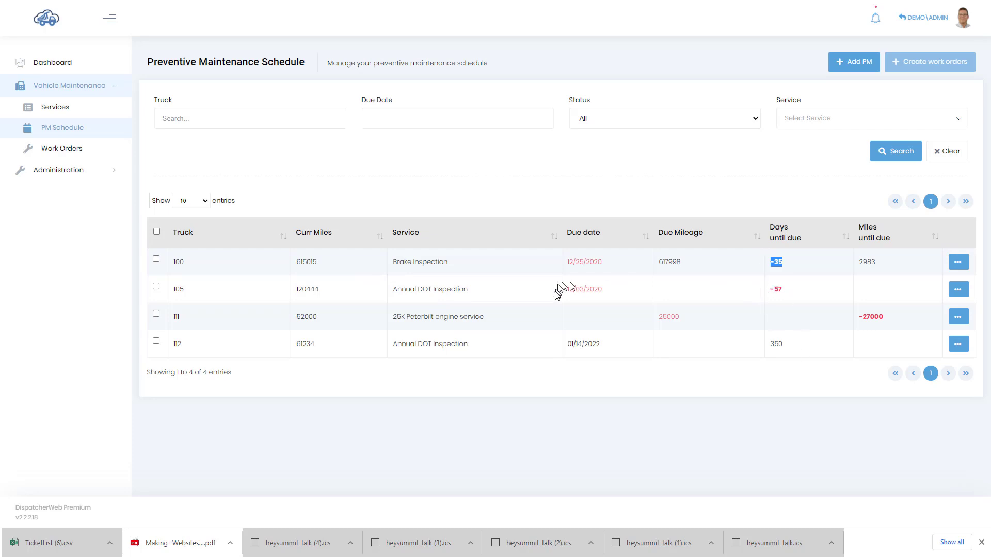
mouse_move(914, 309)
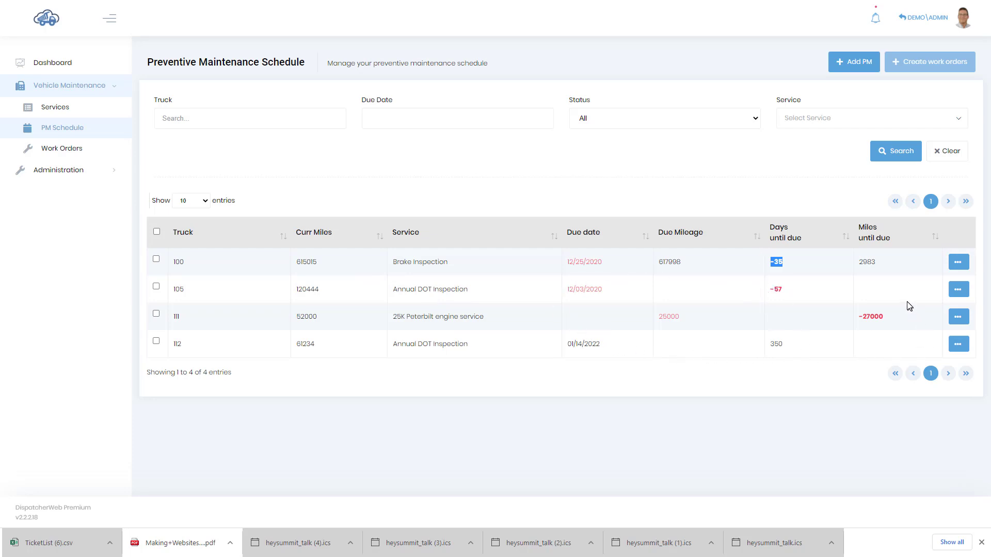
mouse_move(892, 291)
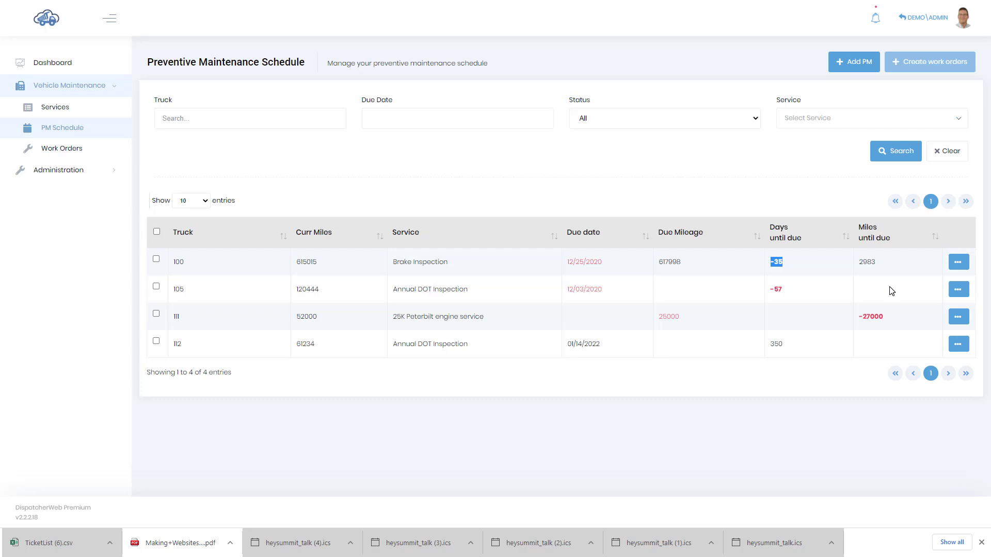
mouse_move(661, 165)
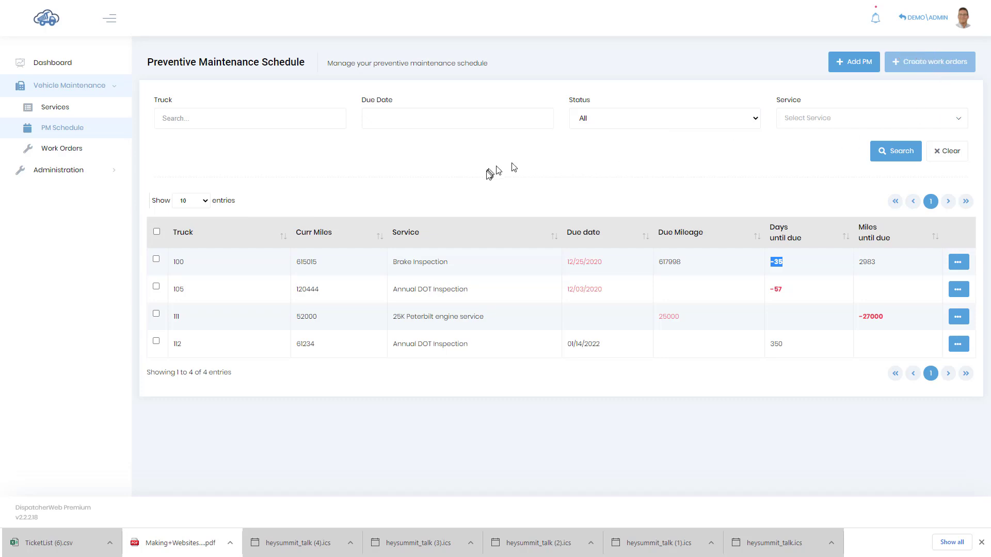
mouse_move(157, 269)
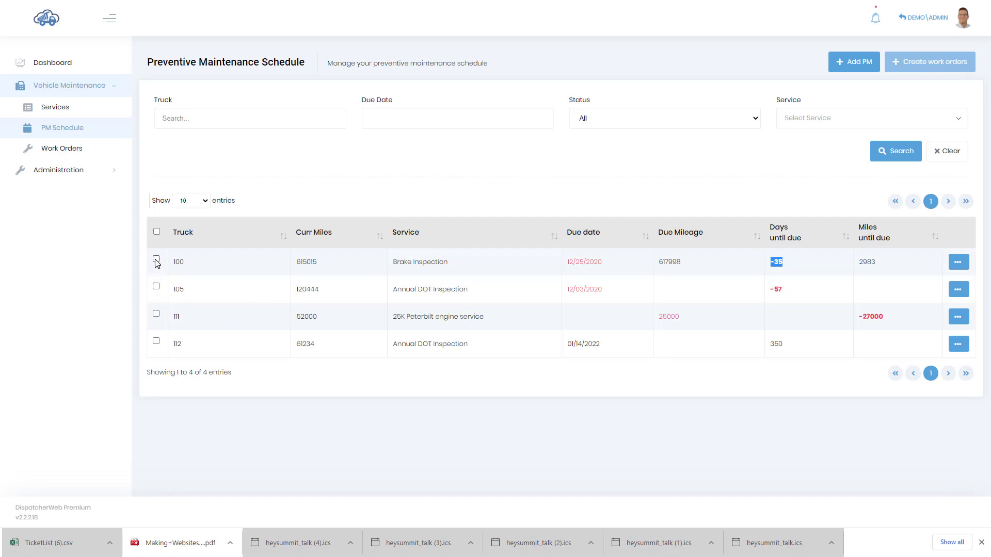
Check truck 100's Brake Inspection and truck 105's Annual DOT Inspection for work order creation.
left_click(155, 258)
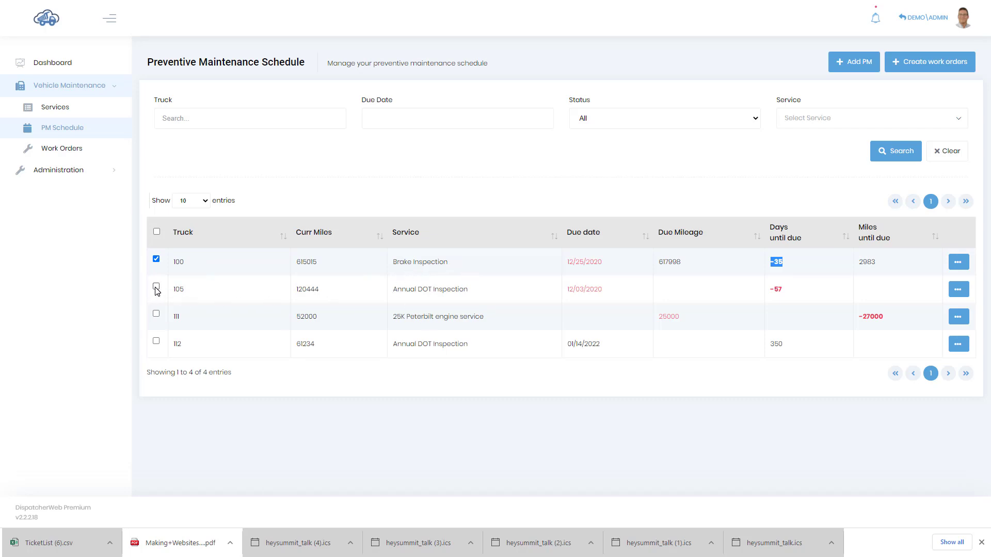
left_click(156, 287)
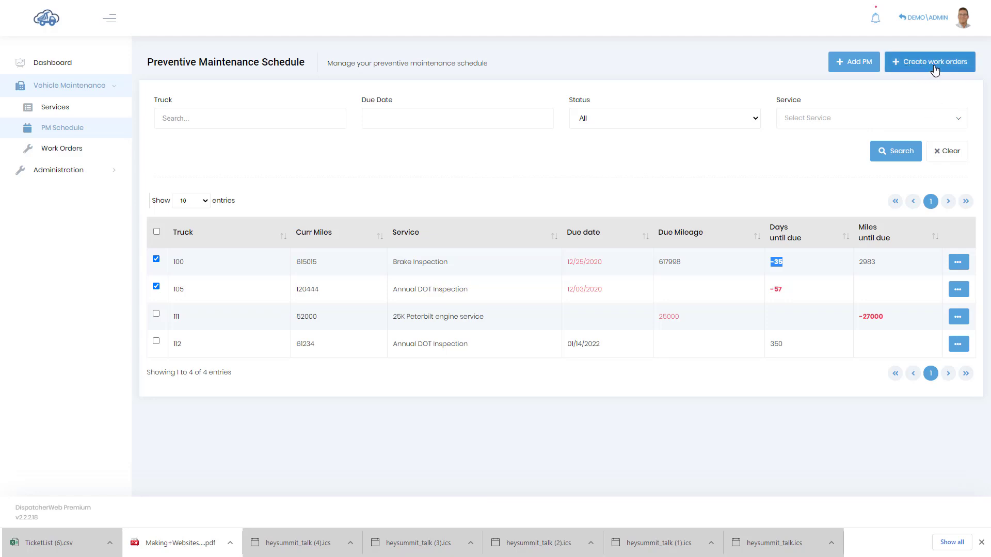
mouse_move(936, 68)
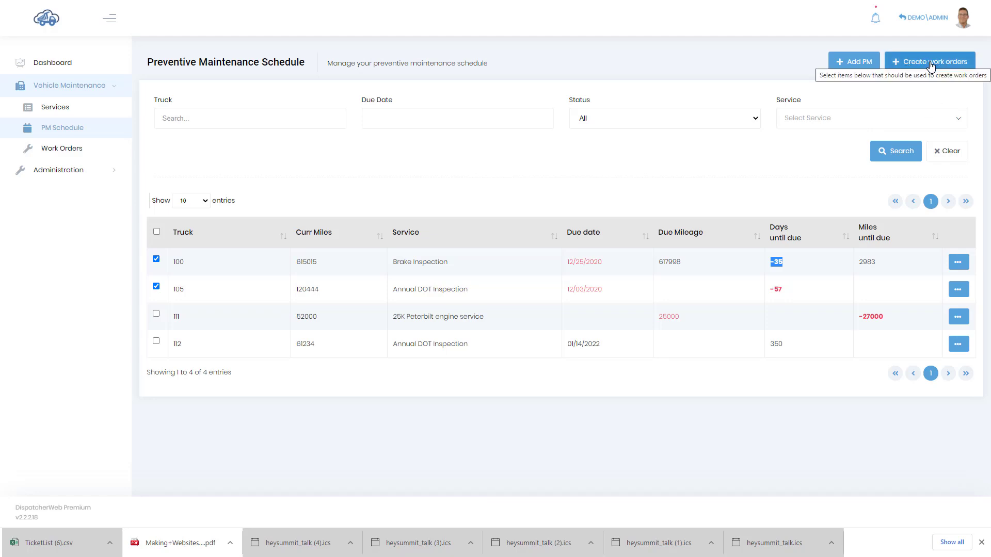
mouse_move(692, 264)
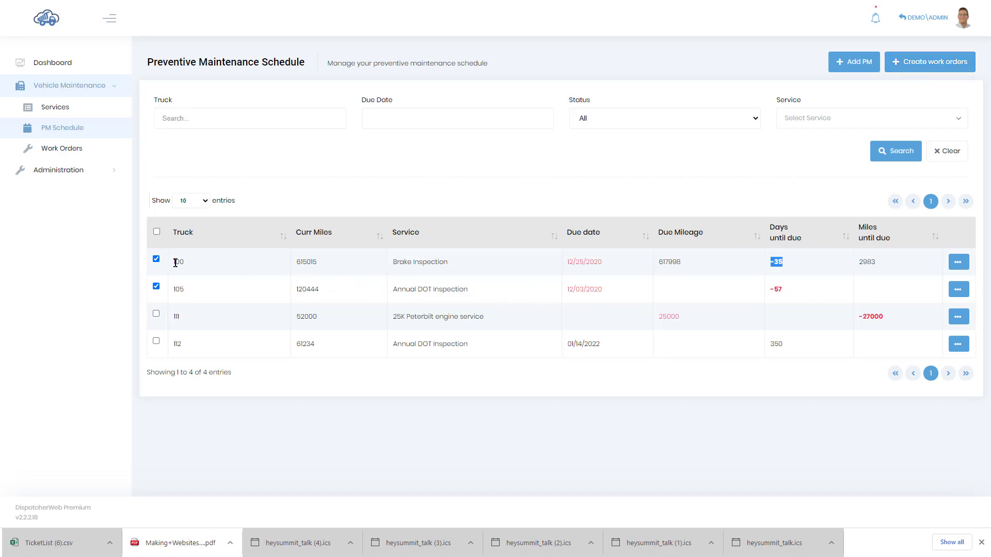
mouse_move(222, 302)
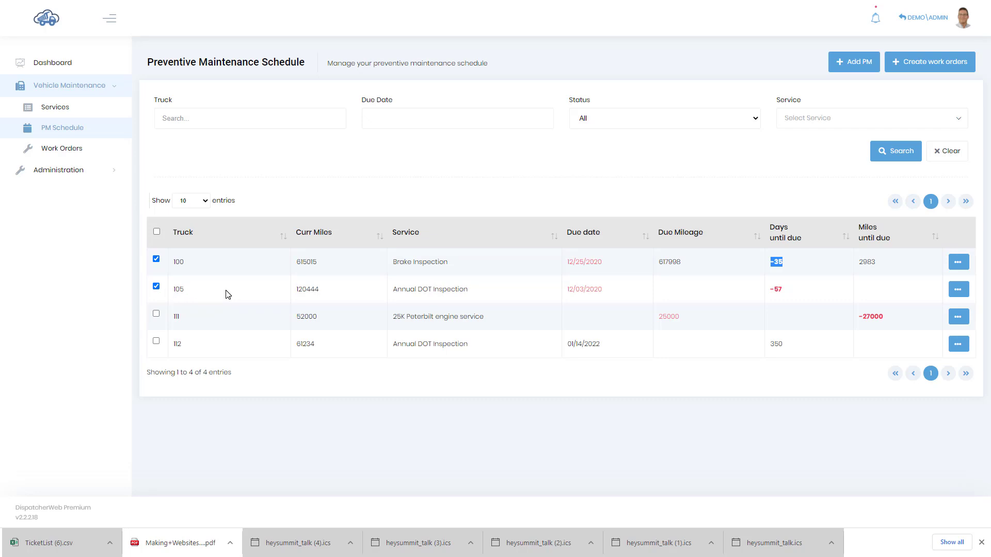
mouse_move(210, 270)
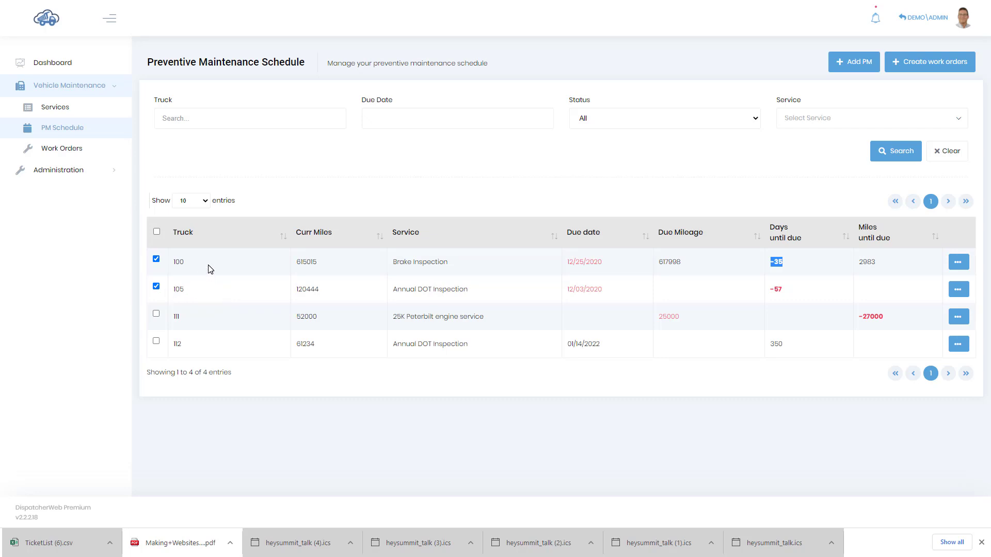
mouse_move(223, 267)
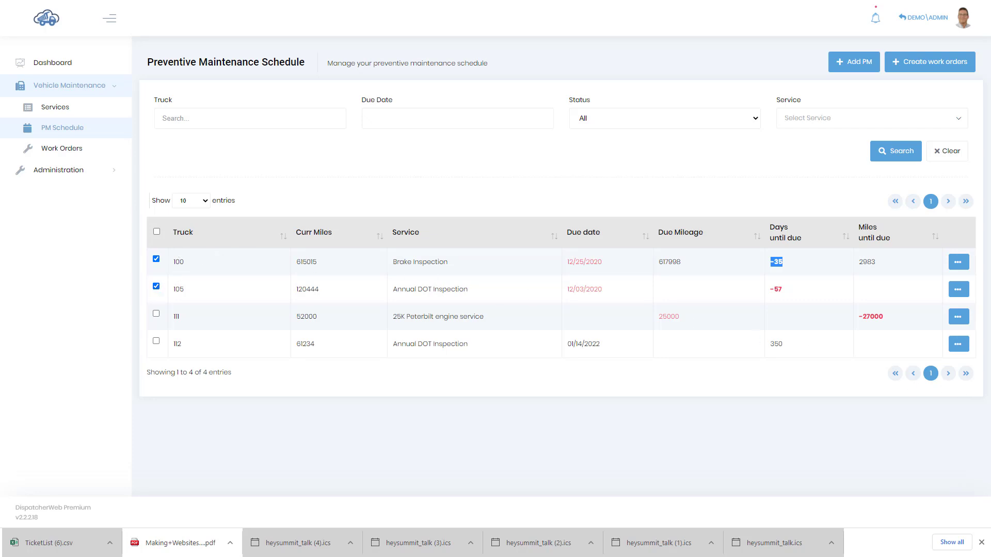
mouse_move(56, 152)
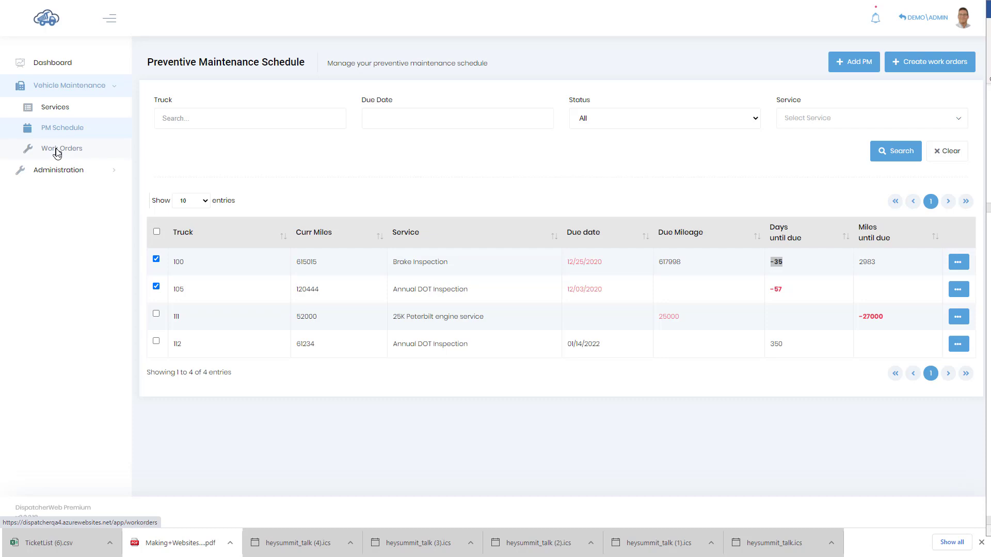
From Work Orders, open the 10/22/2018 truck 101 blown front tire order for editing.
left_click(61, 148)
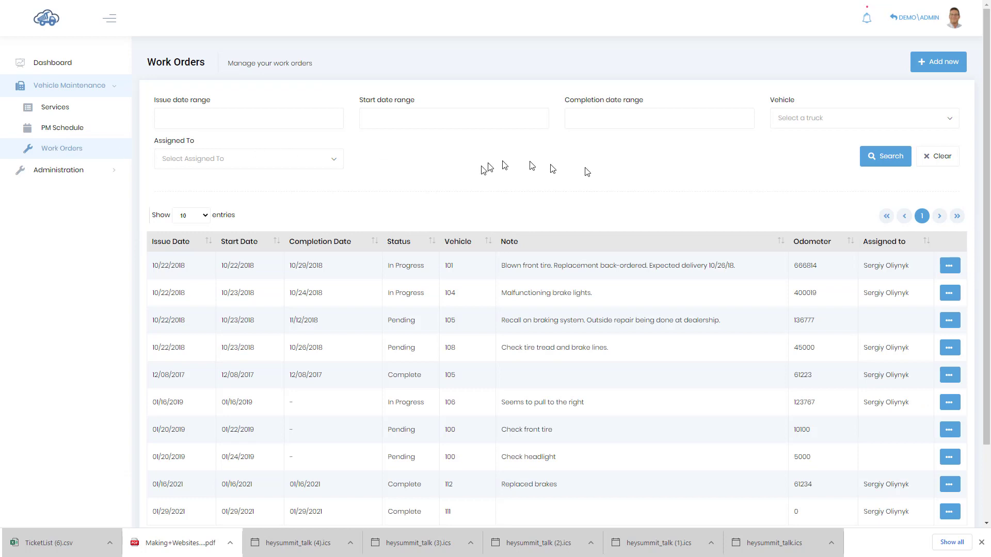
mouse_move(950, 269)
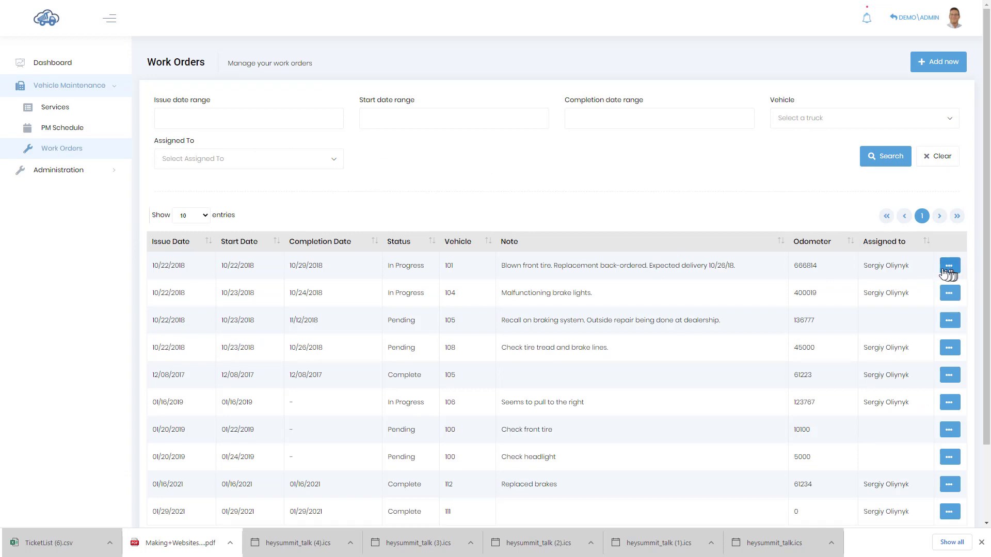
left_click(950, 266)
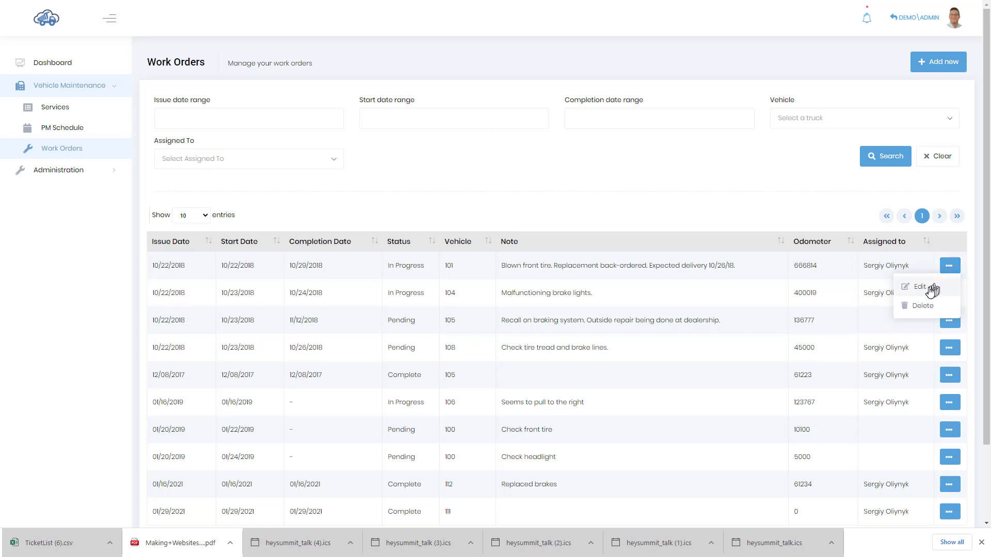
left_click(919, 287)
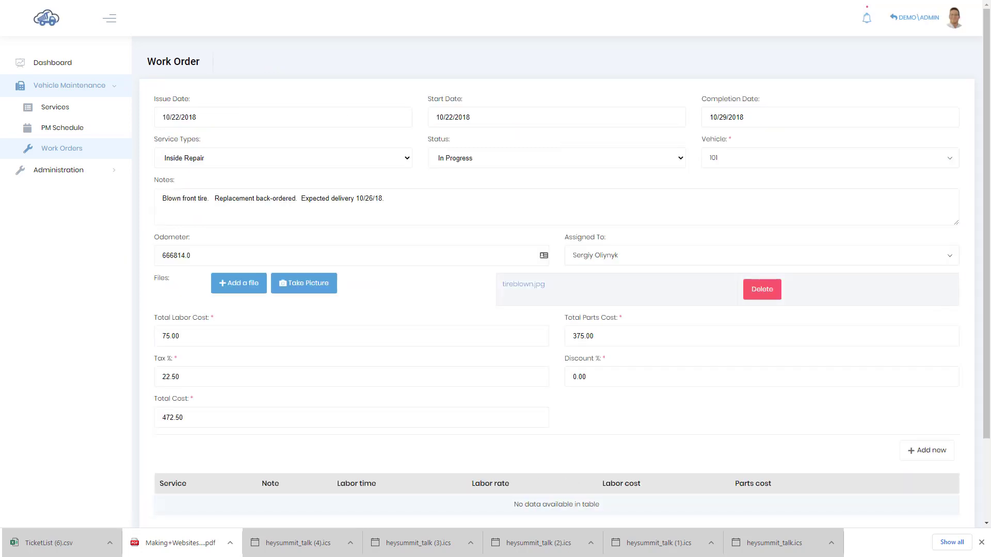
mouse_move(267, 177)
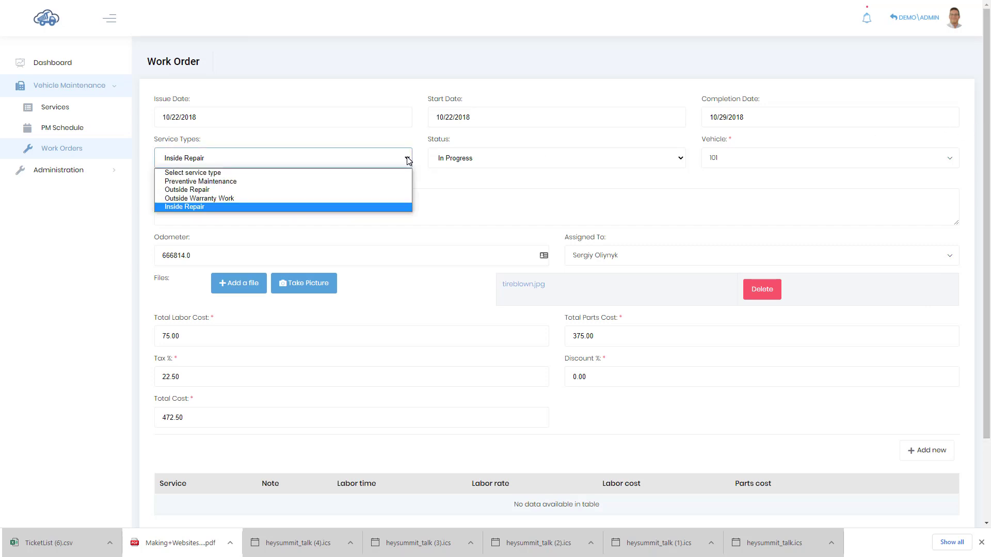
mouse_move(364, 185)
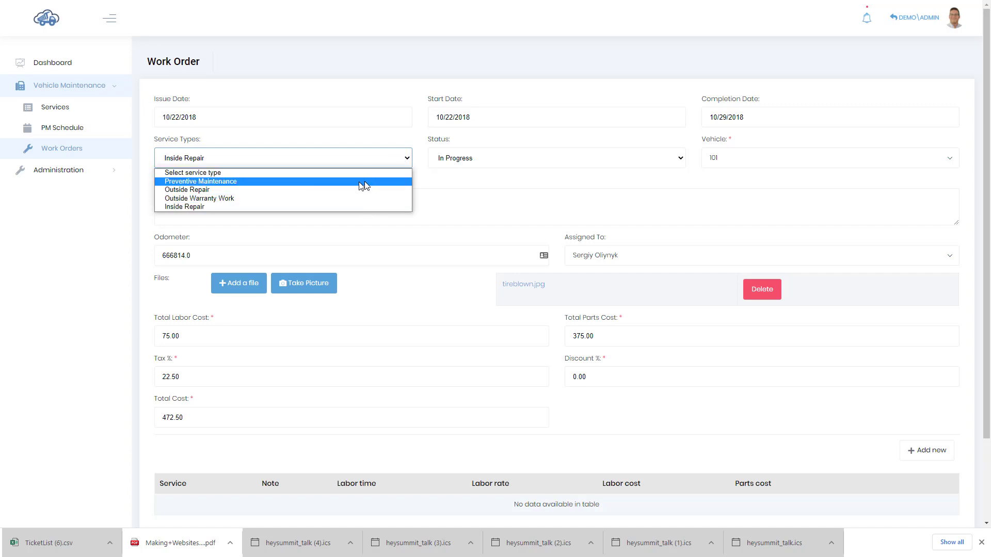
mouse_move(278, 185)
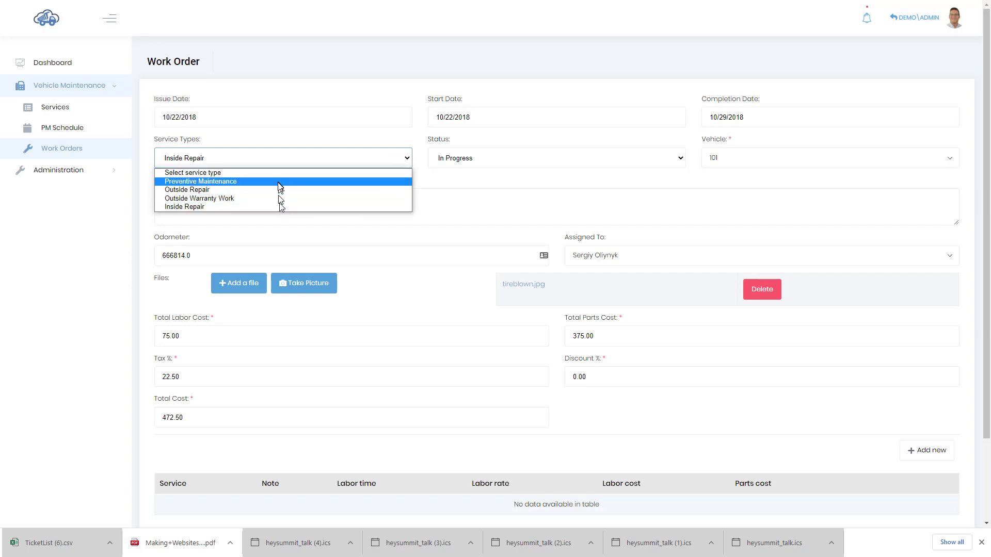
Change the work order's service type from Inside Repair to Preventive Maintenance.
left_click(200, 180)
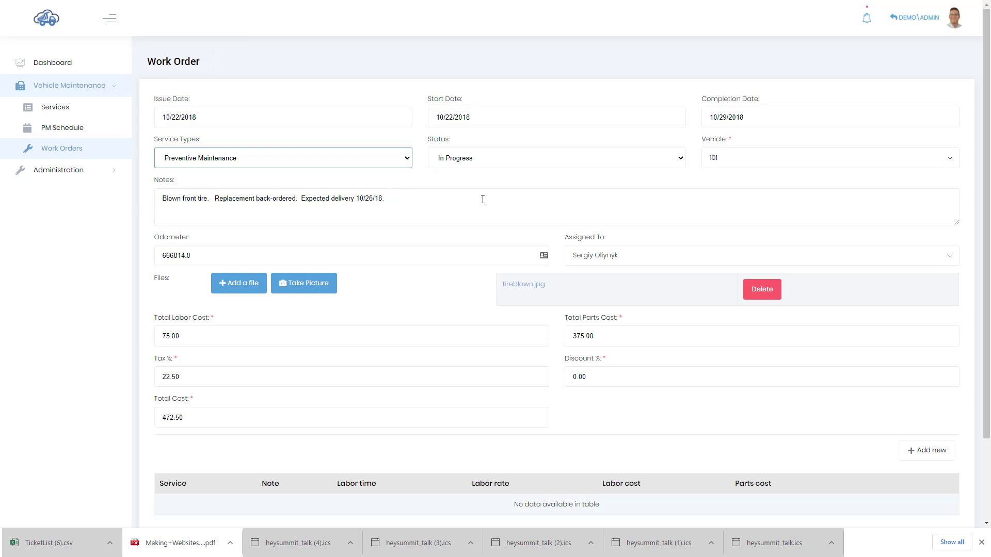
mouse_move(478, 198)
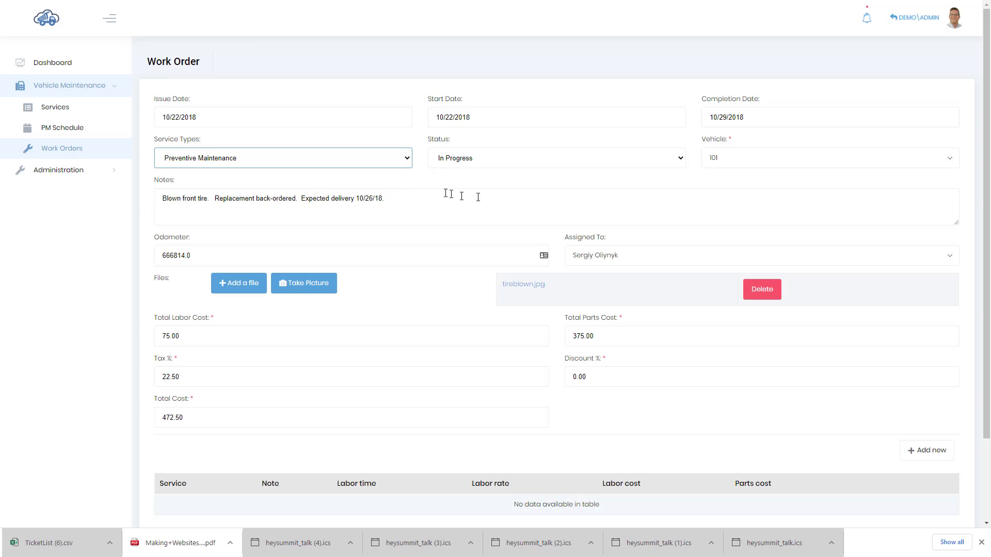
mouse_move(597, 184)
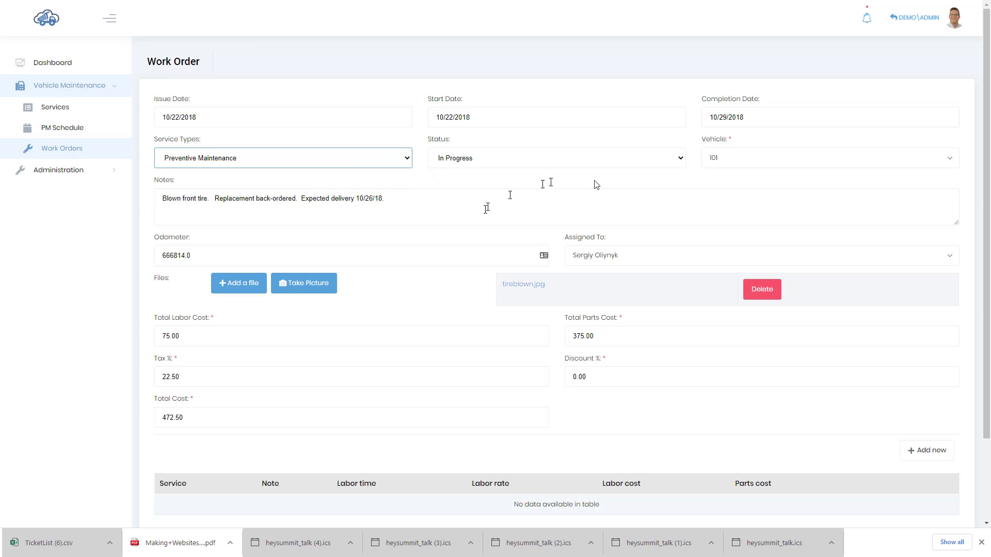
mouse_move(745, 143)
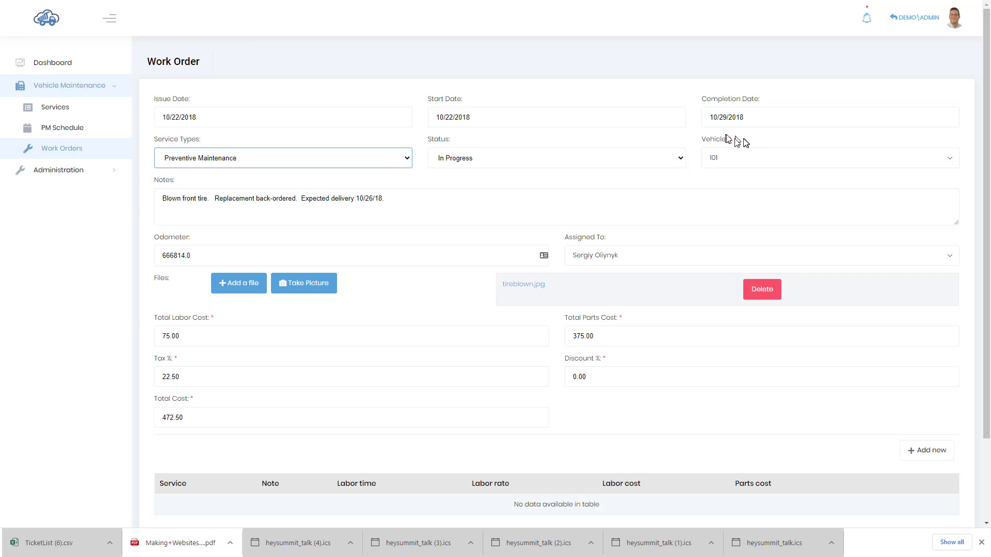
scroll("down", 3)
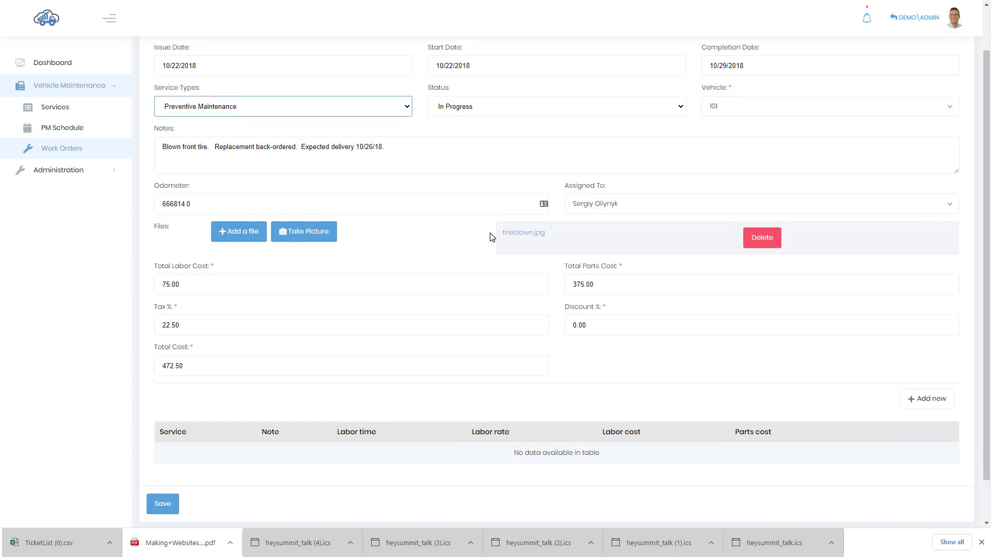
scroll("down", 3)
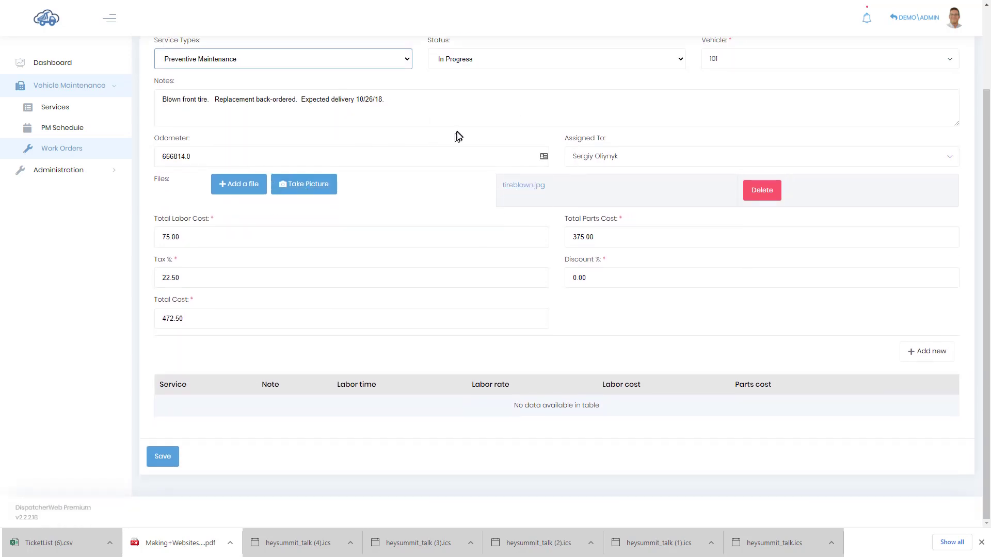
mouse_move(318, 269)
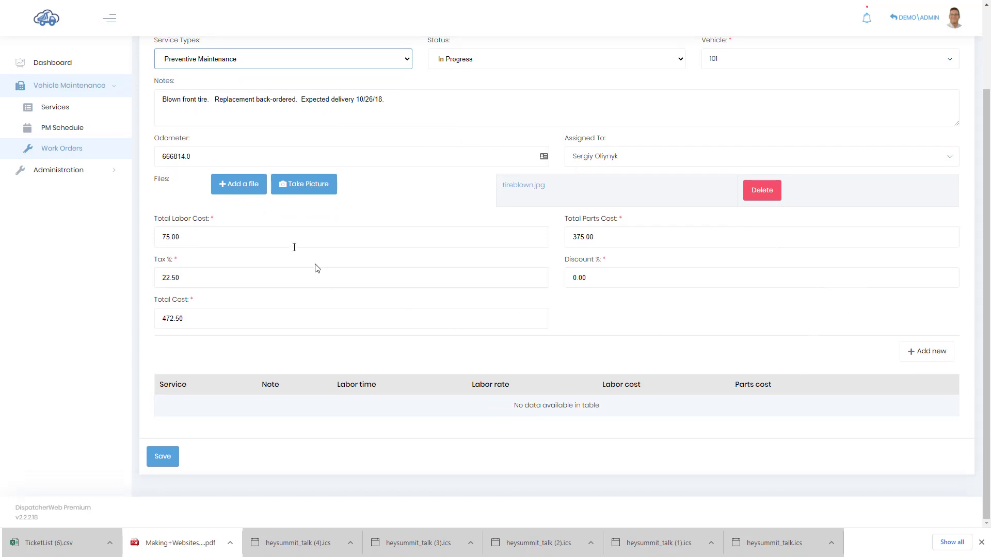
Add a new work order line with Brake Inspection as its service.
left_click(927, 351)
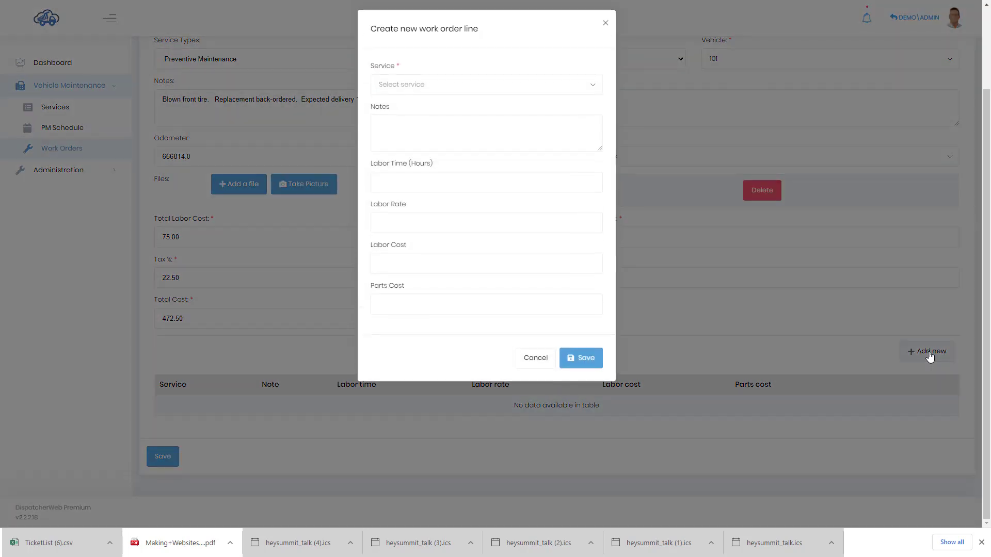
left_click(486, 86)
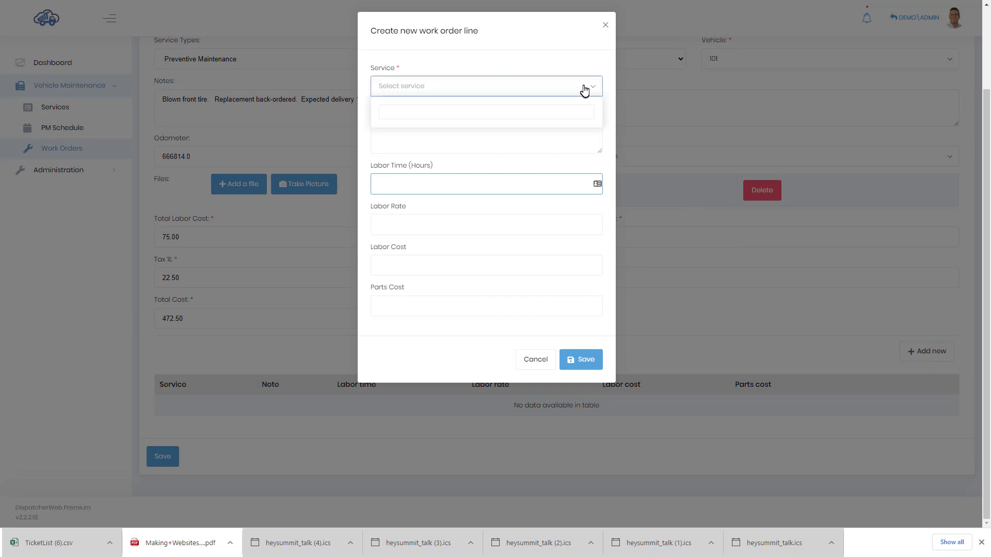
left_click(486, 85)
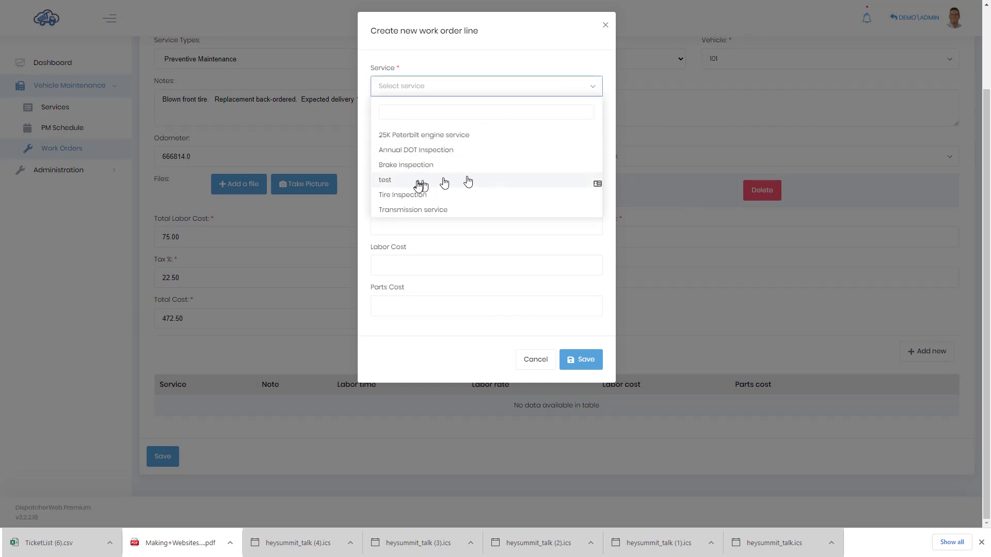
left_click(404, 164)
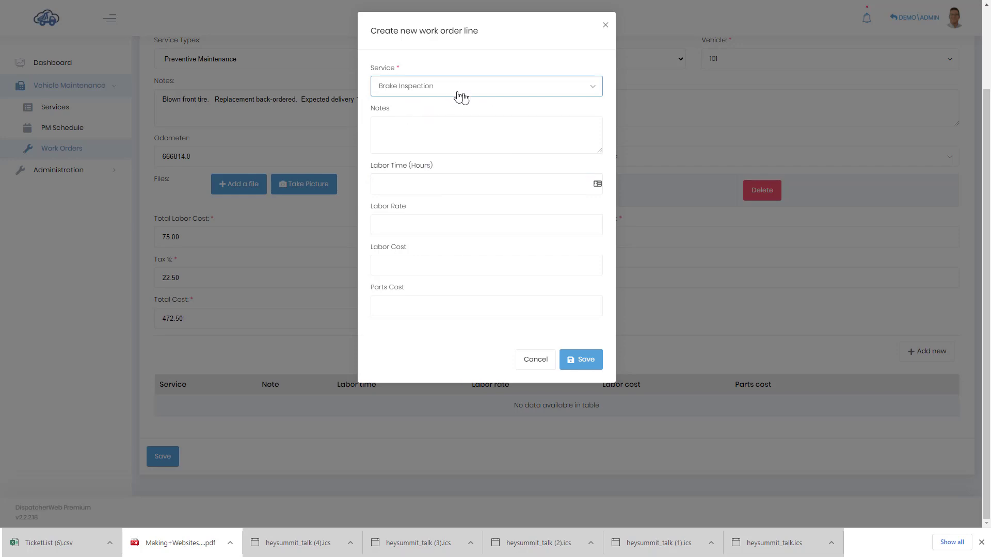
mouse_move(239, 289)
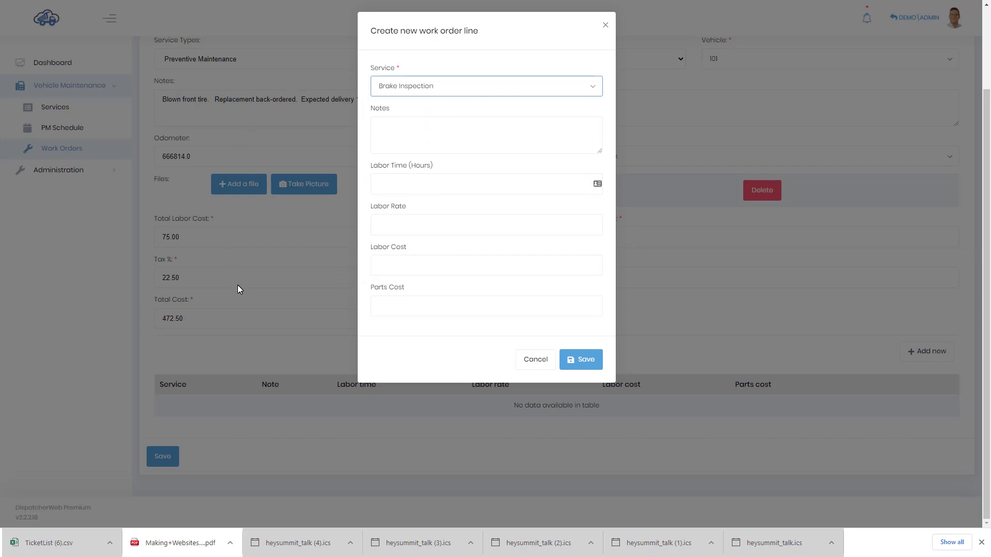
mouse_move(321, 268)
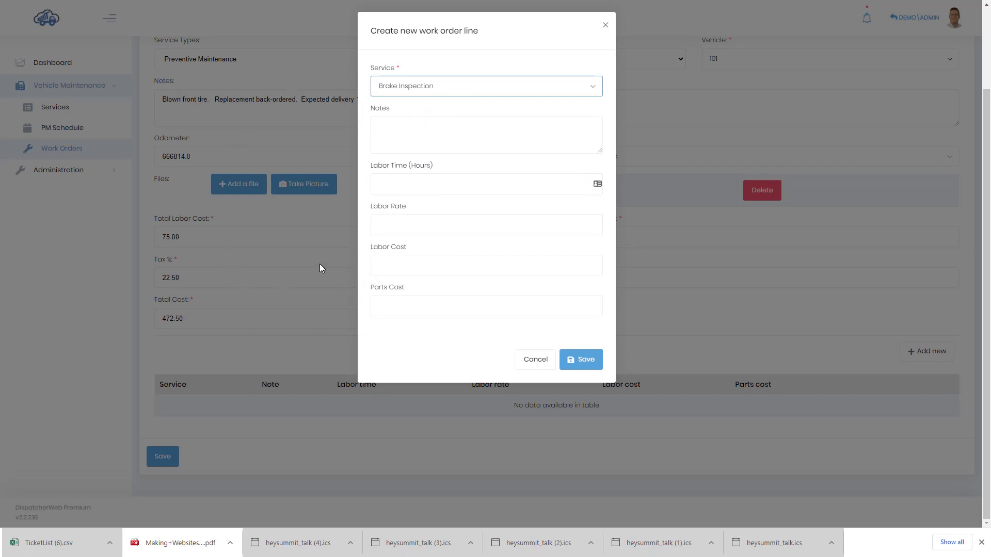
mouse_move(390, 98)
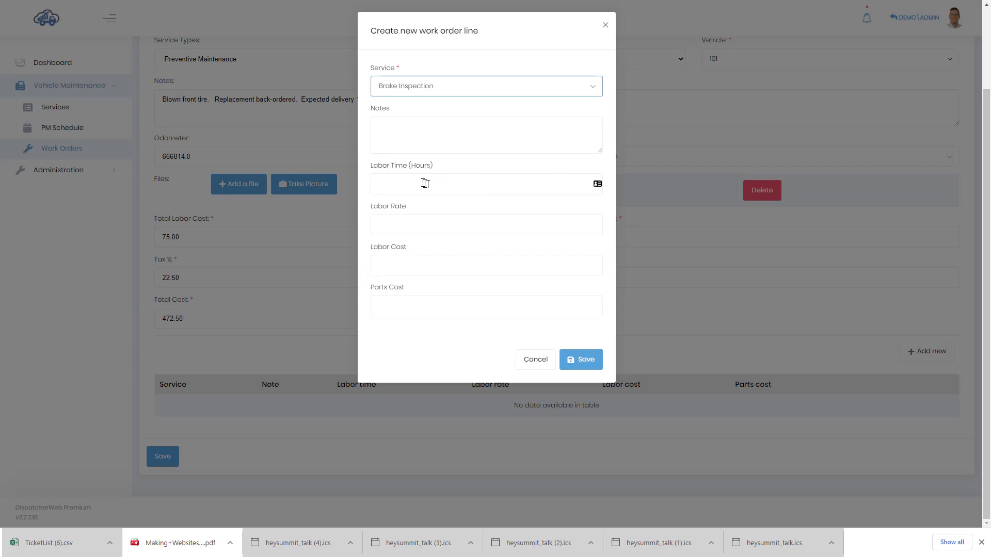
Enter labor time 2, labor rate 35 and parts cost 3, and save the line.
type("2")
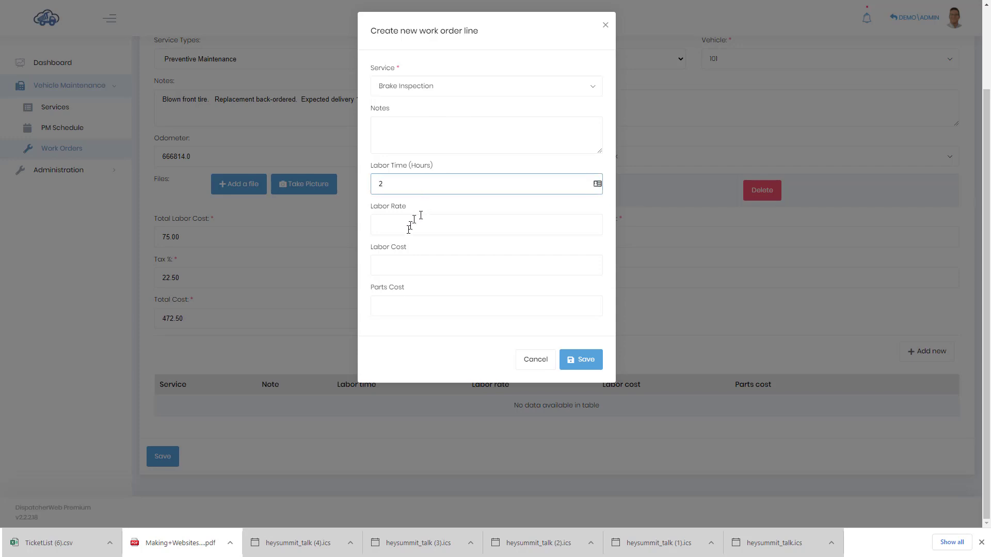
type("35")
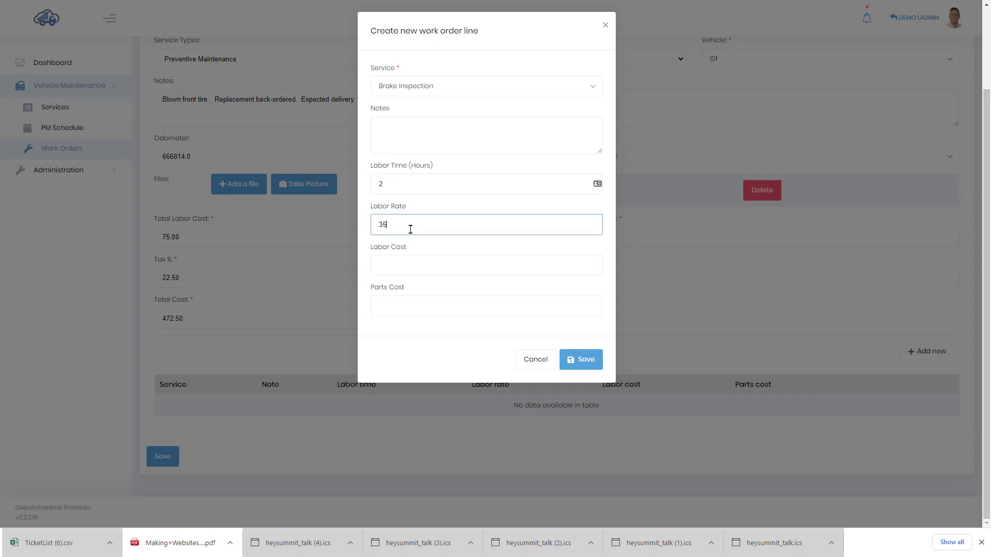
left_click(487, 305)
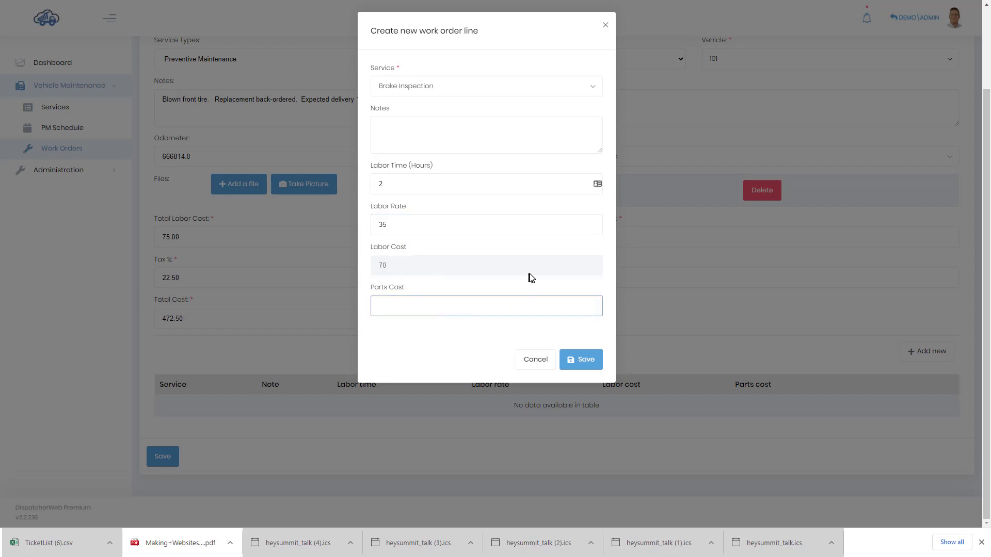
type("3")
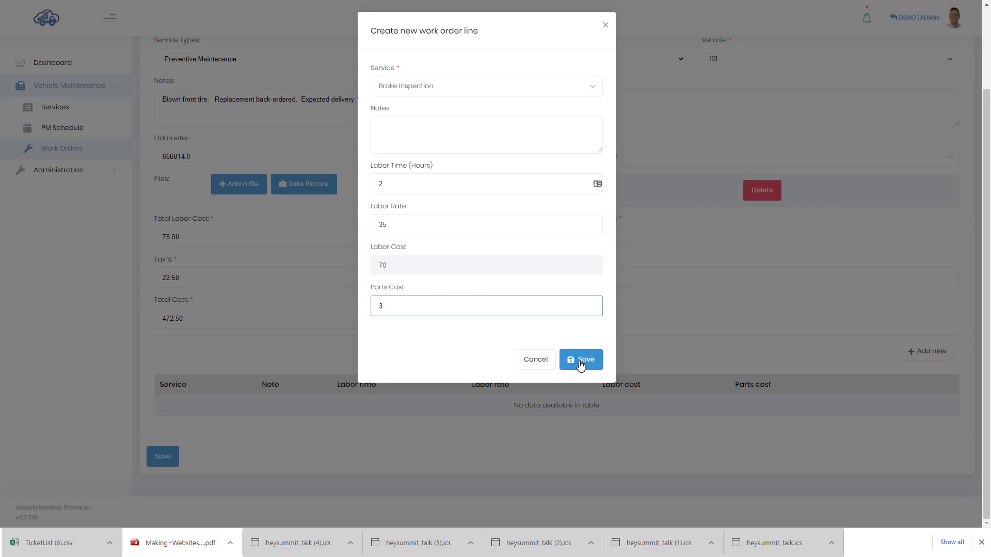
left_click(580, 360)
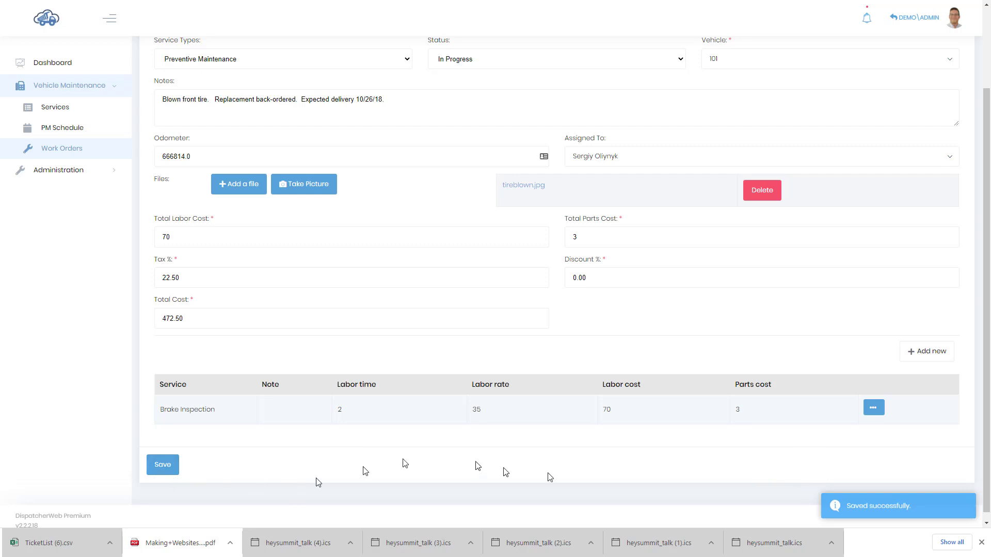
mouse_move(284, 244)
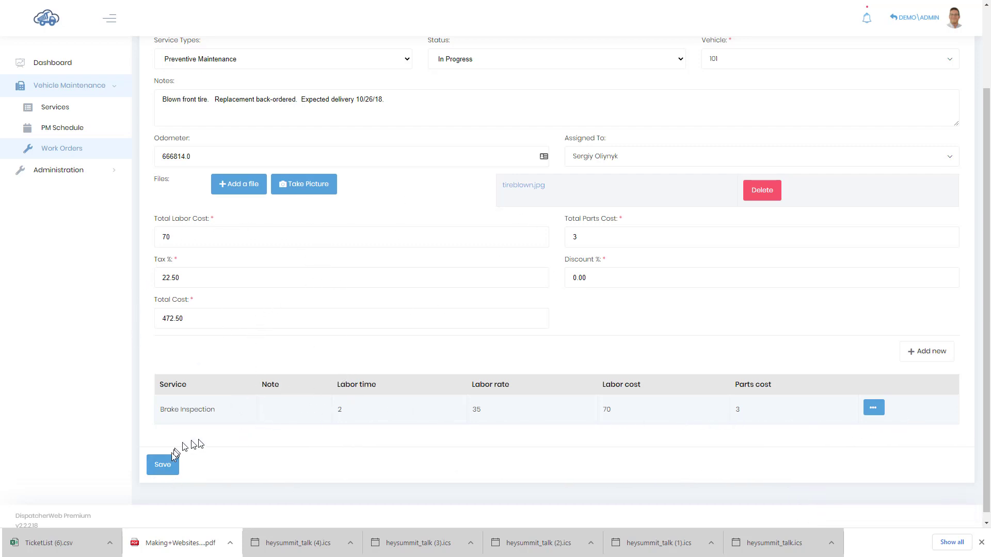
Save the edited truck 101 work order with its Brake Inspection line.
left_click(163, 464)
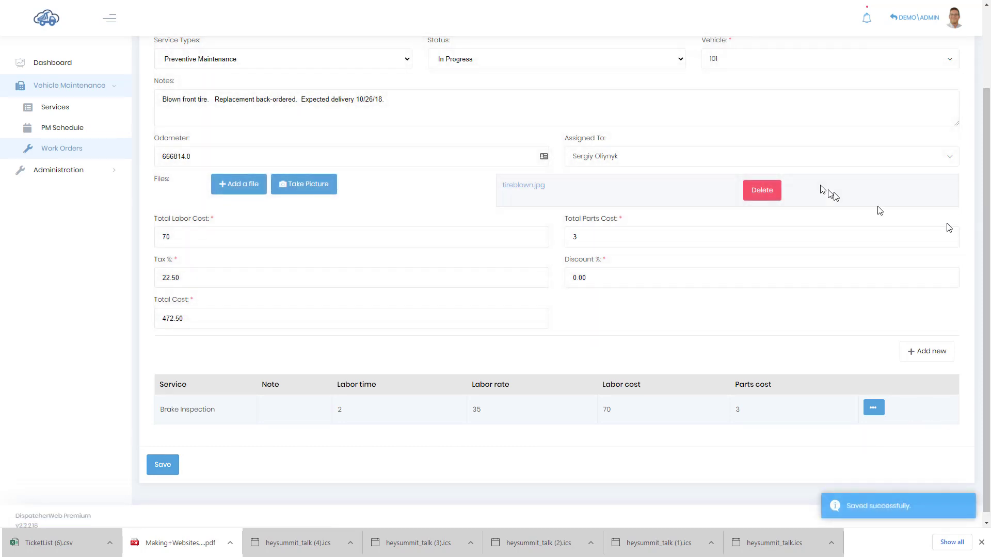